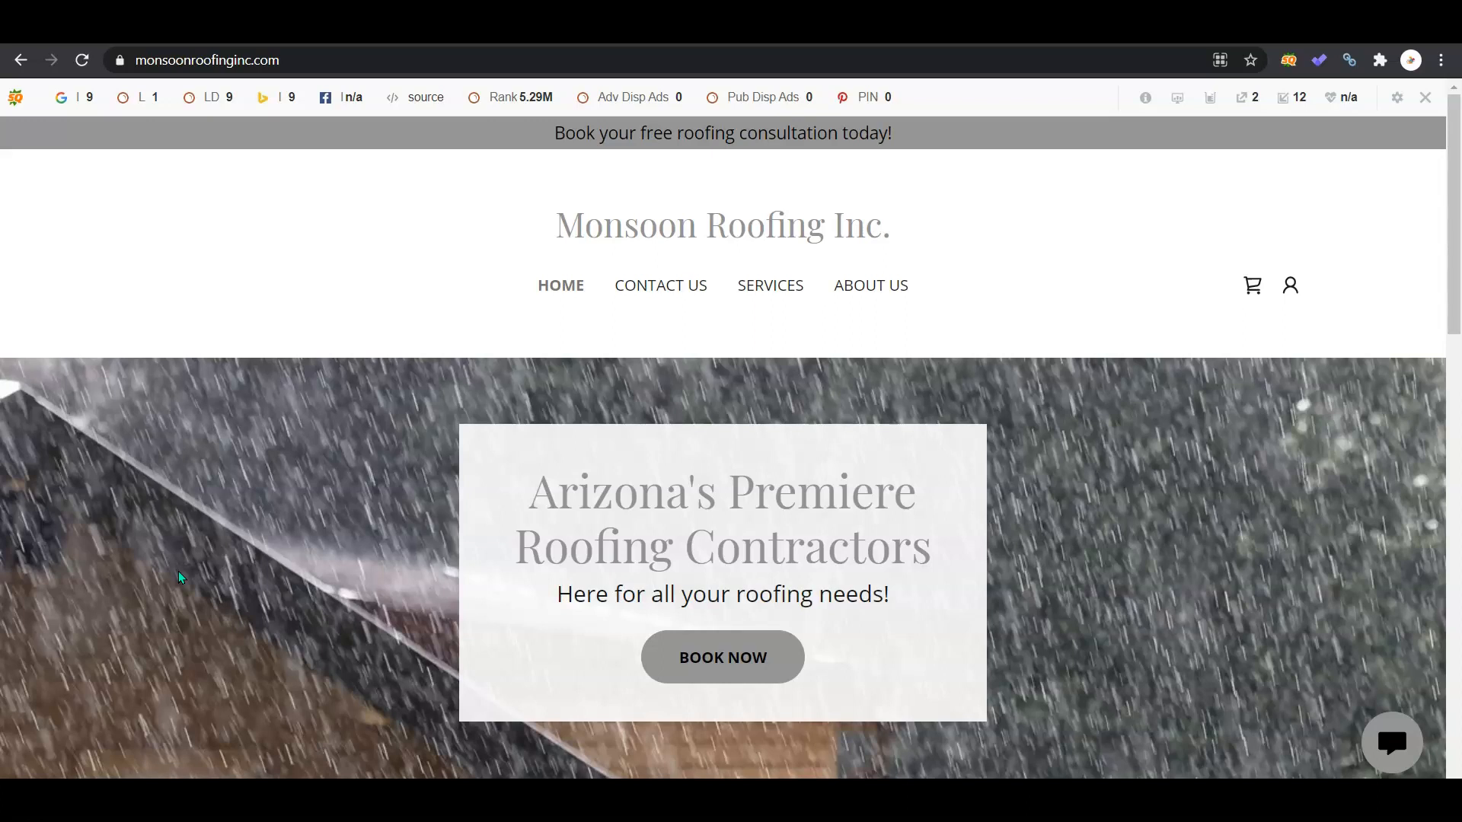
pyautogui.moveTo(1456, 202)
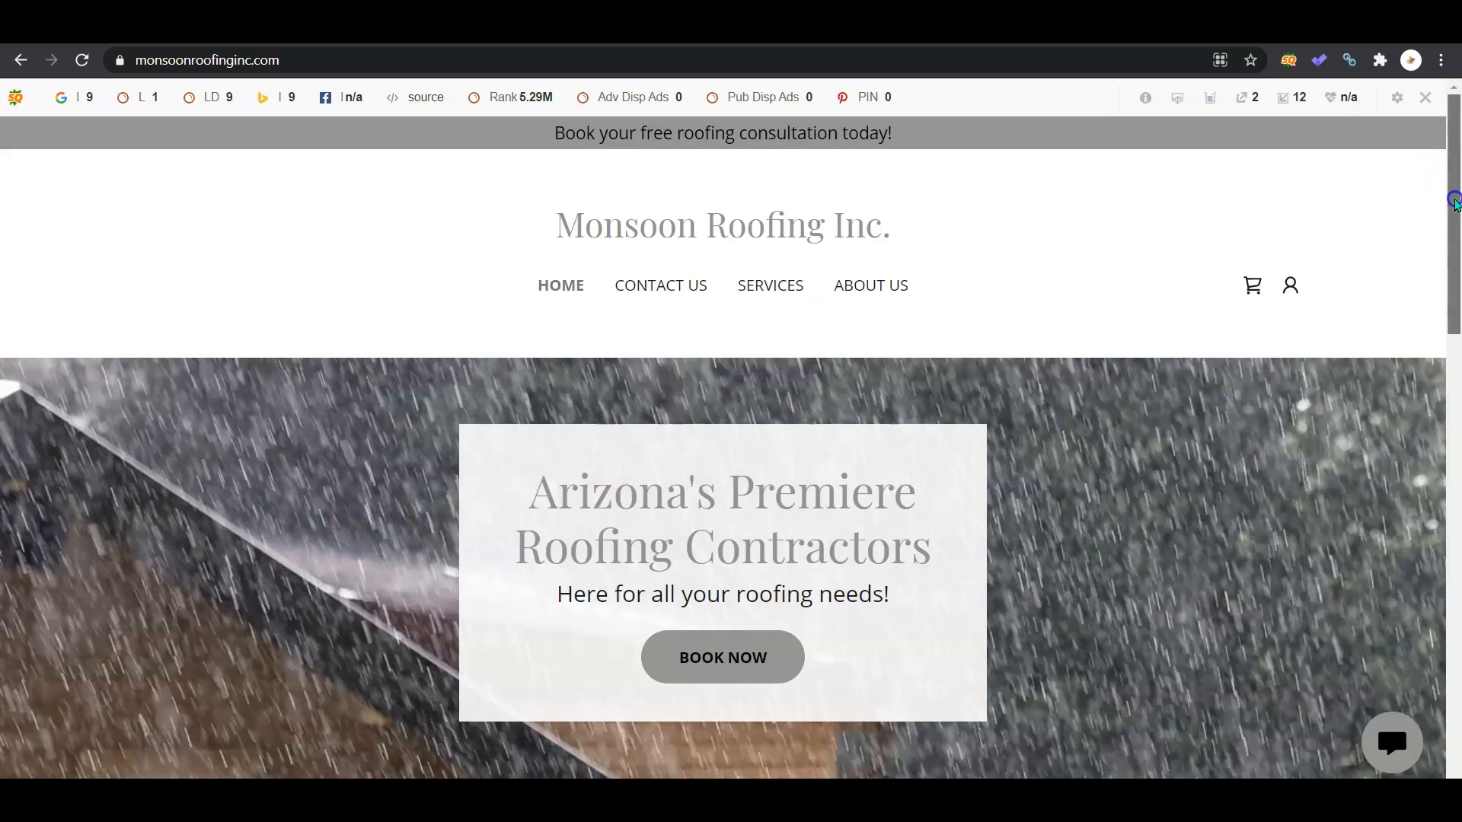
# Scroll up and down through the Monsoon Roofing homepage sections.
pyautogui.scroll(-3)
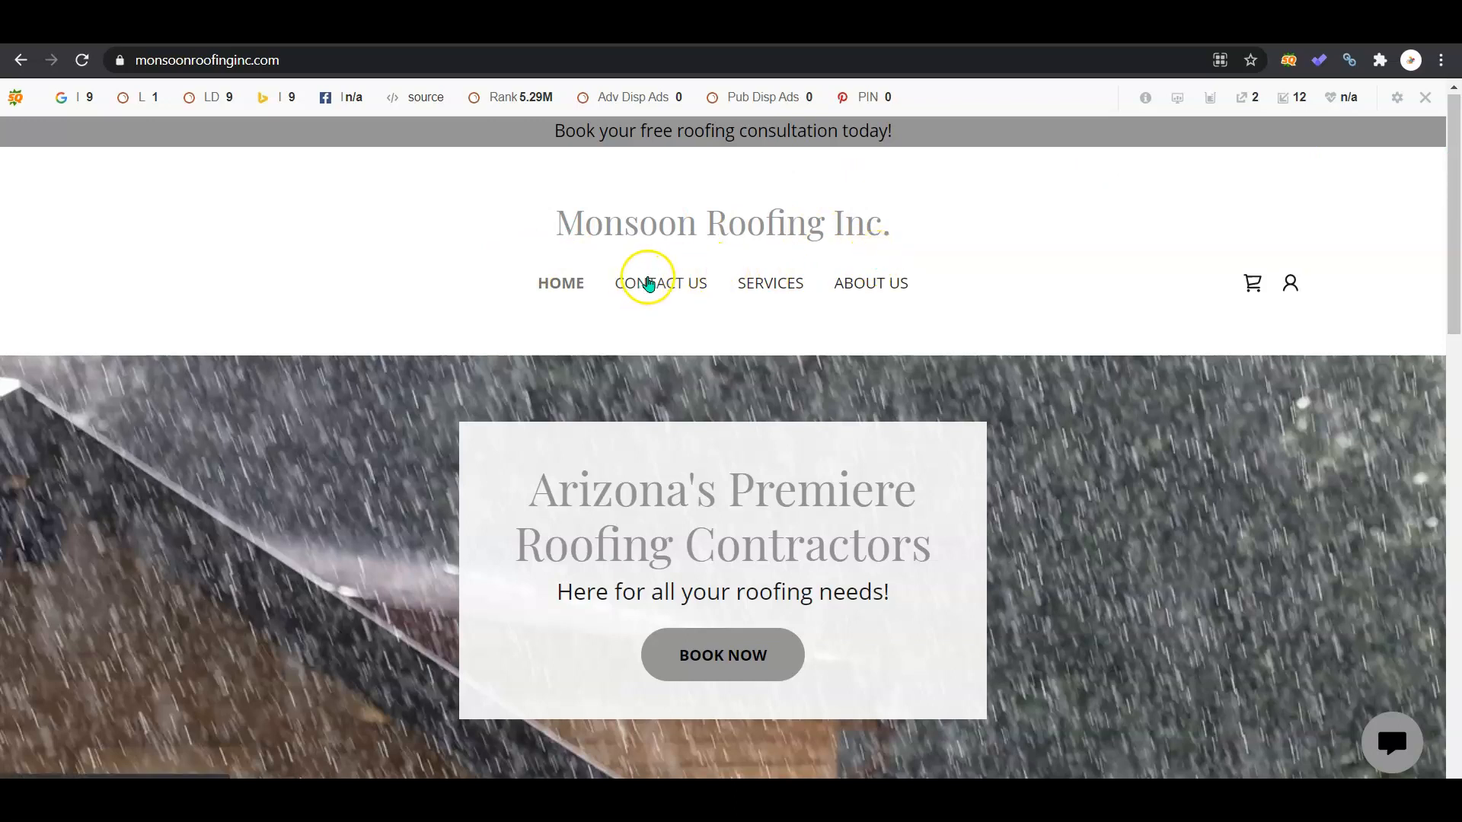
pyautogui.moveTo(957, 269)
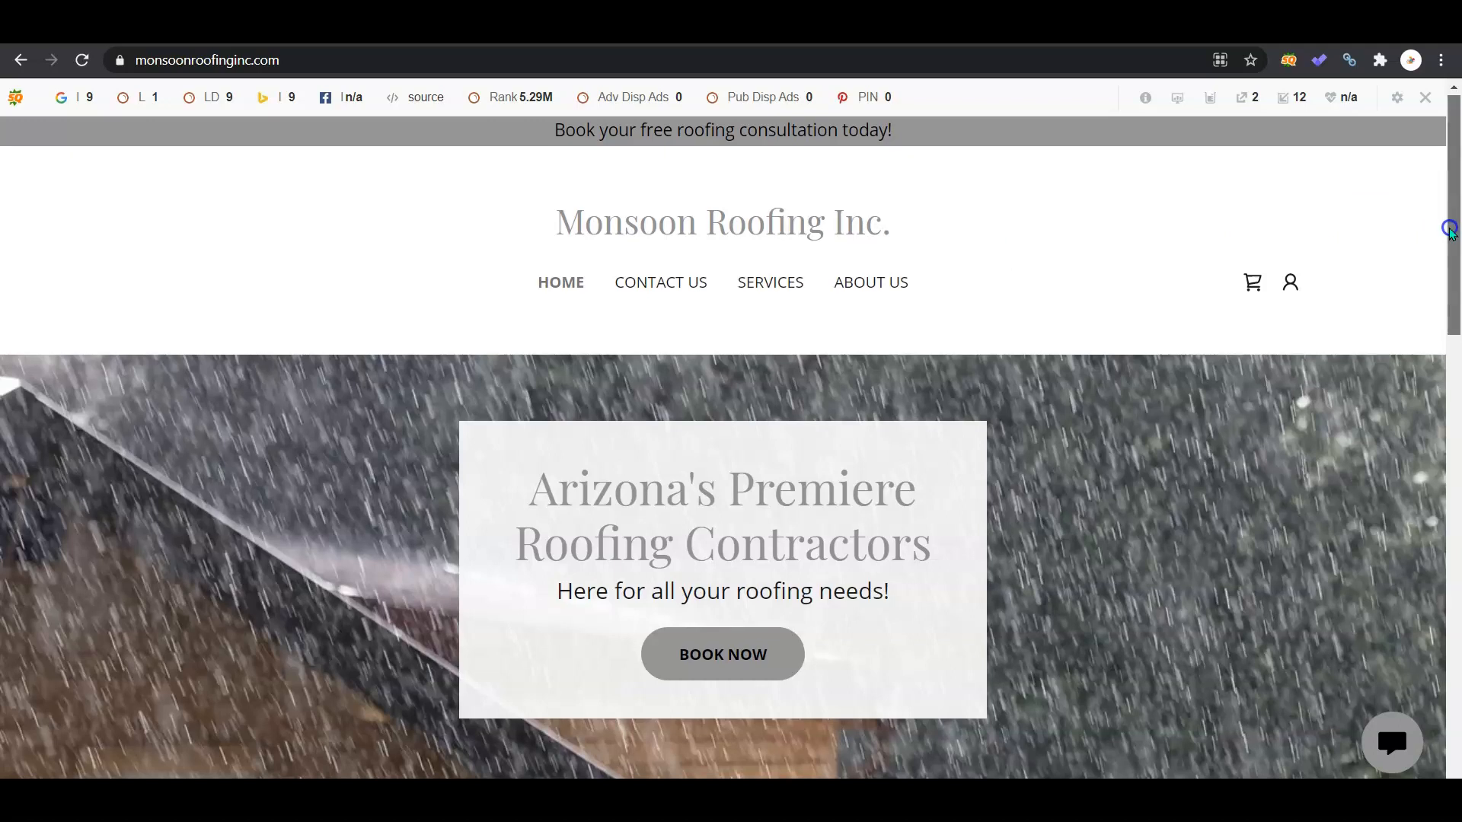
pyautogui.scroll(-3)
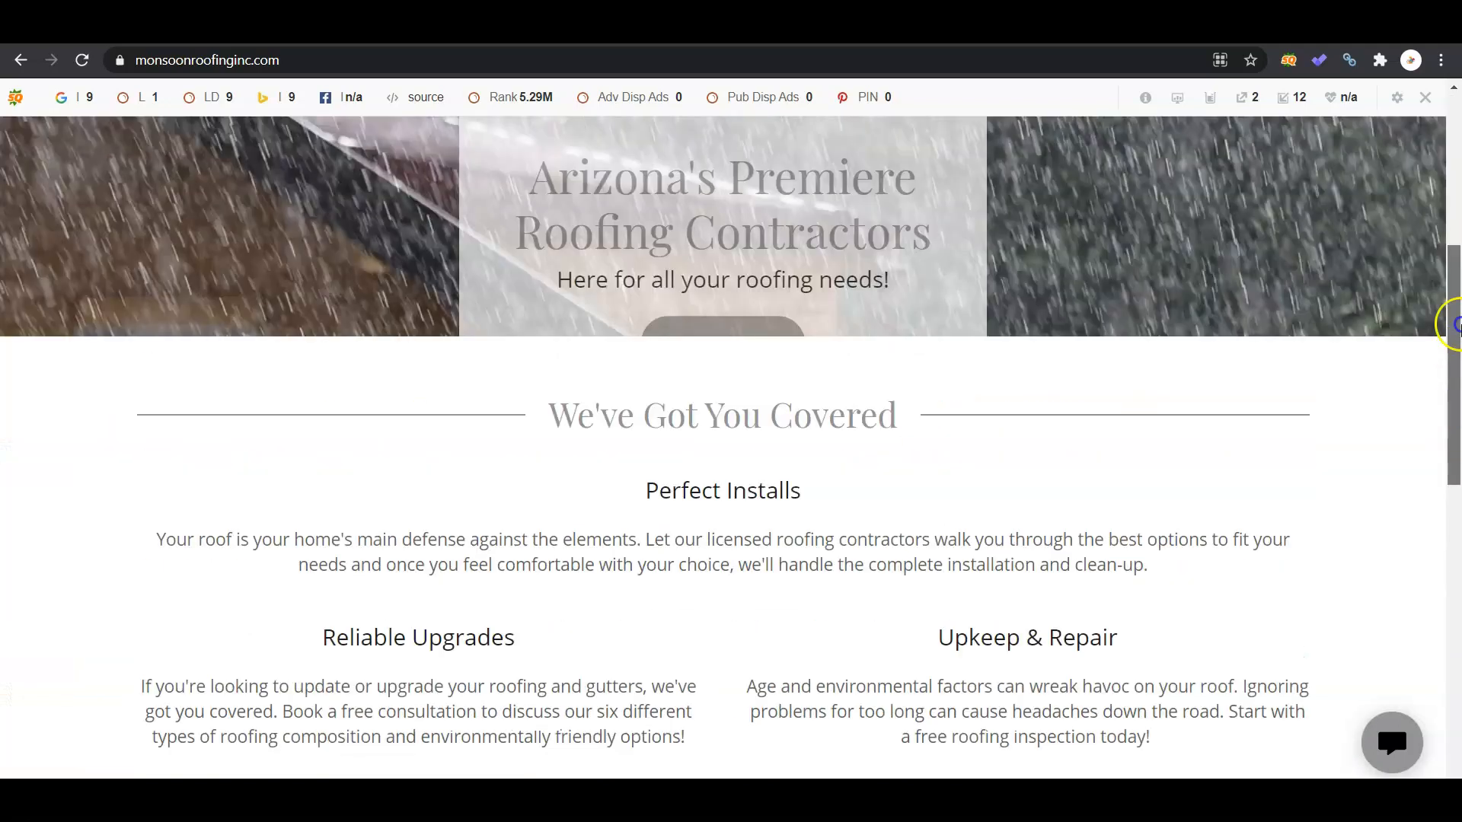
pyautogui.scroll(3)
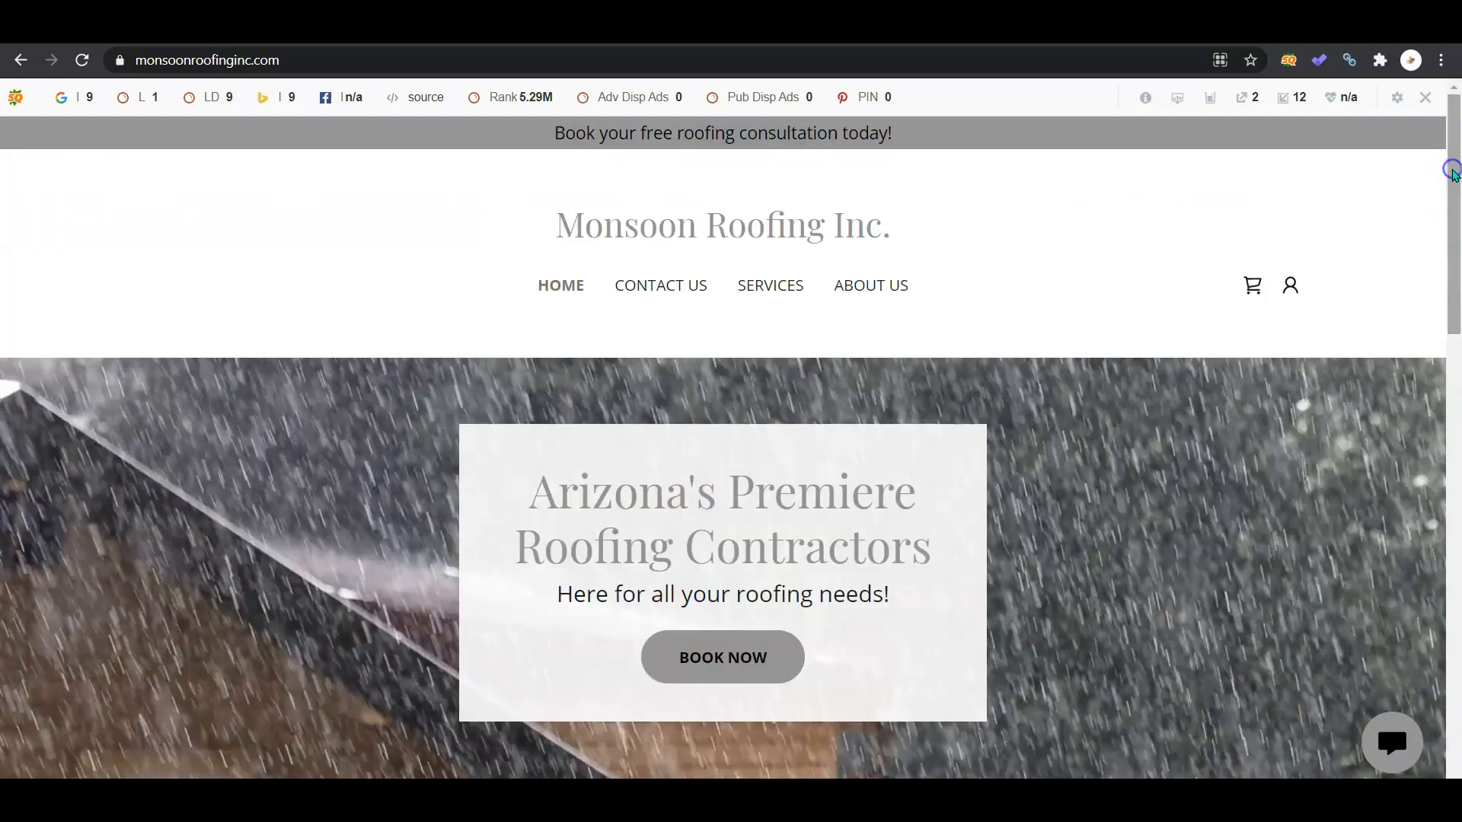
pyautogui.moveTo(1453, 177)
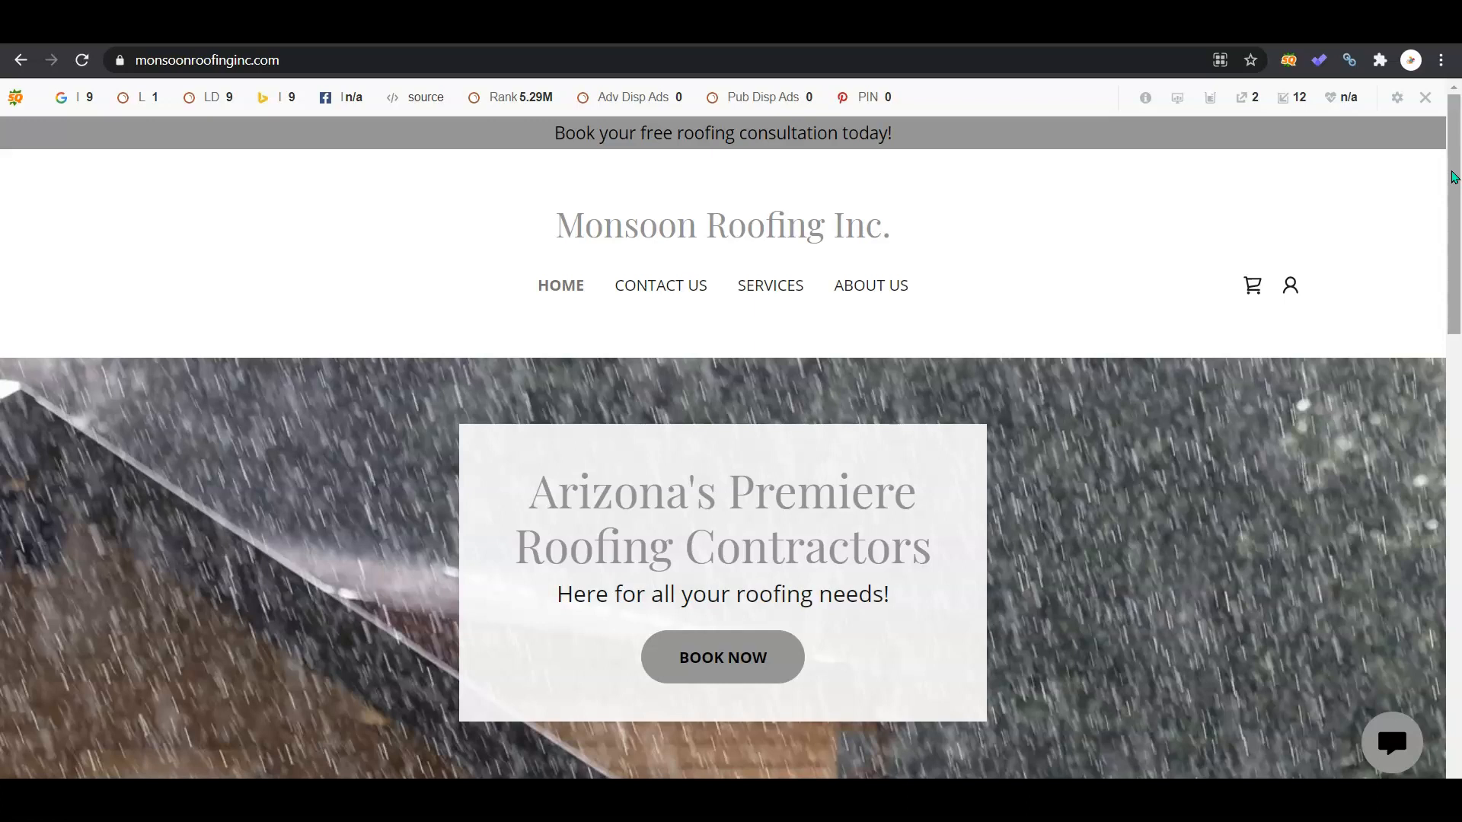
pyautogui.scroll(-3)
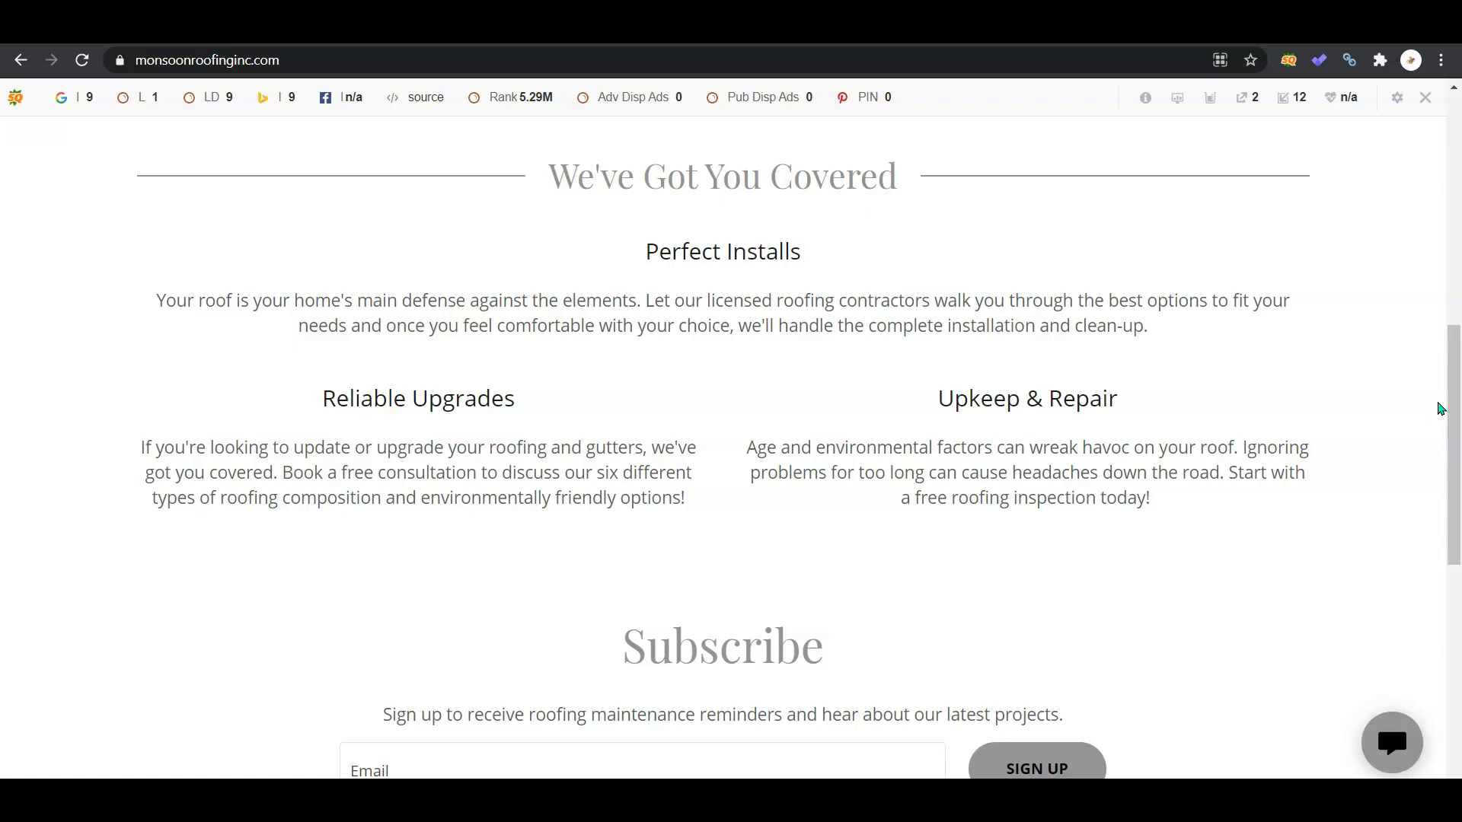
pyautogui.scroll(3)
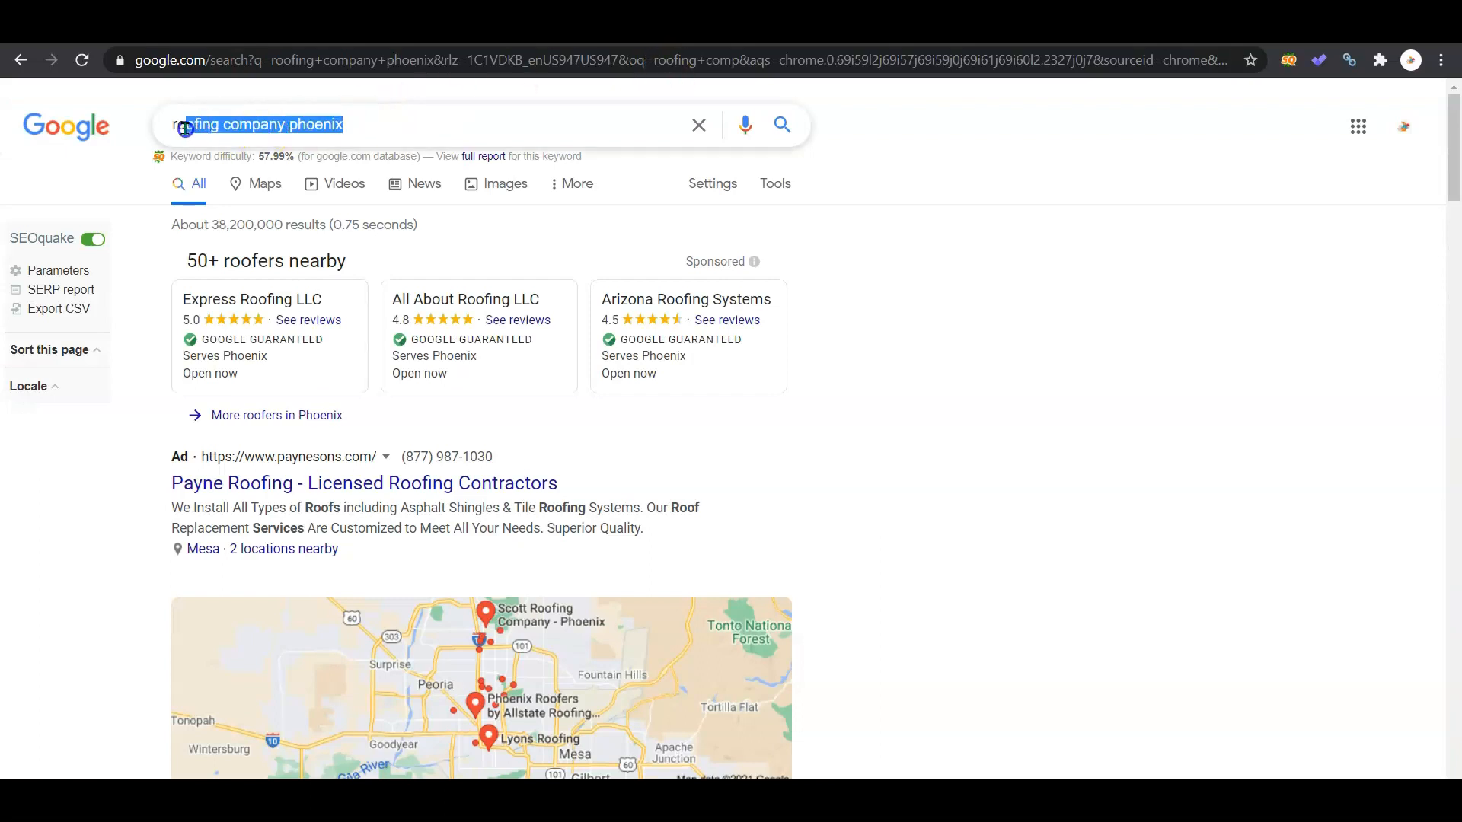
# Bring the local map pack (Scott Roofing, Allstate, Lyons Roofing) for 'roofing company phoenix' into view.
pyautogui.click(288, 124)
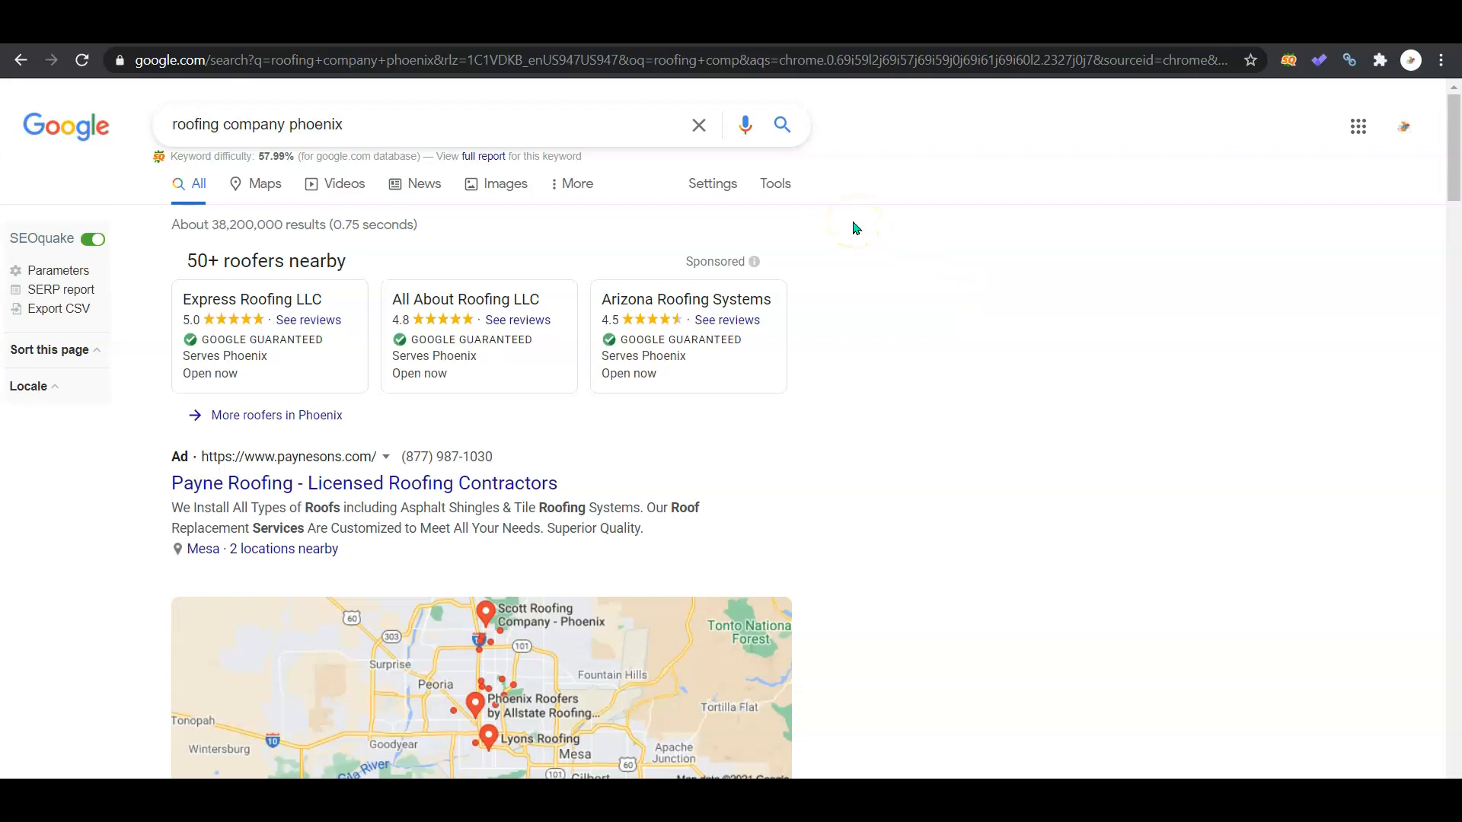
pyautogui.moveTo(1428, 249)
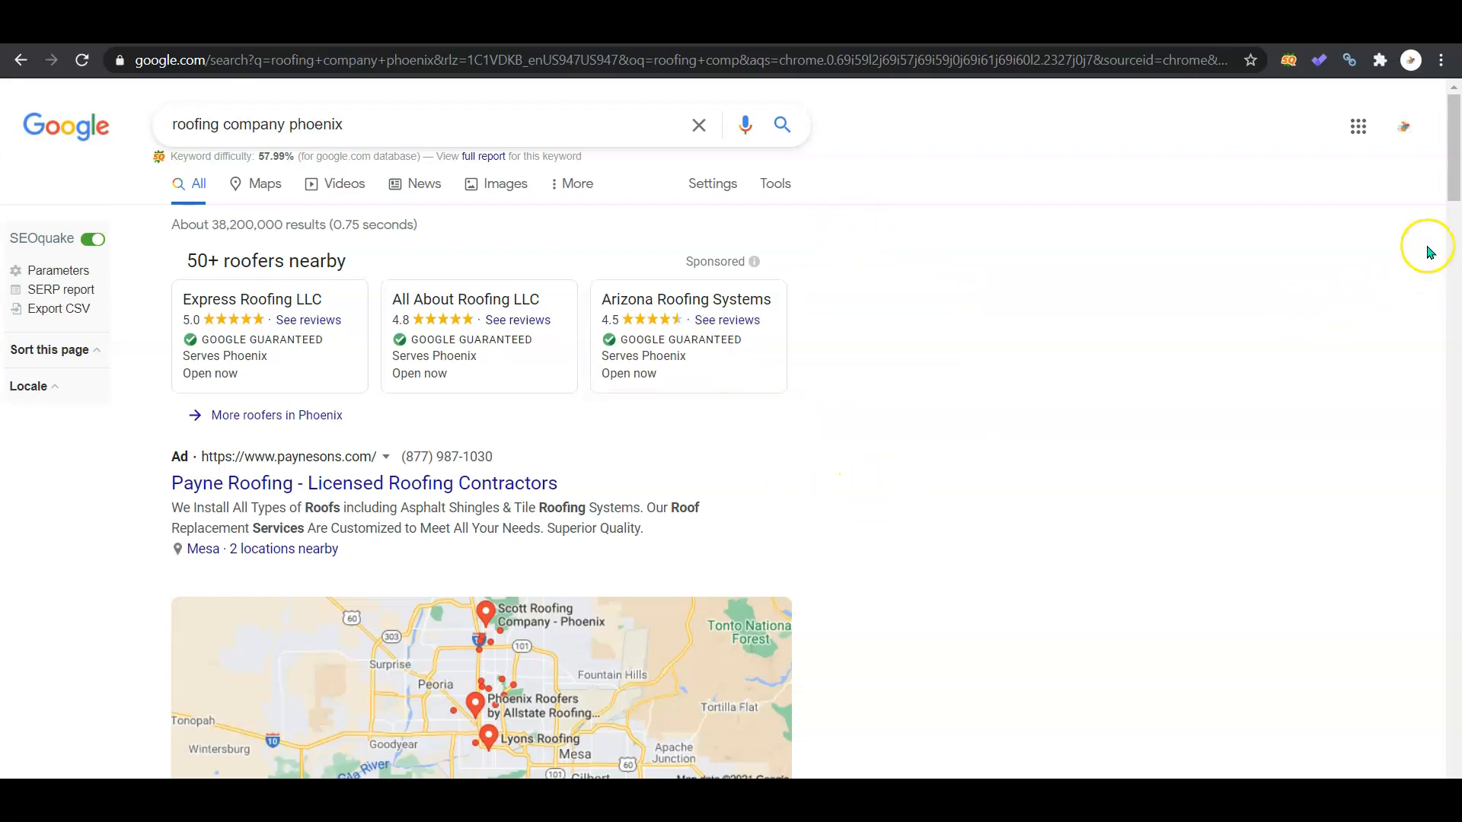
pyautogui.scroll(-3)
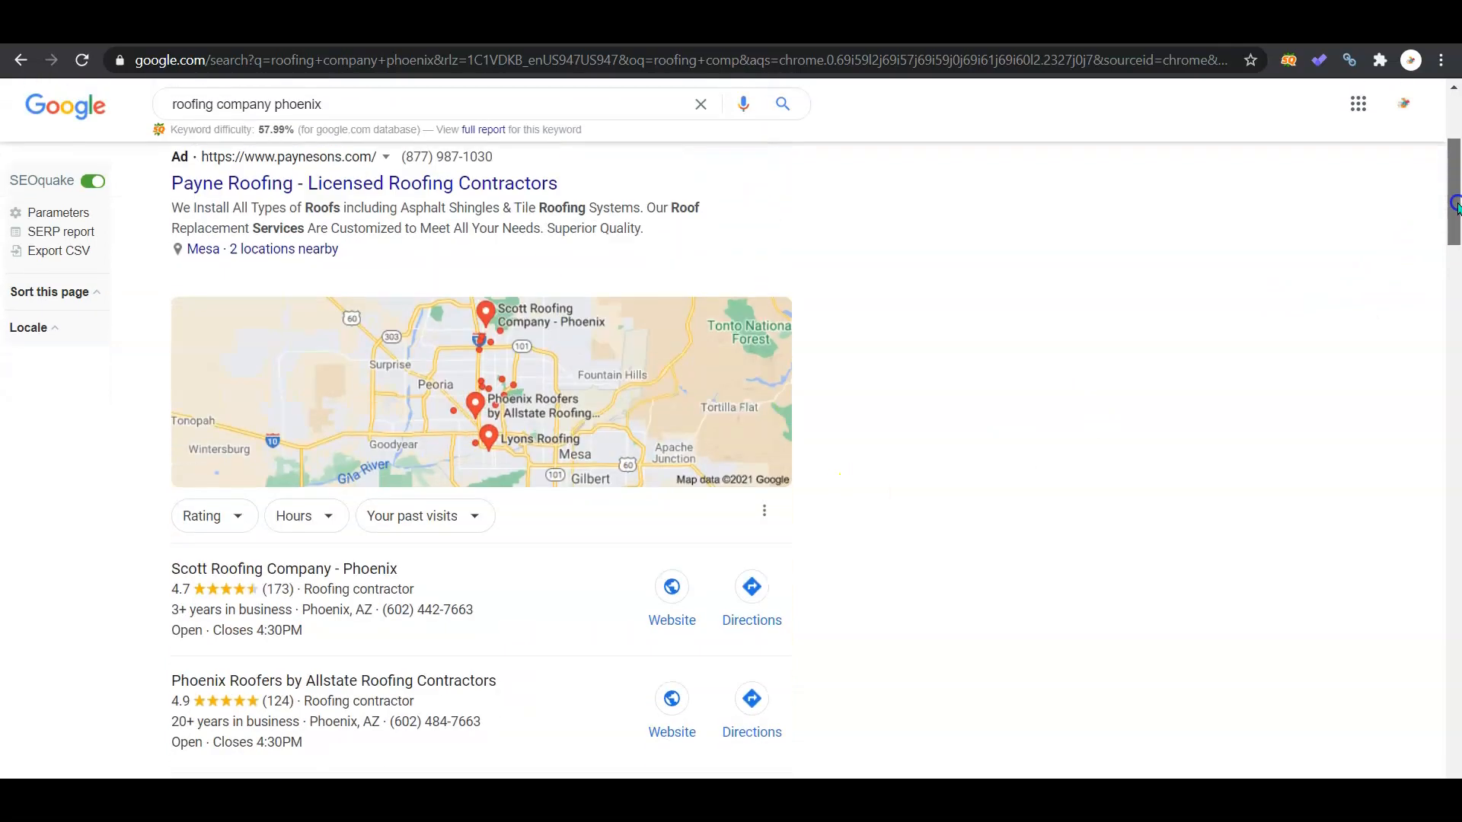
pyautogui.scroll(-3)
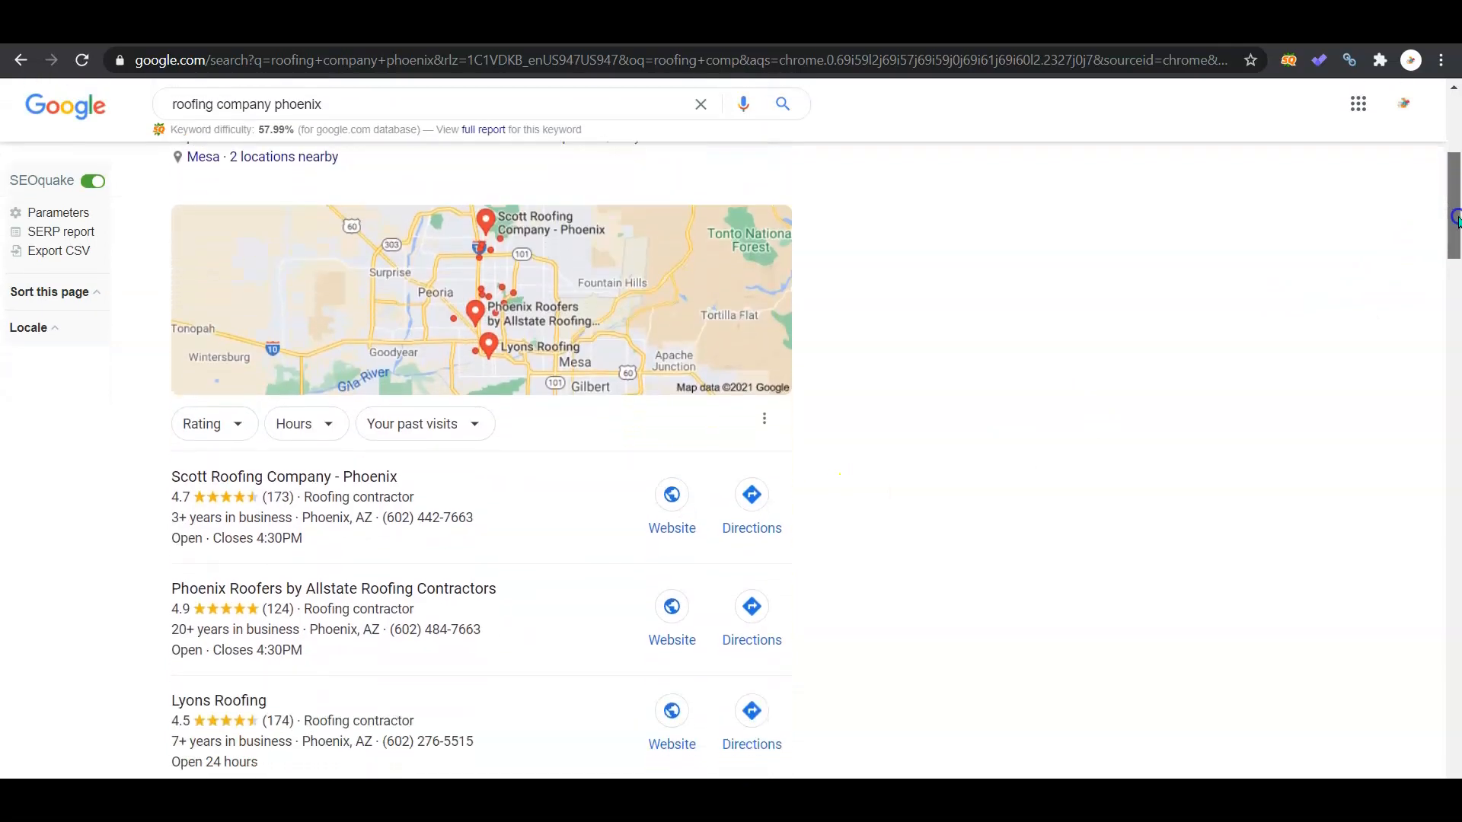
pyautogui.scroll(-3)
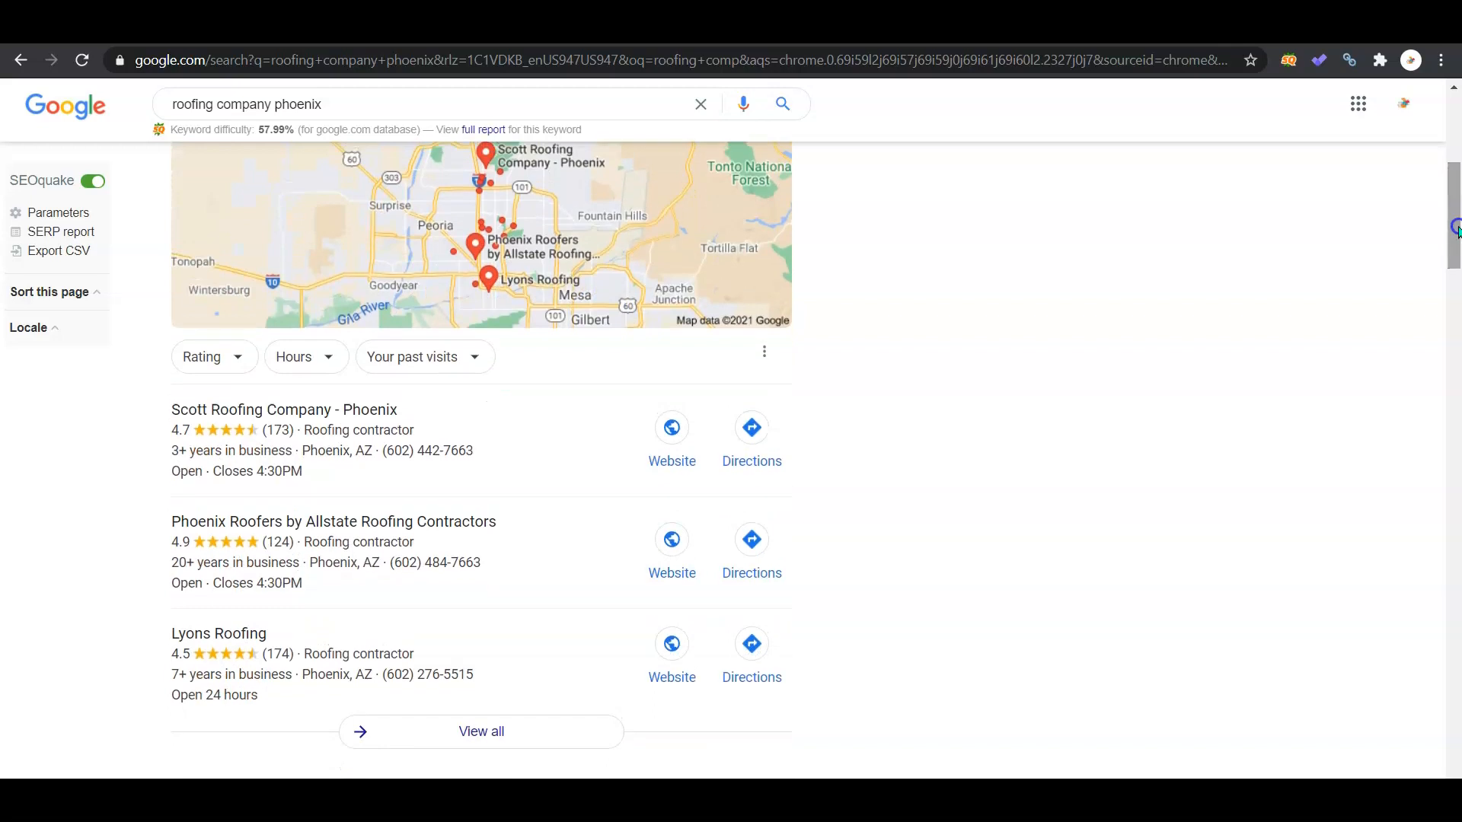
pyautogui.moveTo(1458, 233)
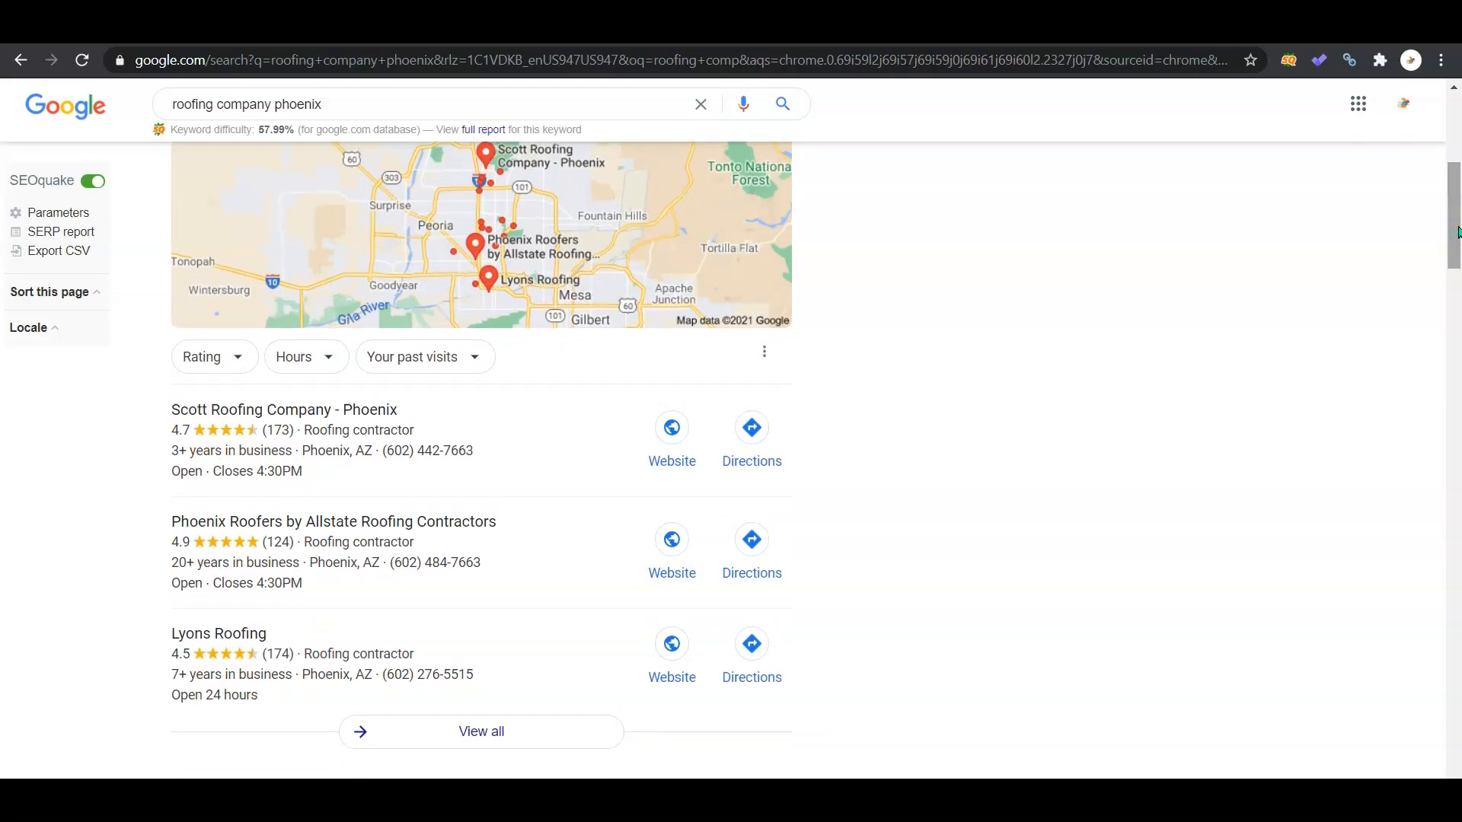
pyautogui.moveTo(1179, 528)
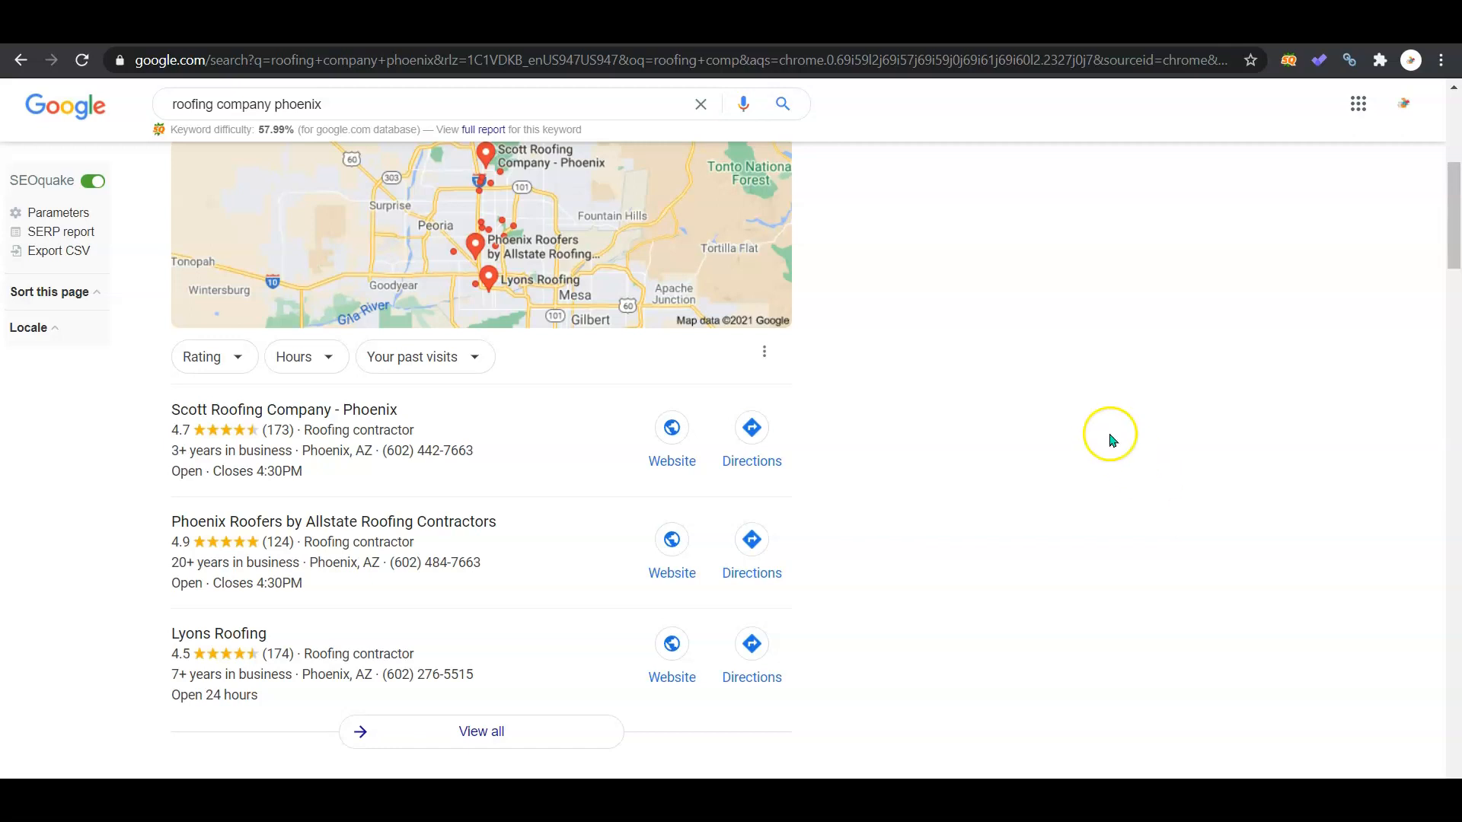
pyautogui.moveTo(1072, 476)
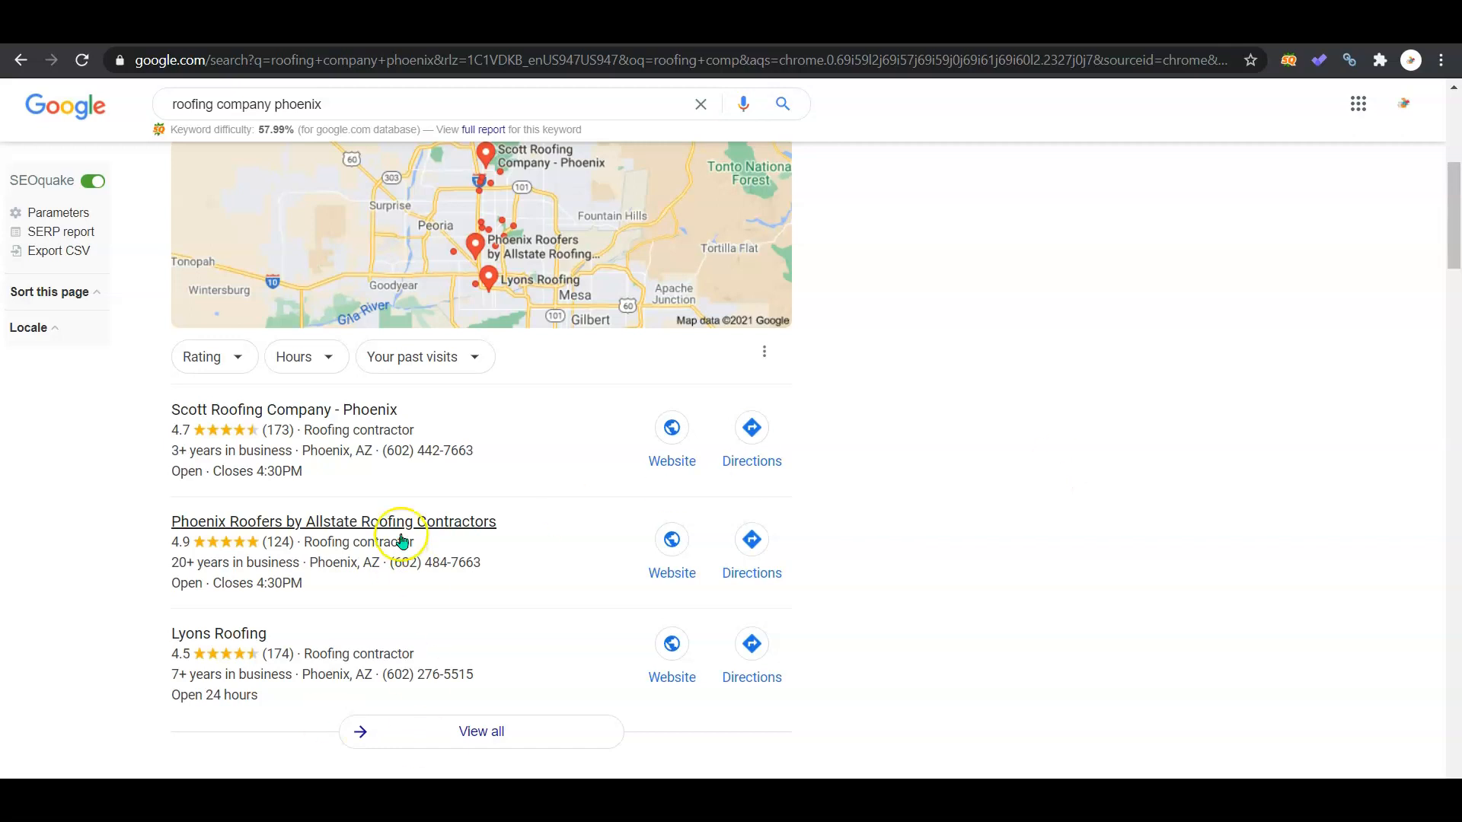
pyautogui.moveTo(551, 651)
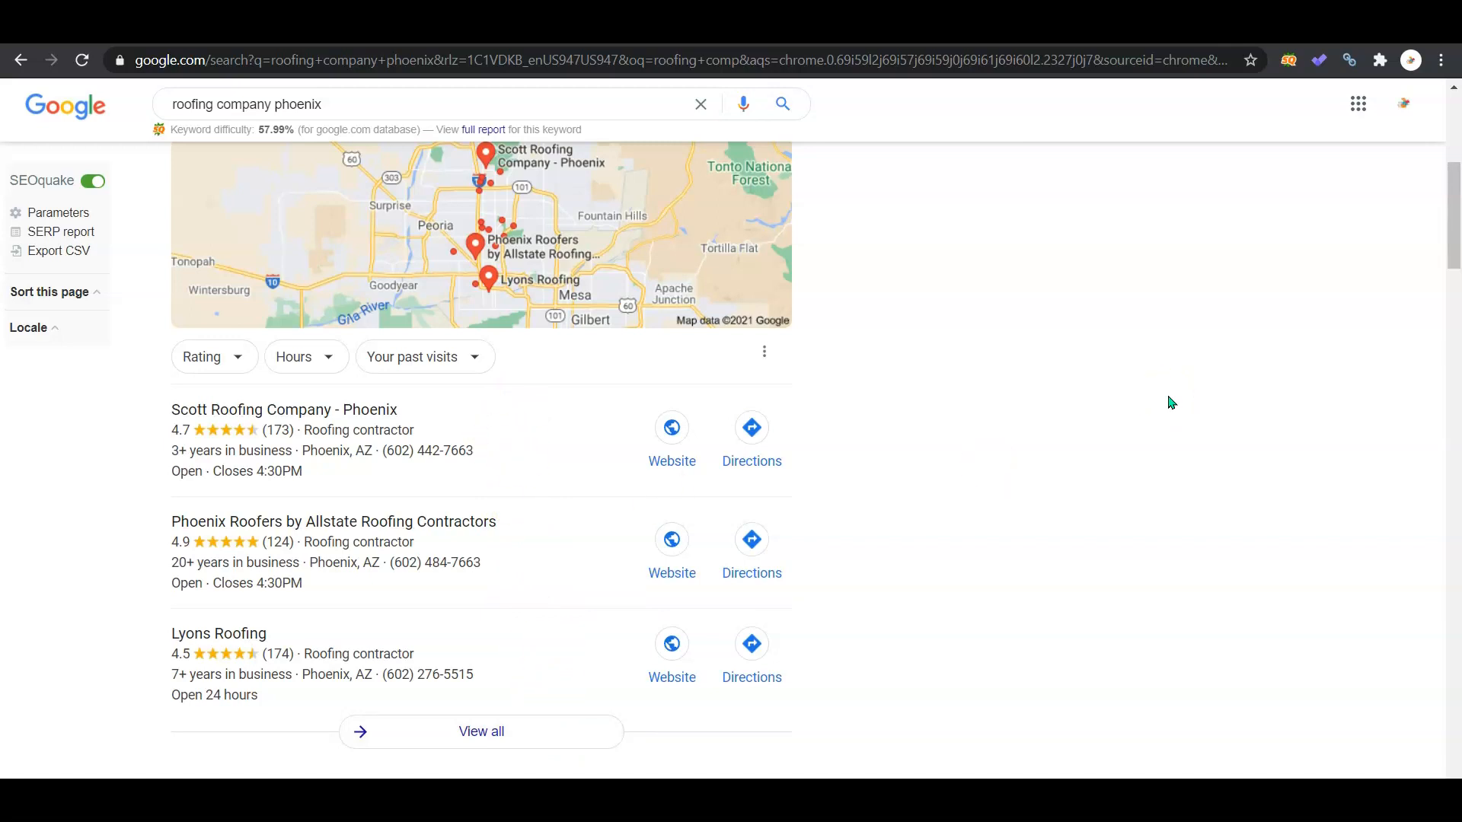
# Scroll the Phoenix roofing results down to the People also ask questions.
pyautogui.scroll(-3)
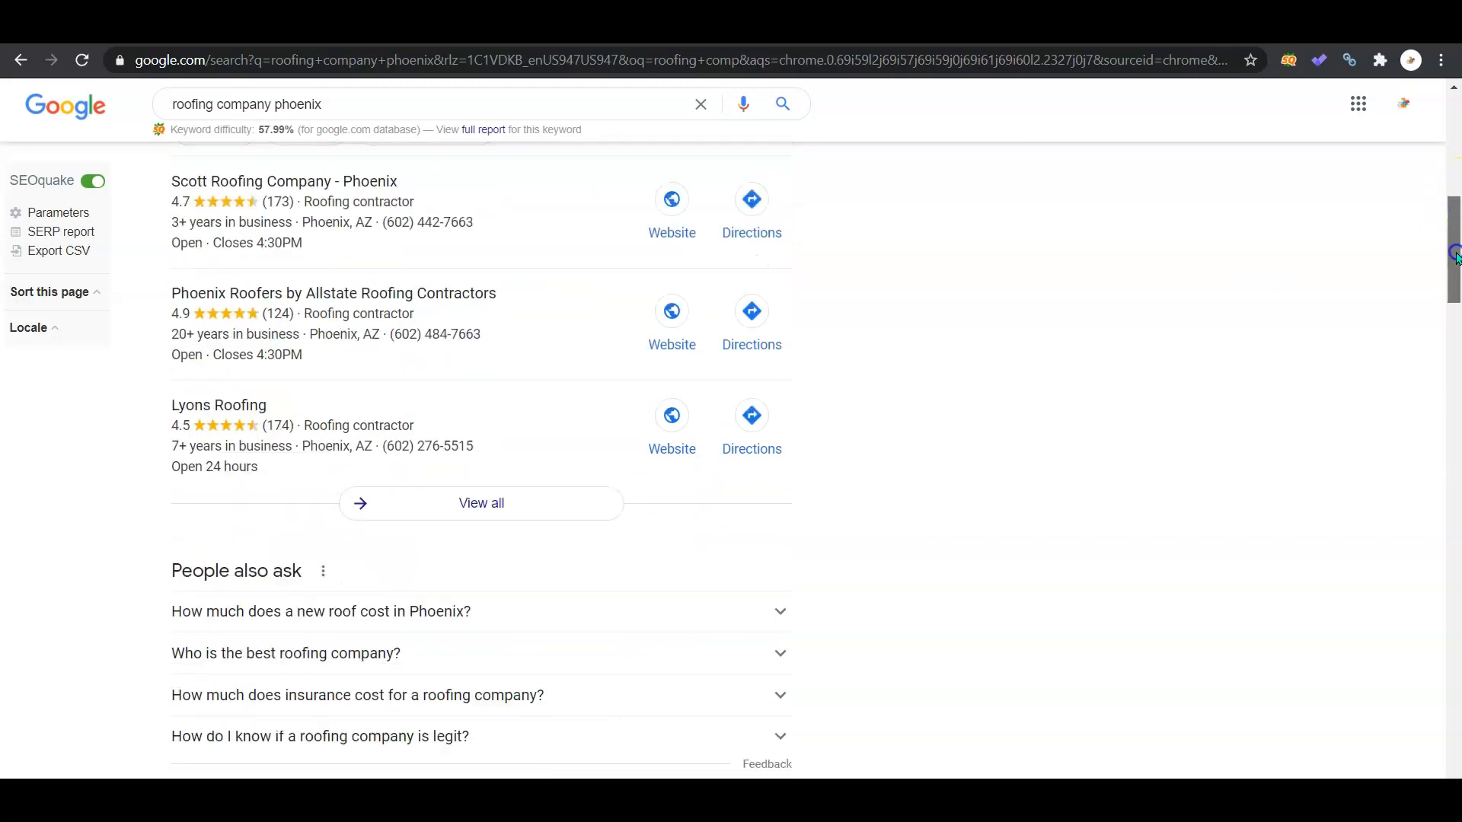
pyautogui.scroll(-3)
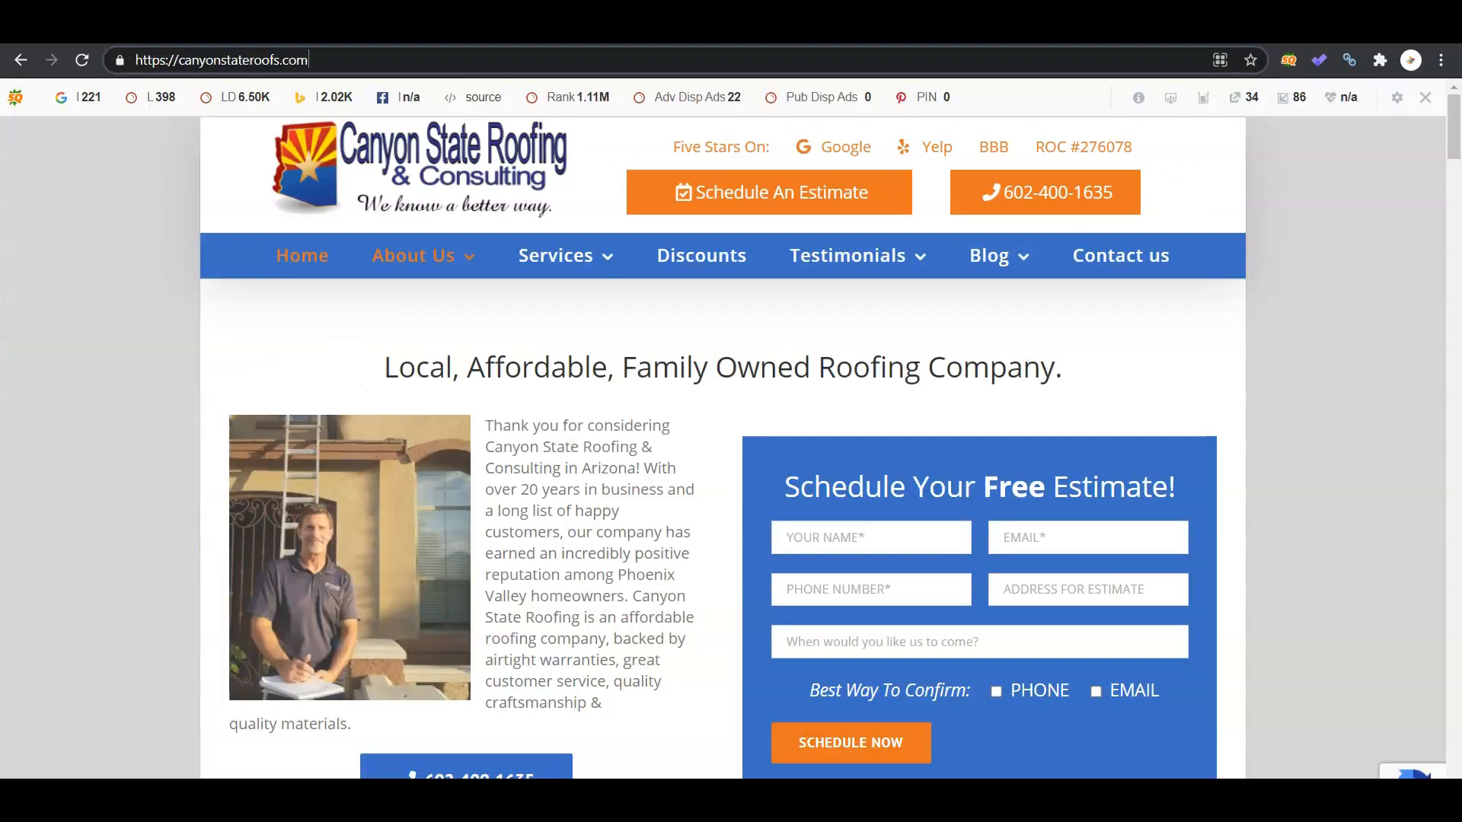
pyautogui.moveTo(1382, 245)
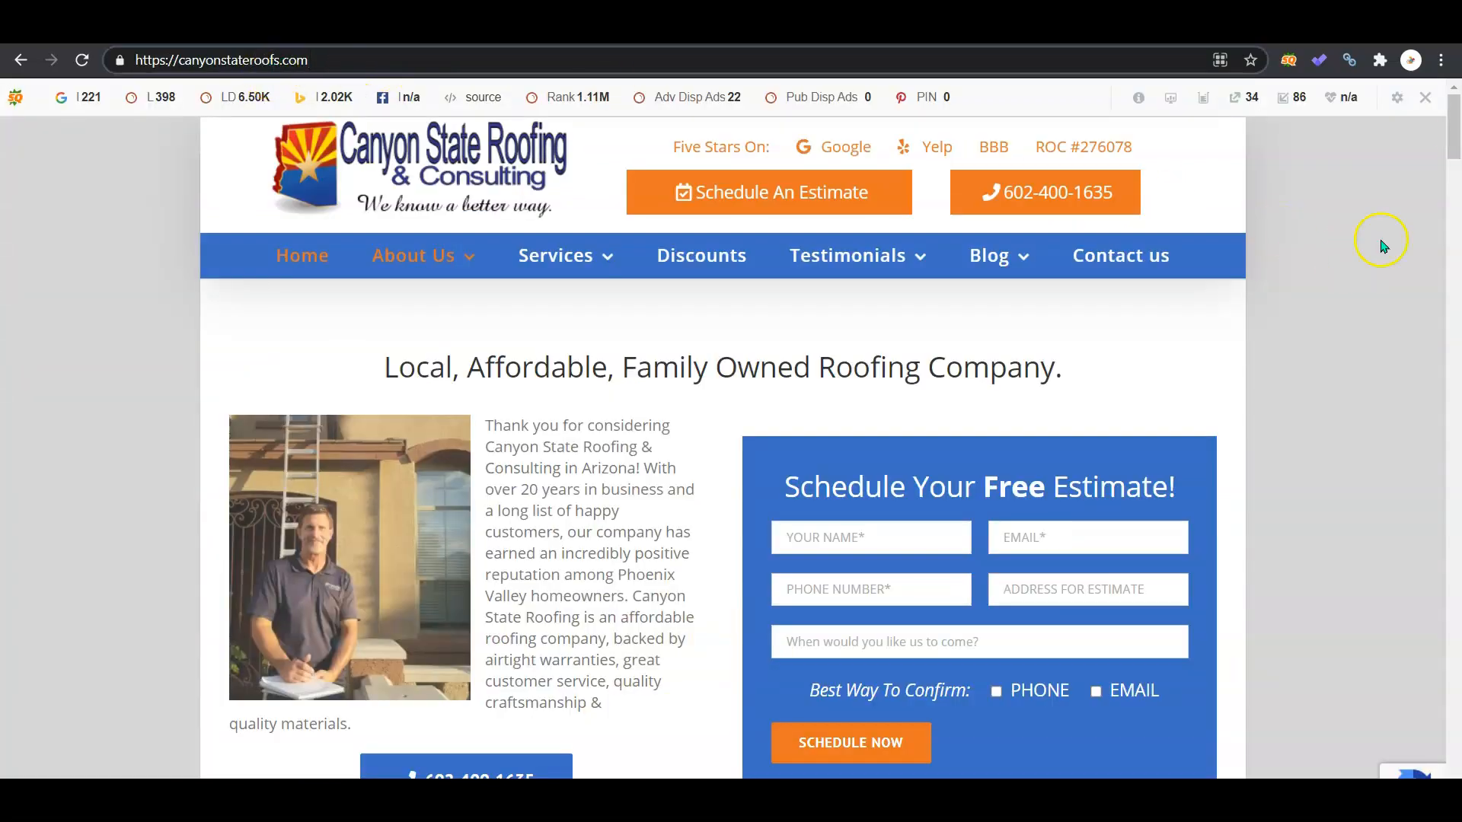
pyautogui.scroll(-3)
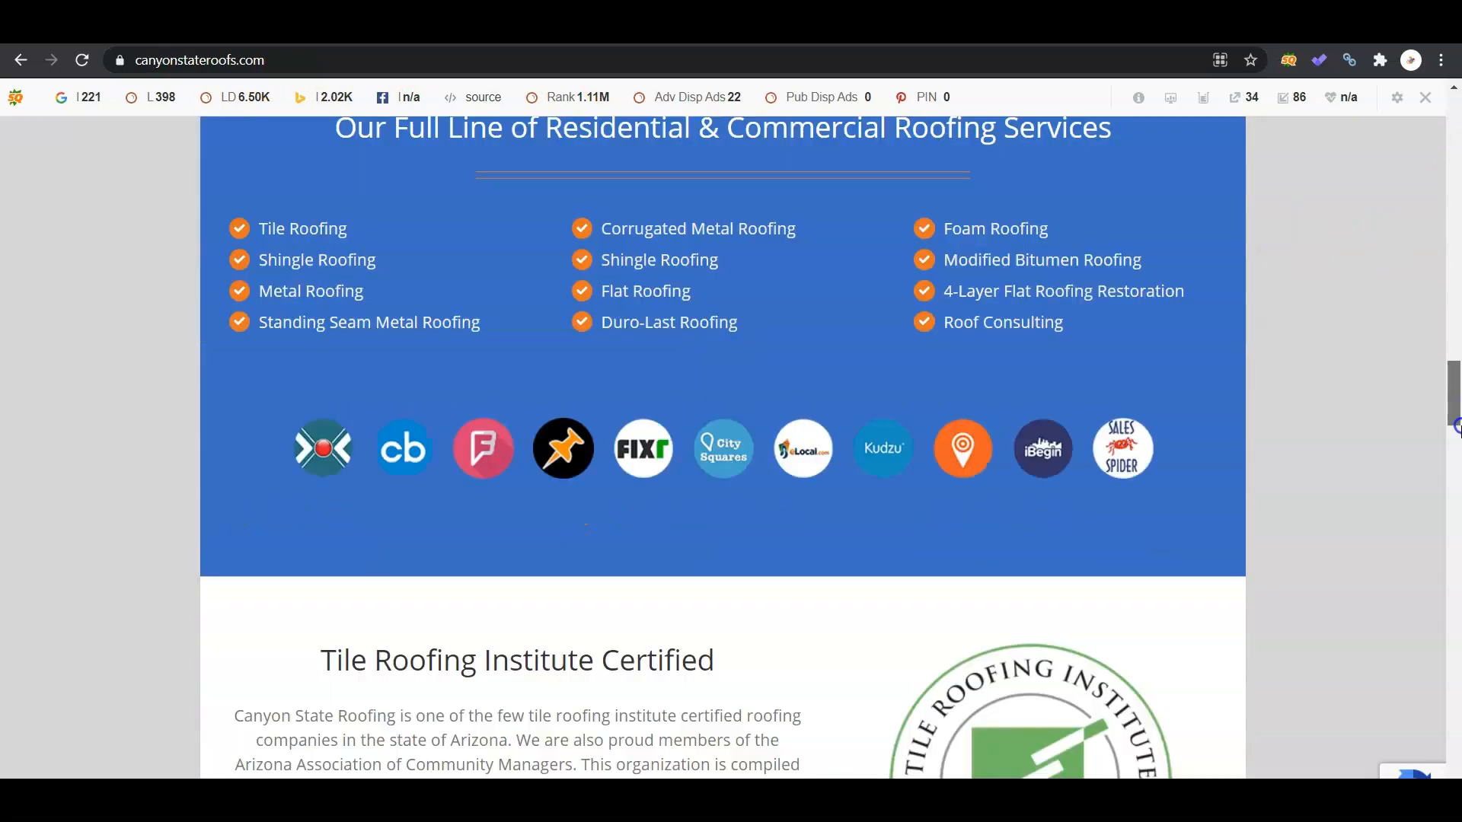
pyautogui.scroll(-3)
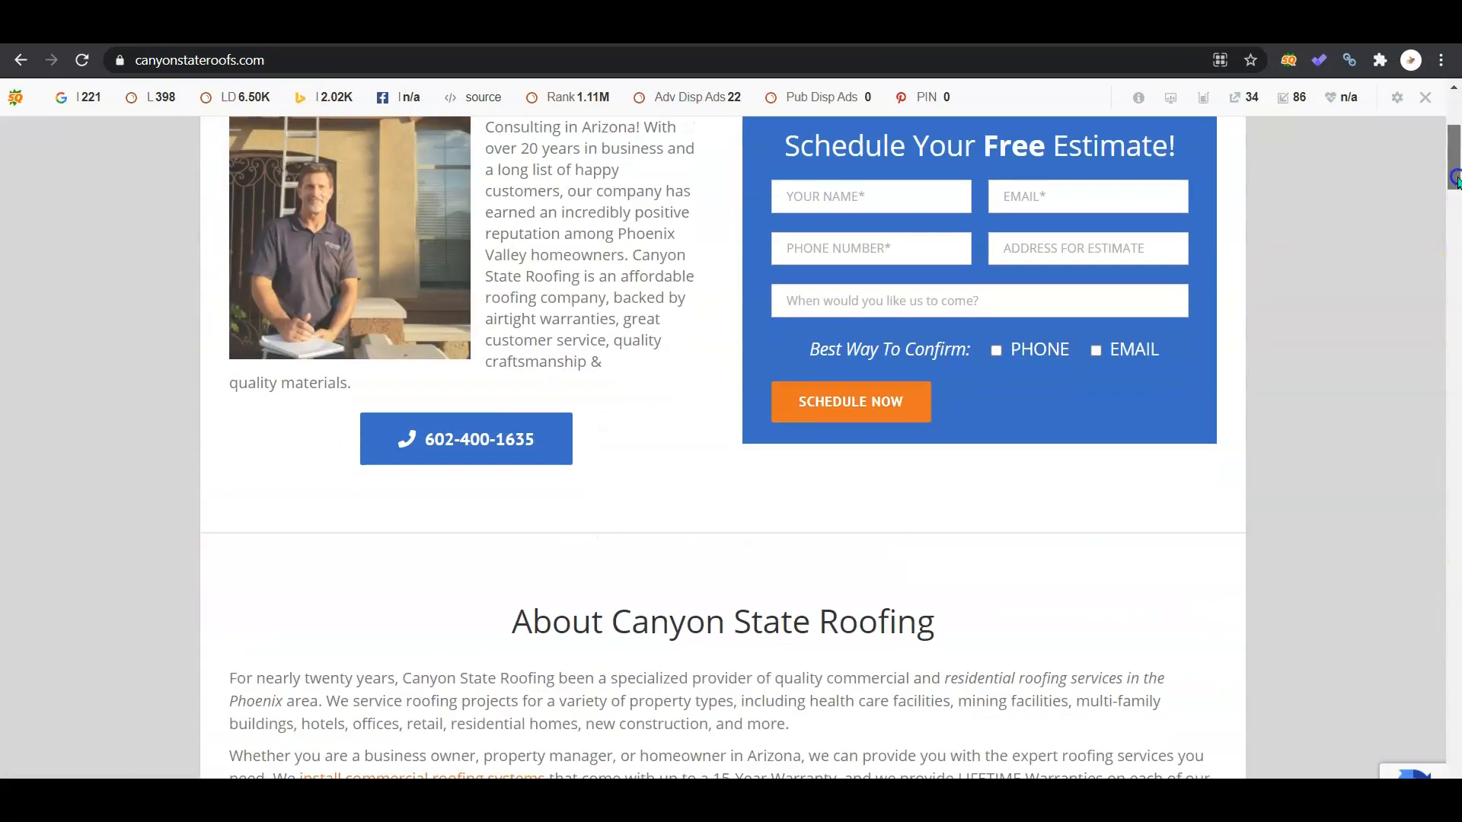
pyautogui.scroll(3)
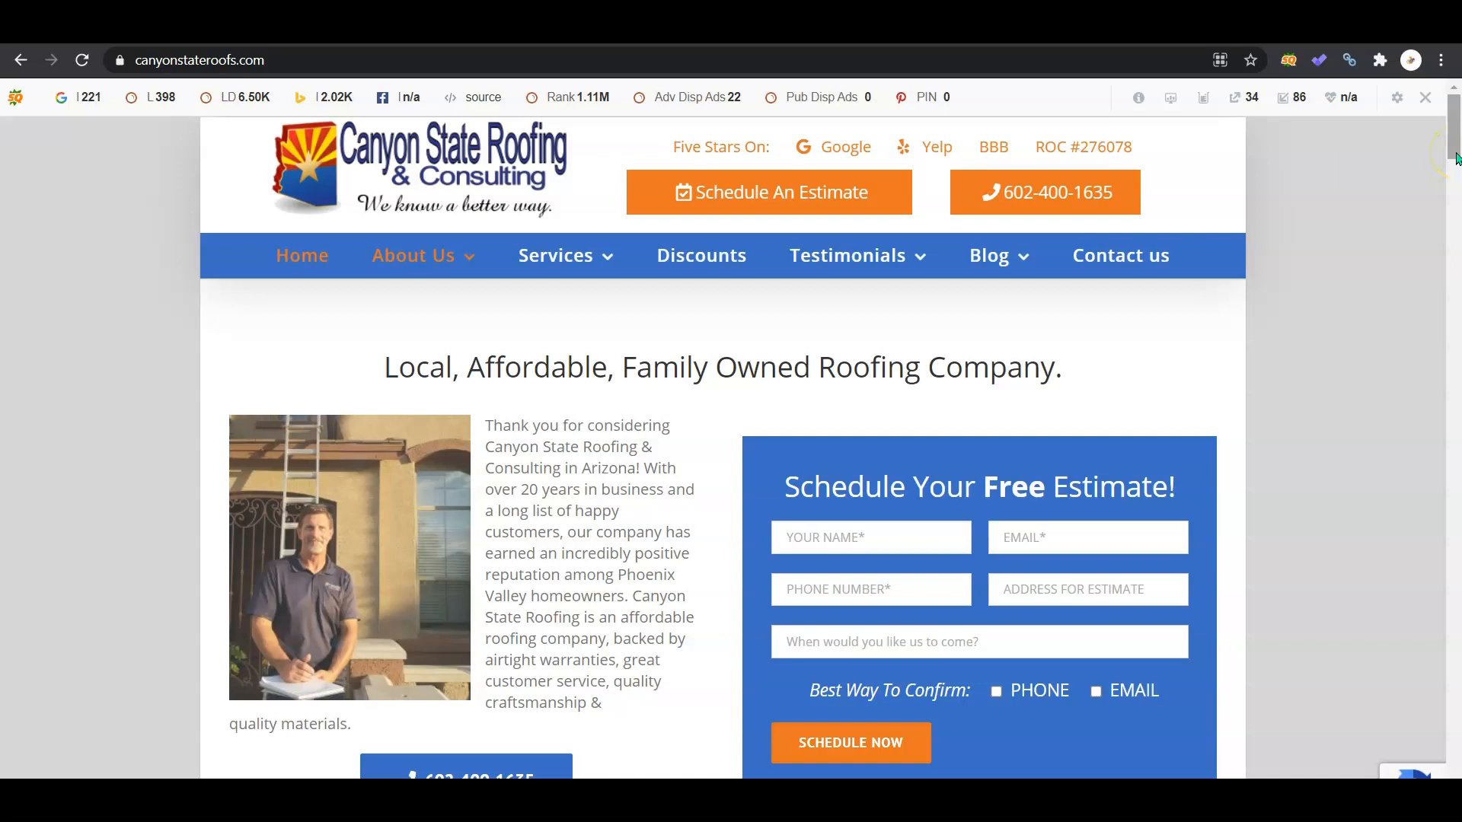
pyautogui.moveTo(1262, 215)
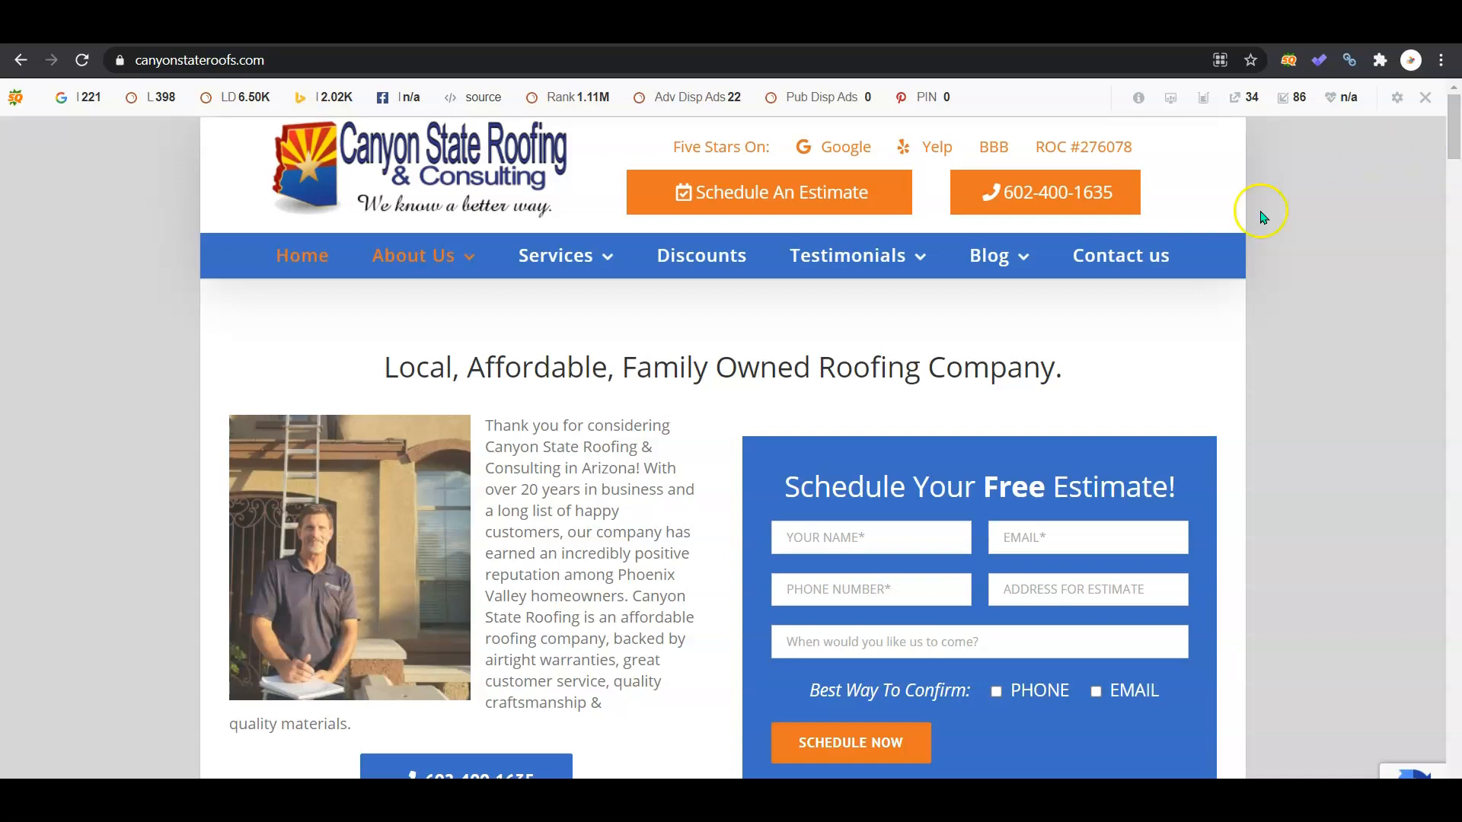
pyautogui.moveTo(101, 175)
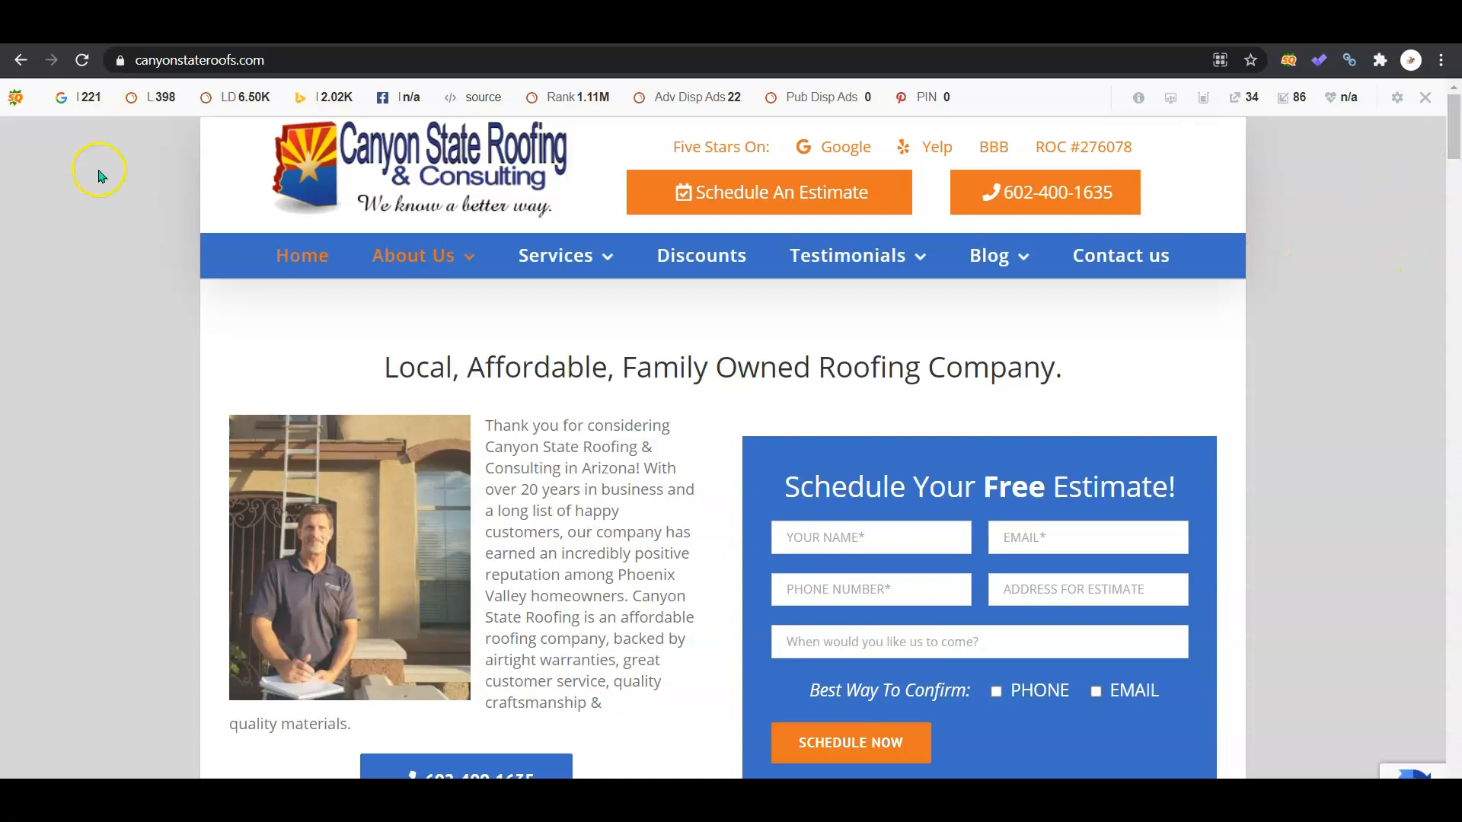
# Look up monsoonroofinginc.com in Site Explorer: DR 18, 133 backlinks, 45 referring domains.
pyautogui.write('monsoonroofinginc.com/')
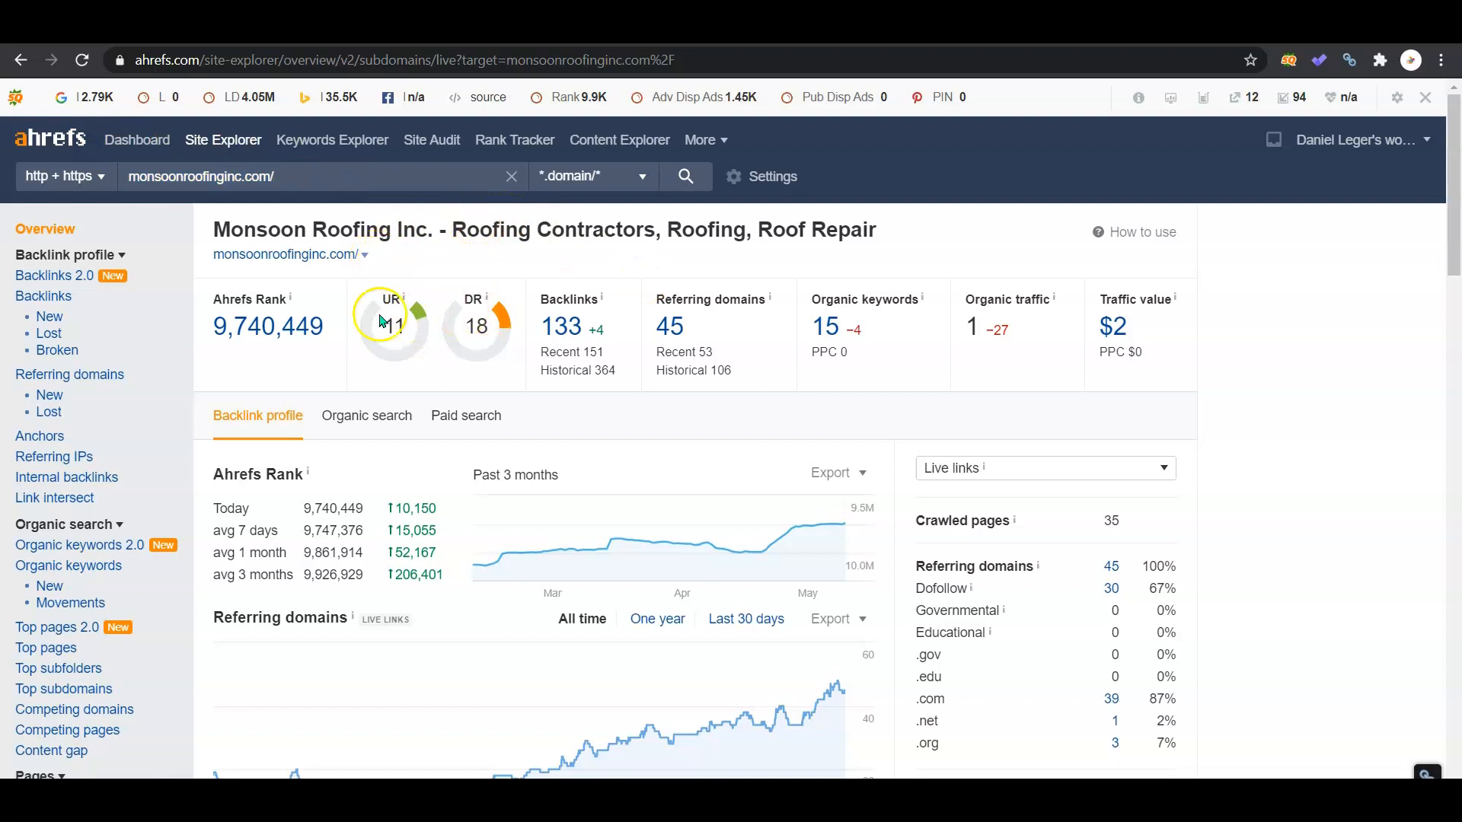
pyautogui.moveTo(477, 338)
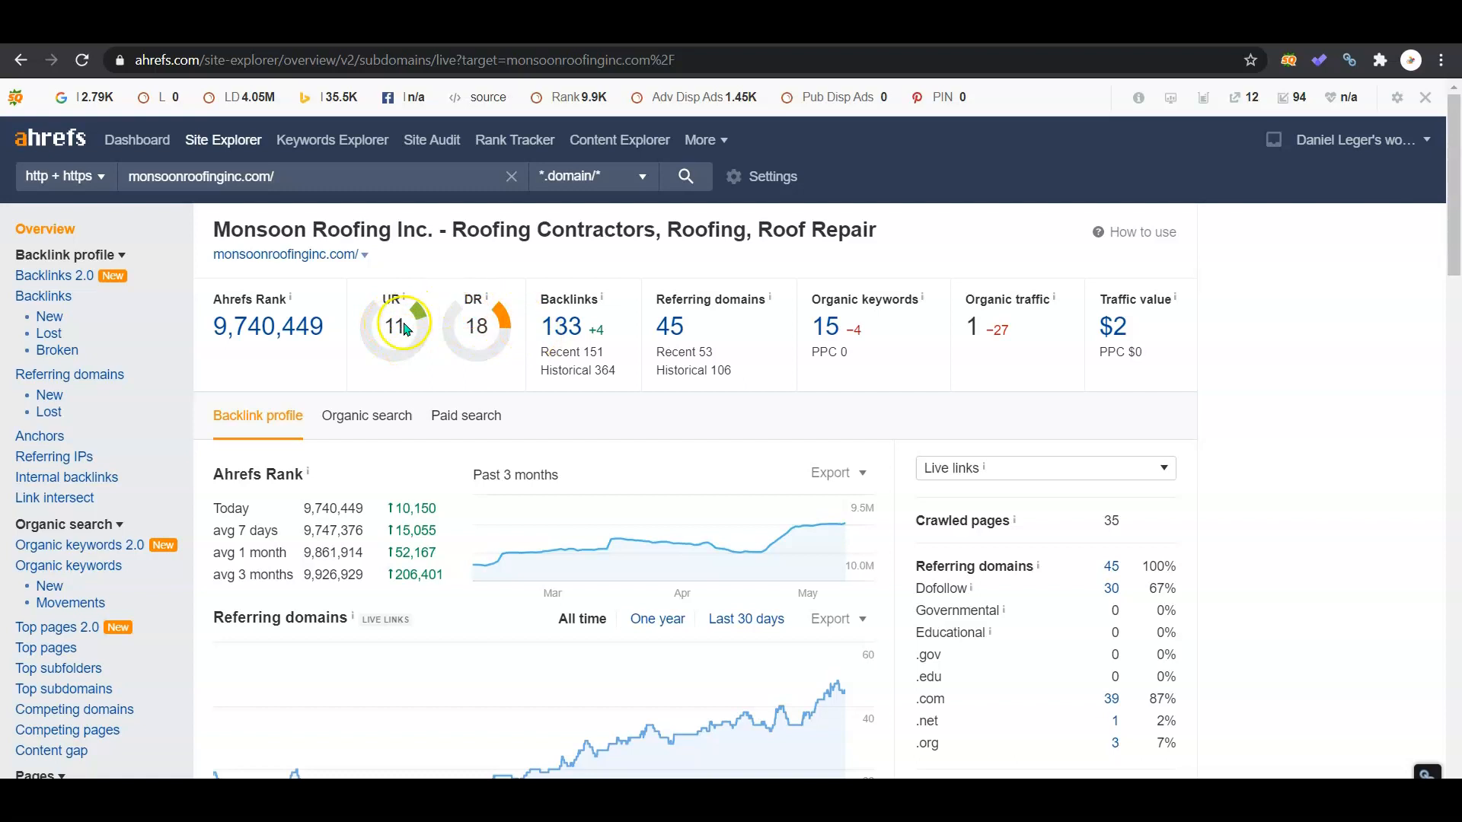
pyautogui.moveTo(414, 350)
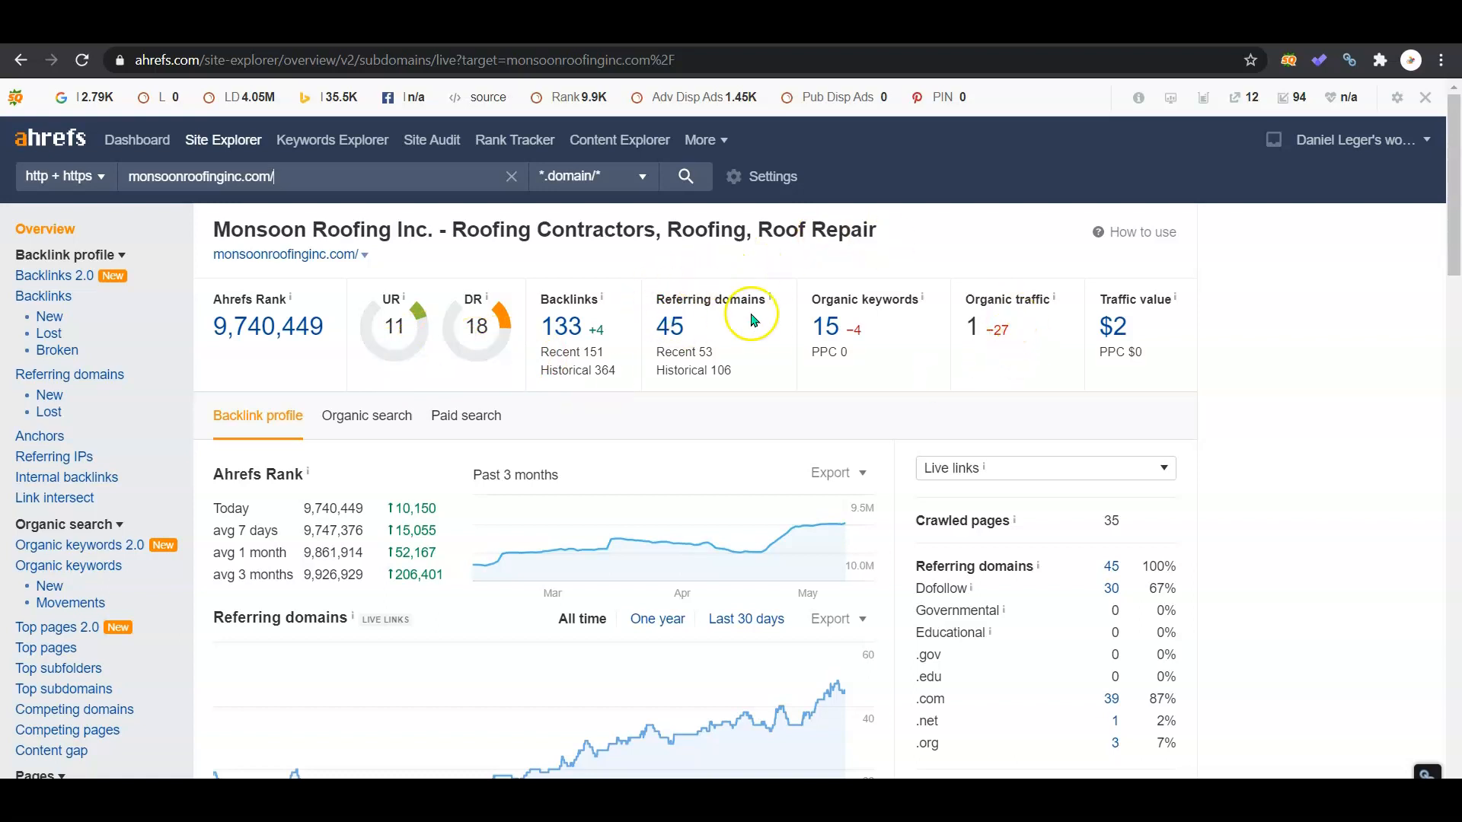
pyautogui.moveTo(726, 321)
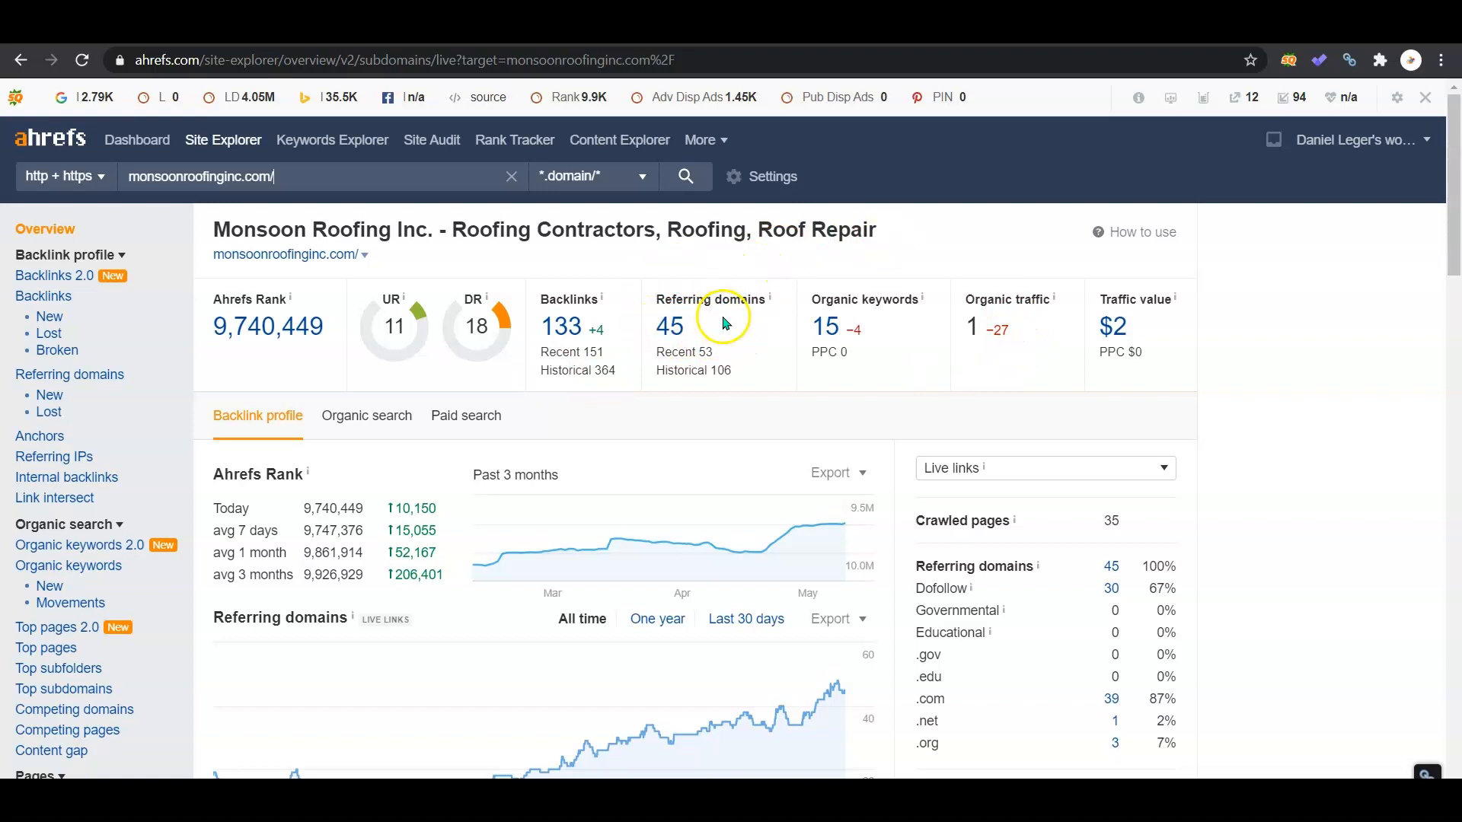
pyautogui.moveTo(518, 283)
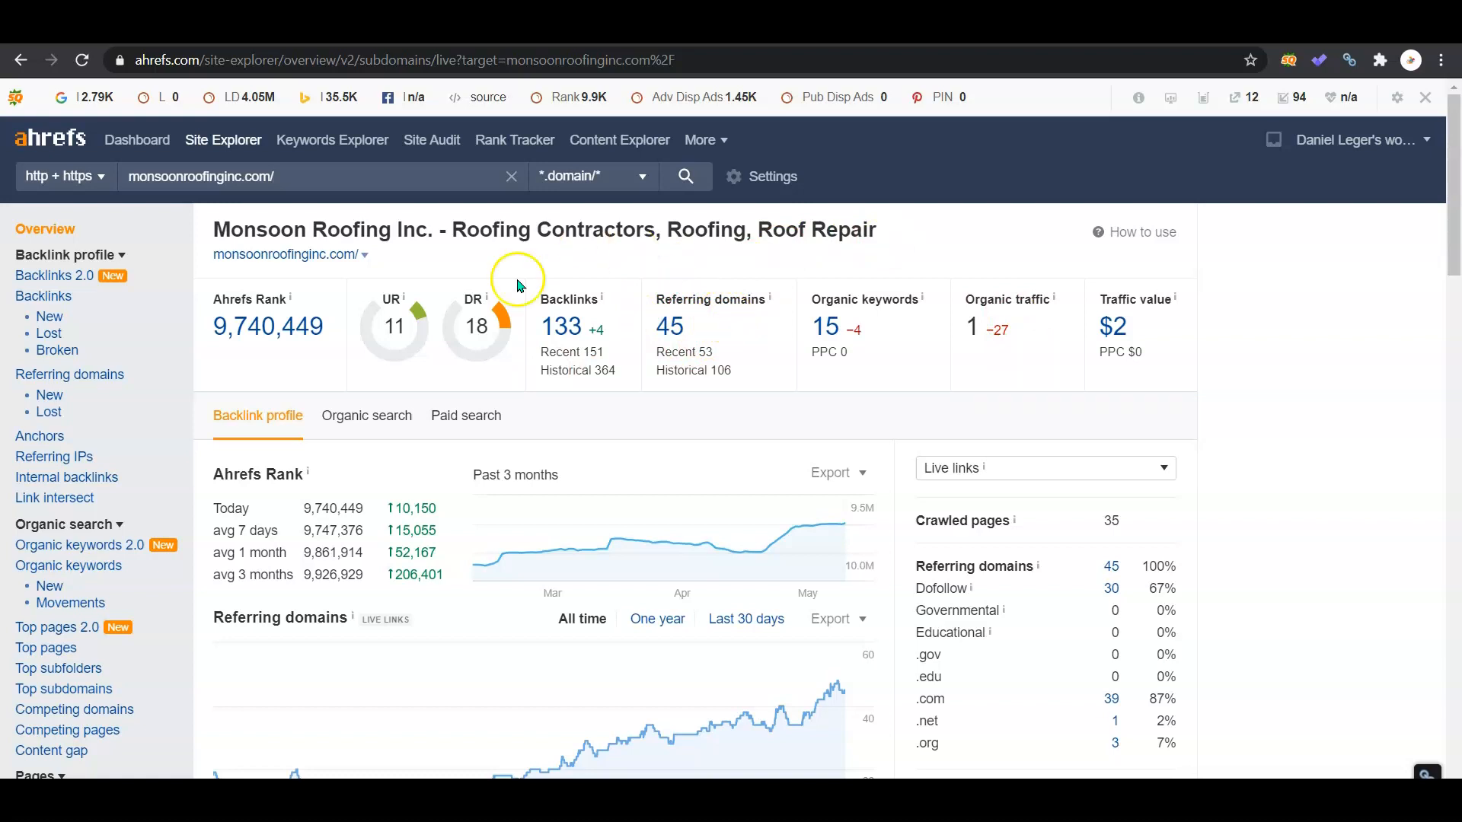
pyautogui.moveTo(508, 268)
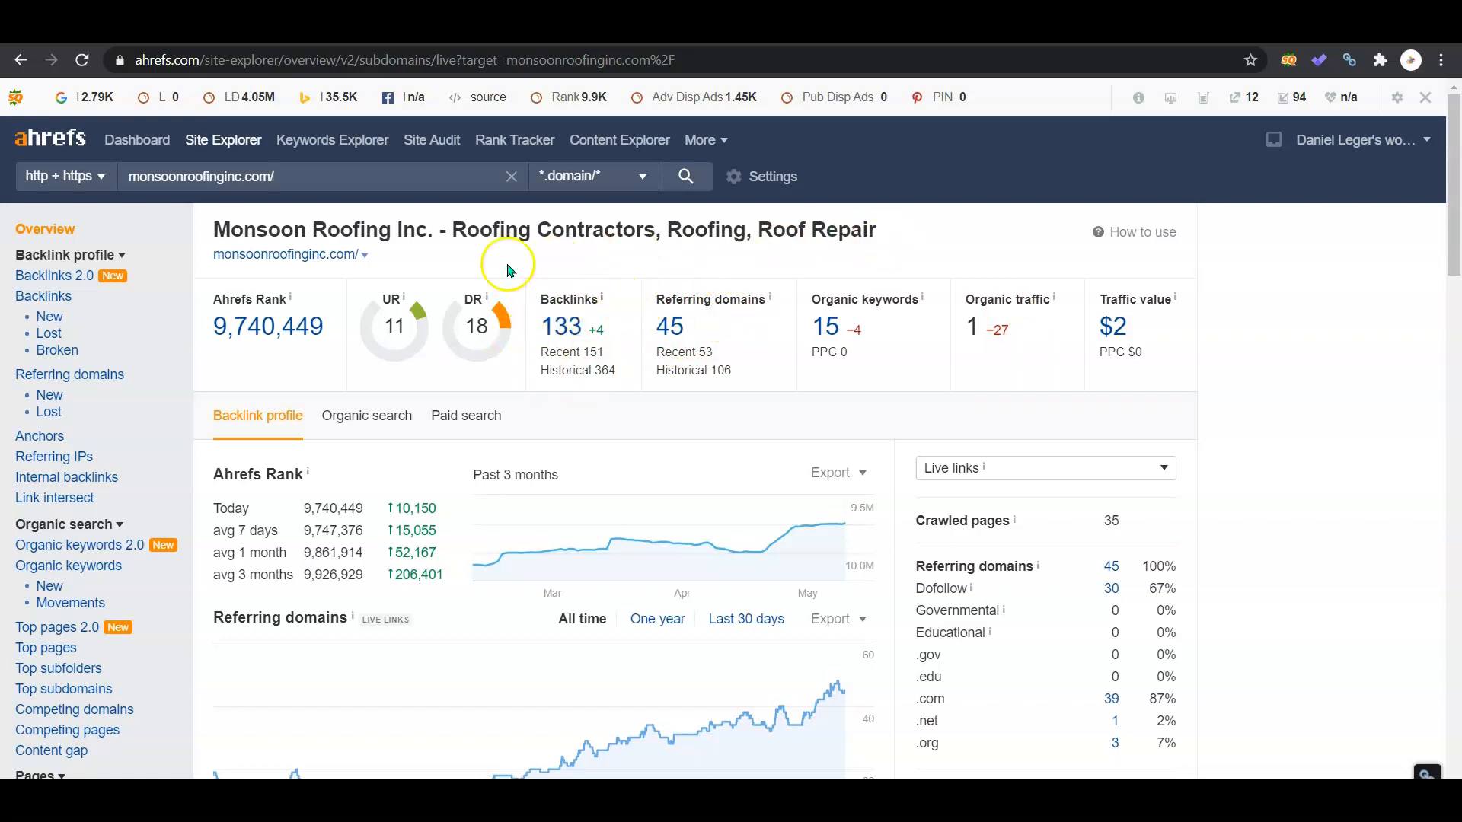
pyautogui.moveTo(298, 268)
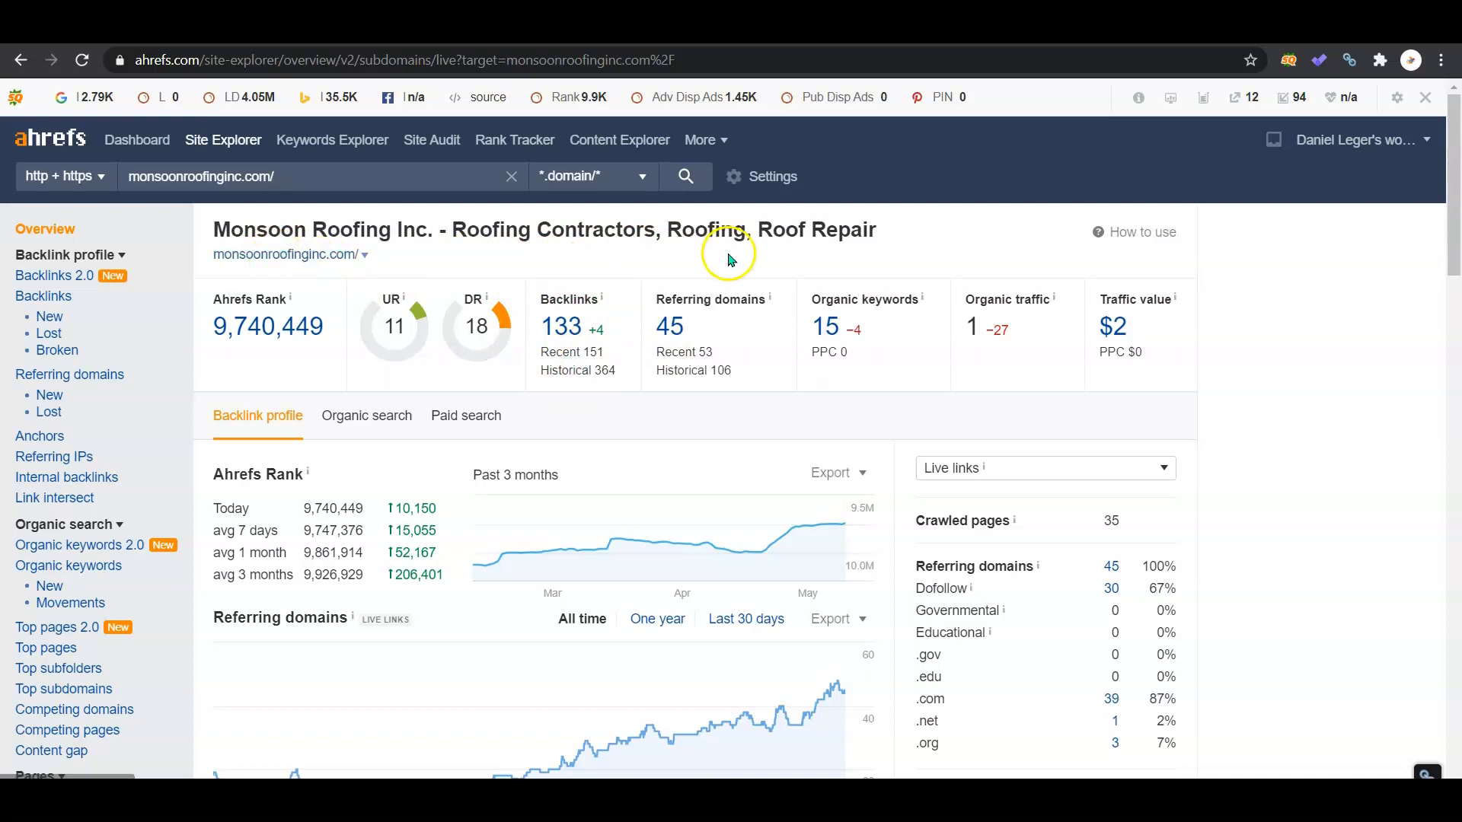
pyautogui.moveTo(616, 330)
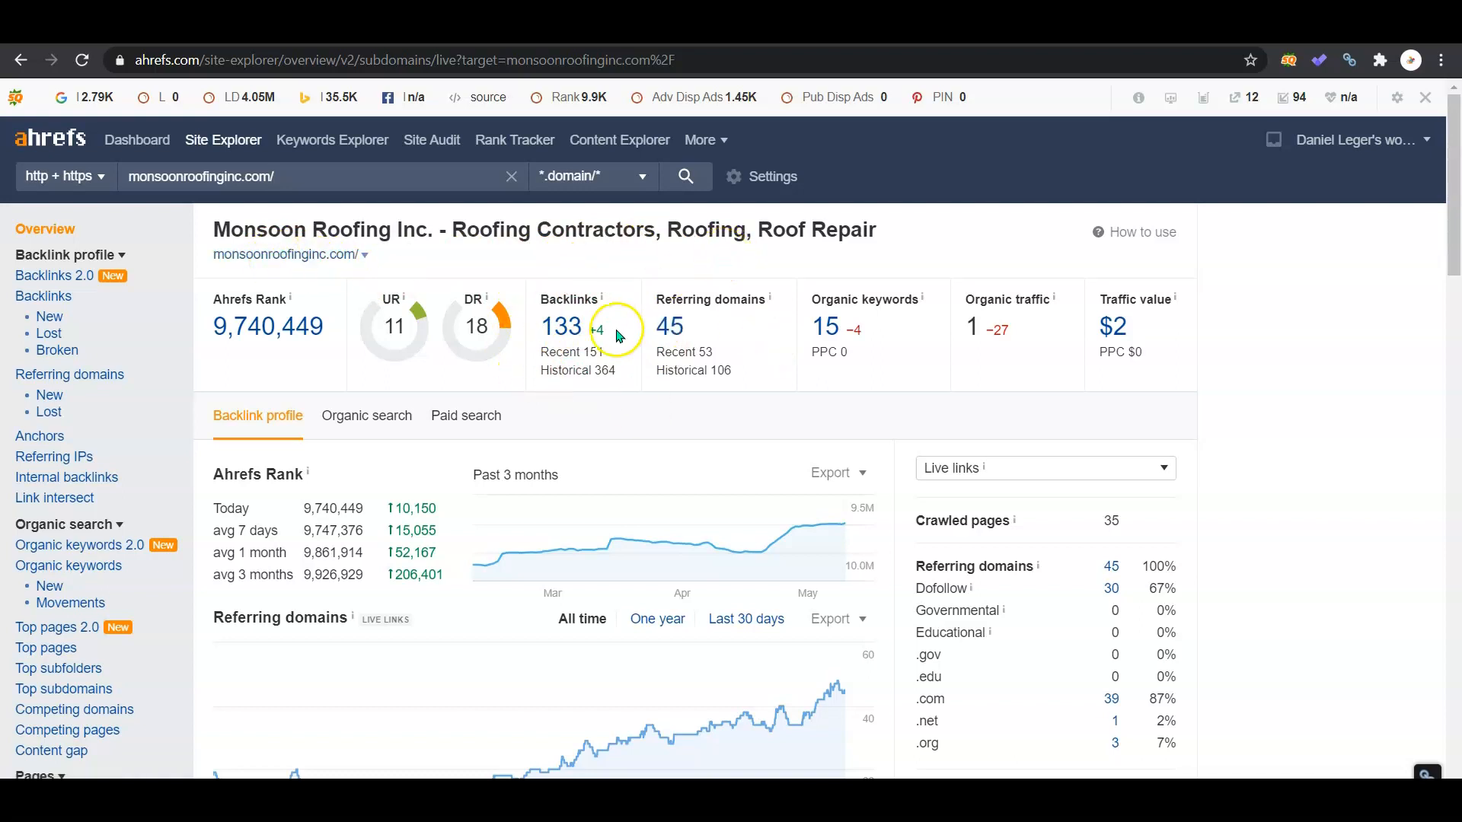
pyautogui.moveTo(764, 341)
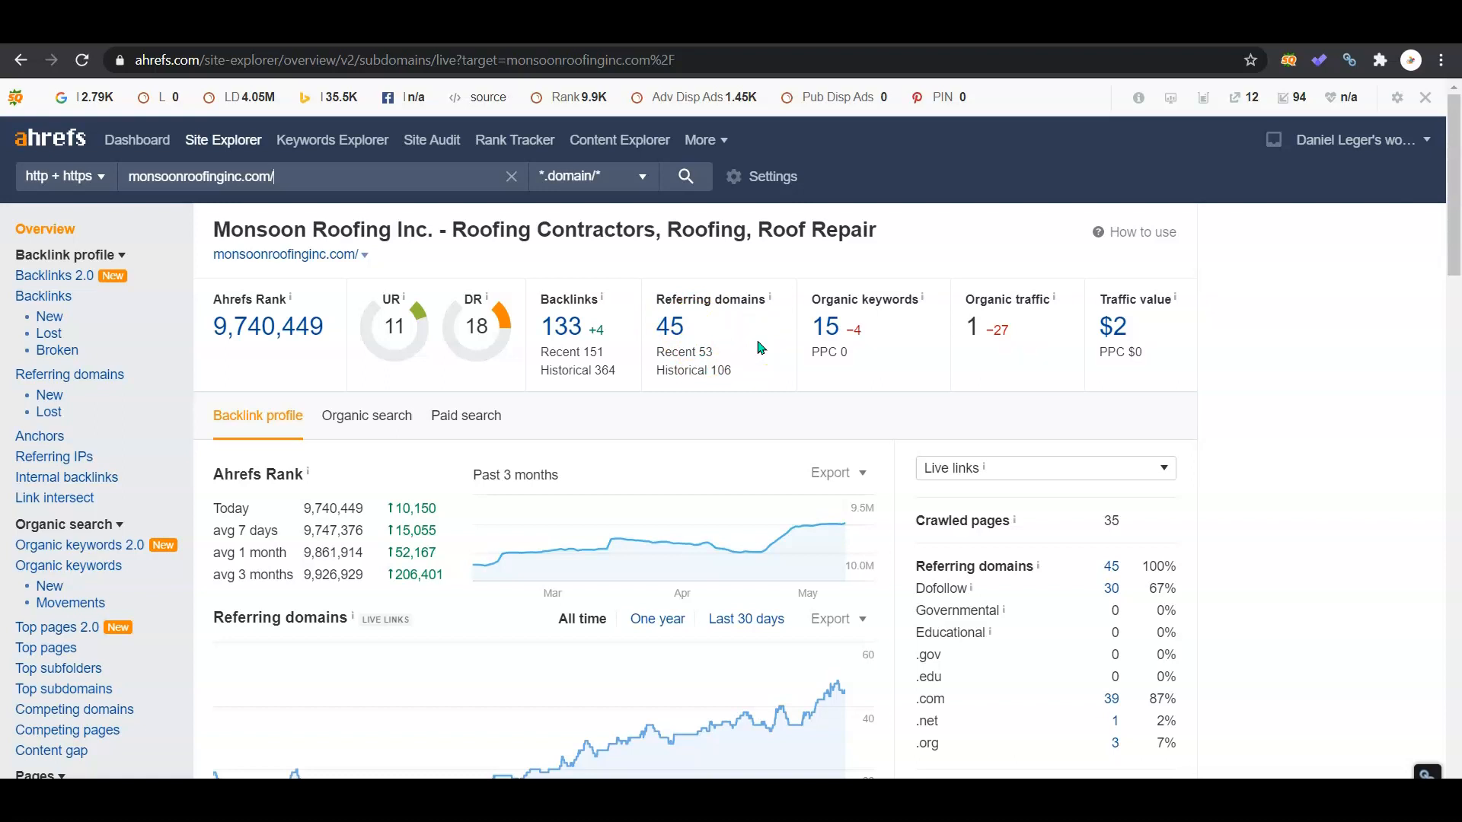
pyautogui.moveTo(1039, 512)
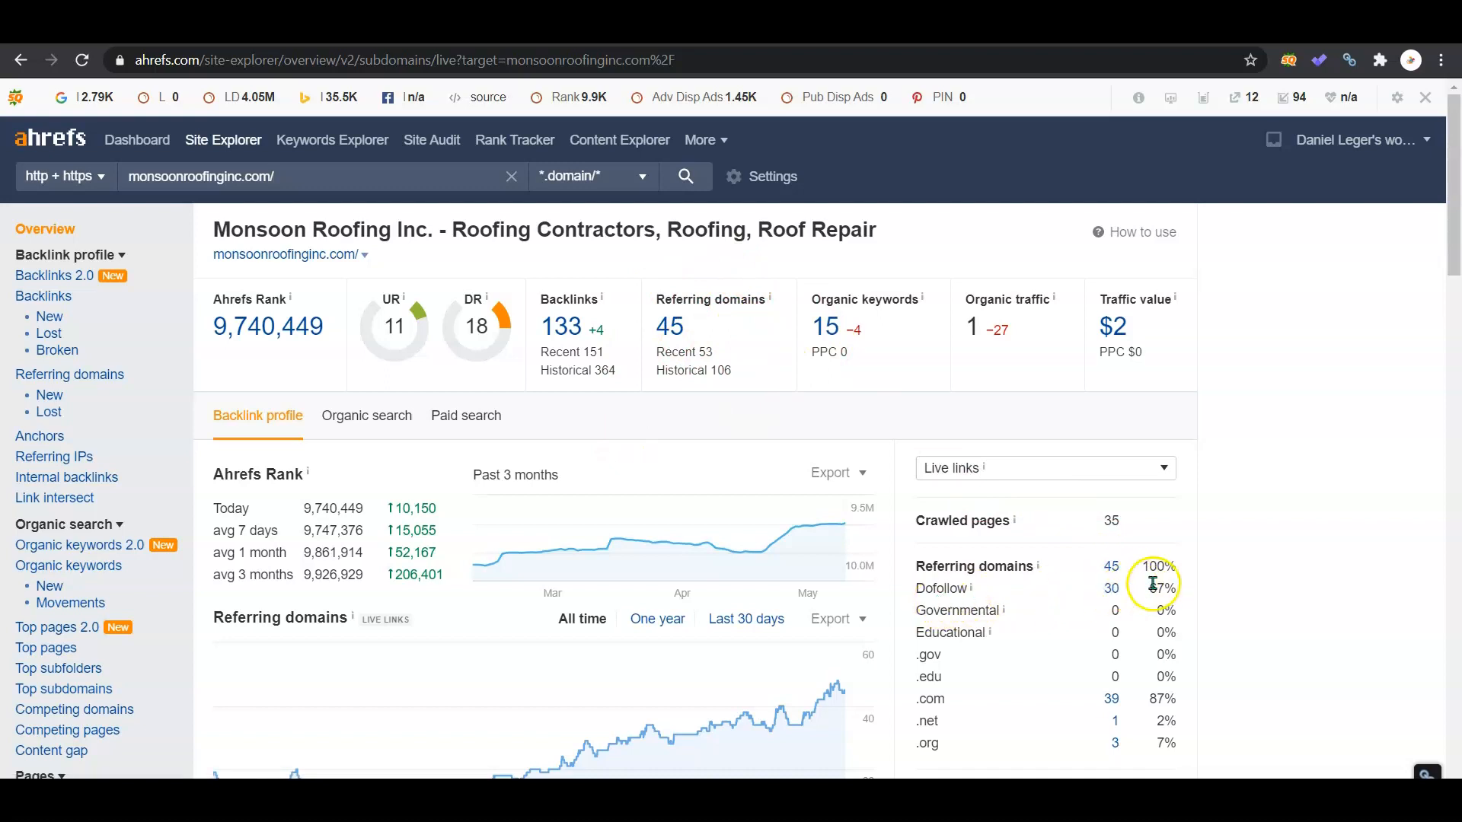
pyautogui.moveTo(1085, 597)
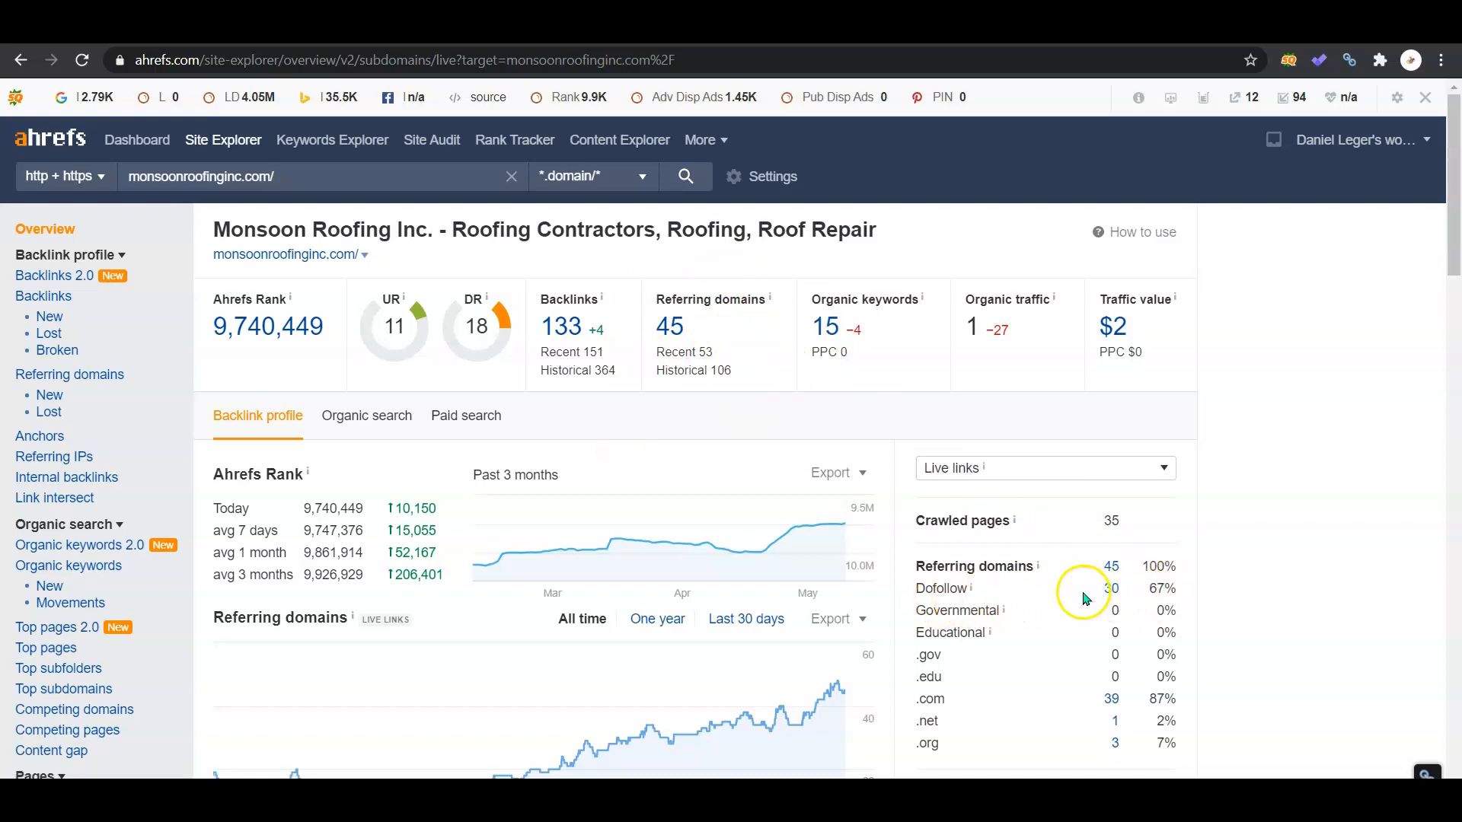
pyautogui.moveTo(749, 351)
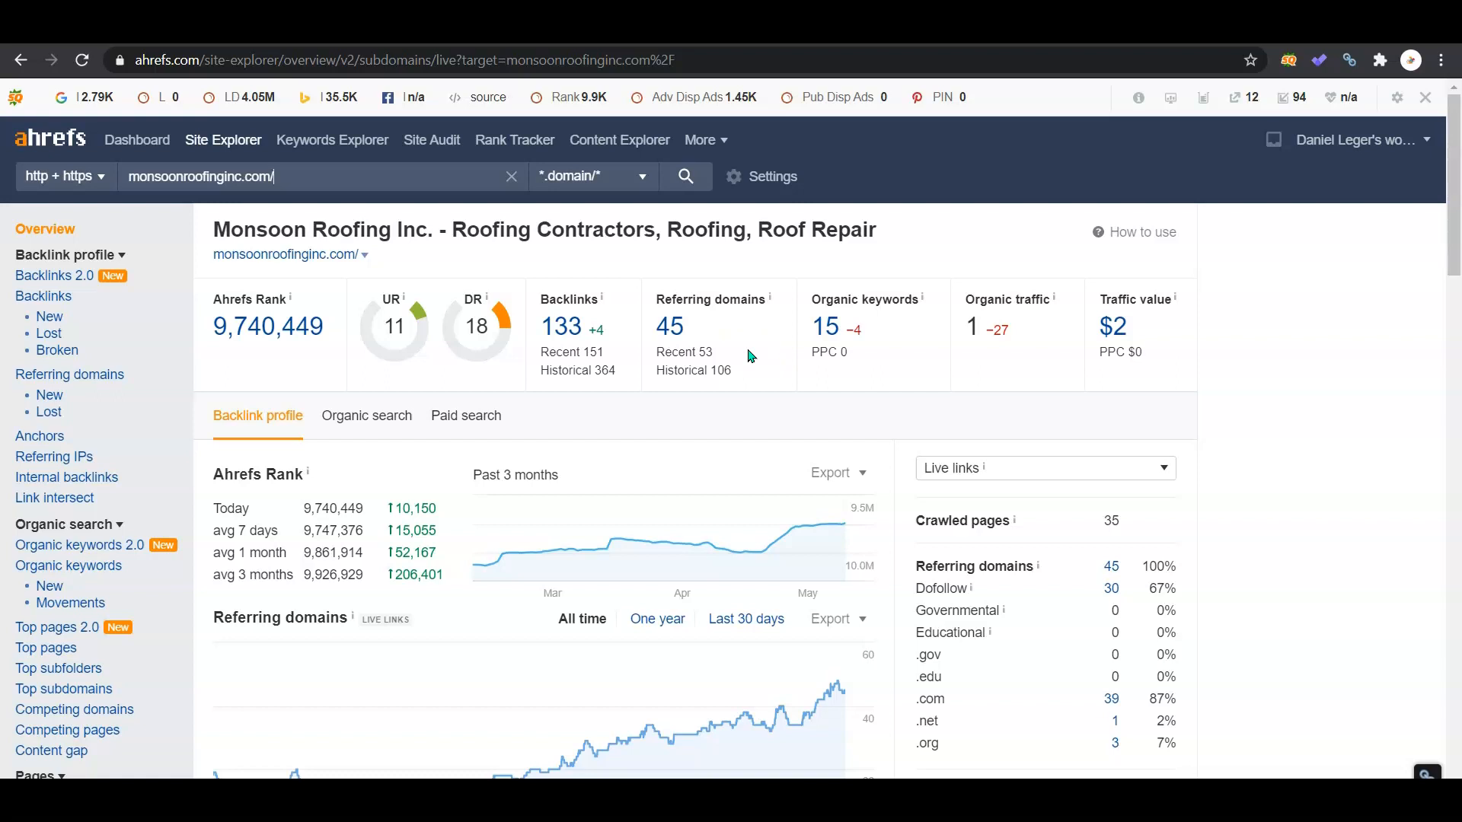
pyautogui.moveTo(916, 372)
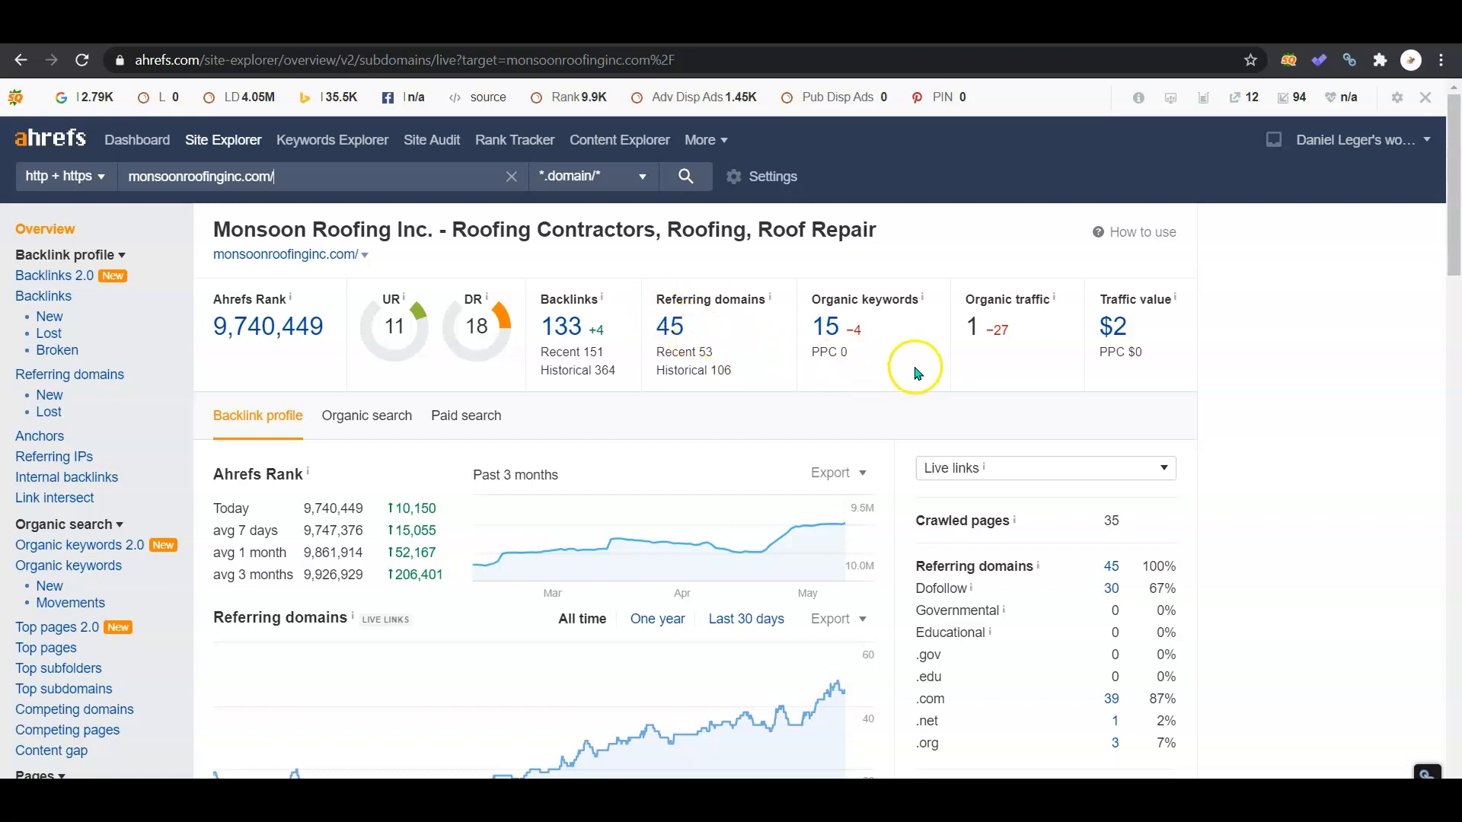
# View Monsoon Roofing's organic keywords, led by 'monsoon roofing' at position 1 with 24 traffic.
pyautogui.click(825, 328)
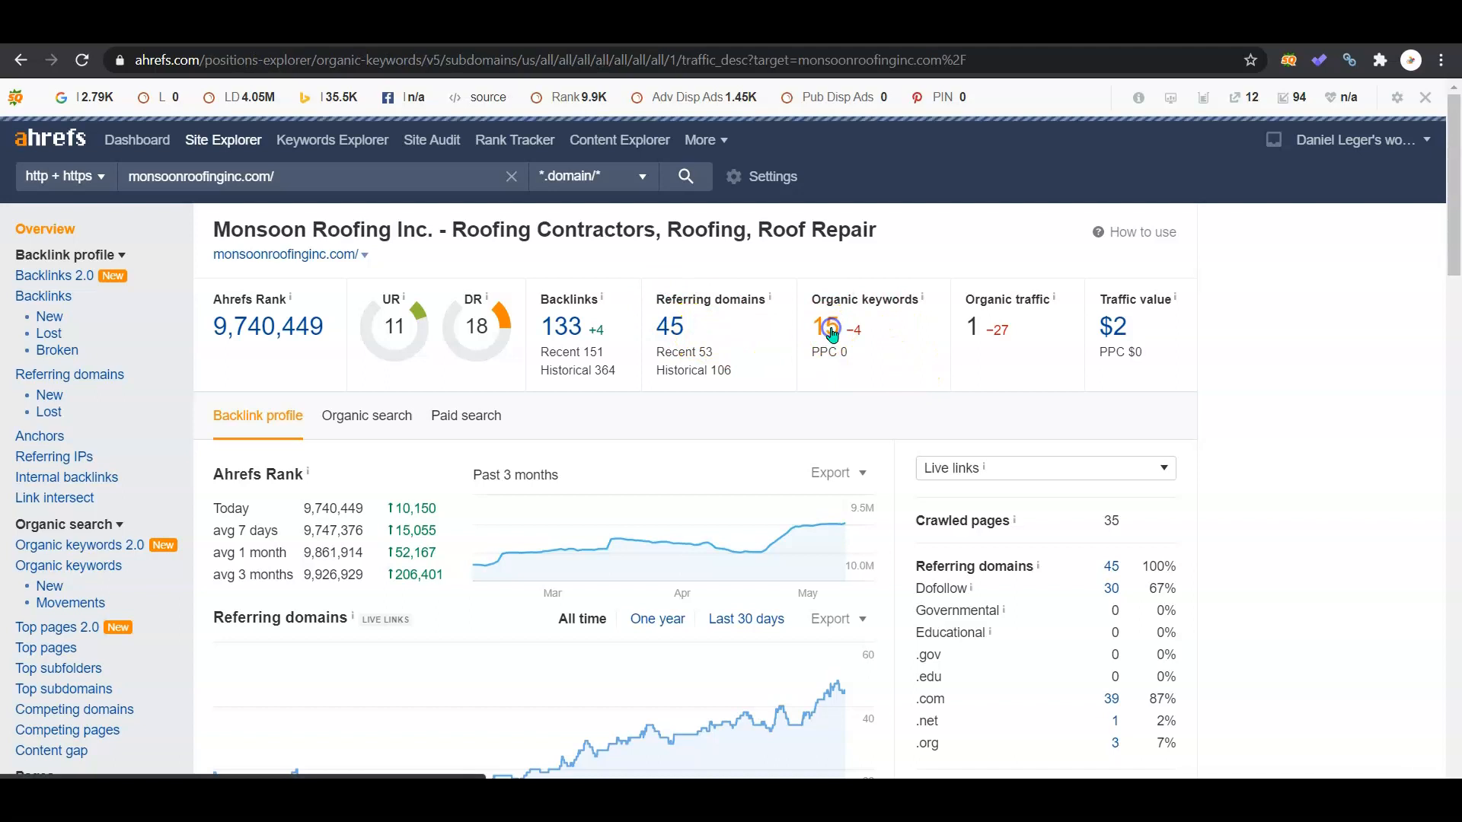
pyautogui.click(827, 328)
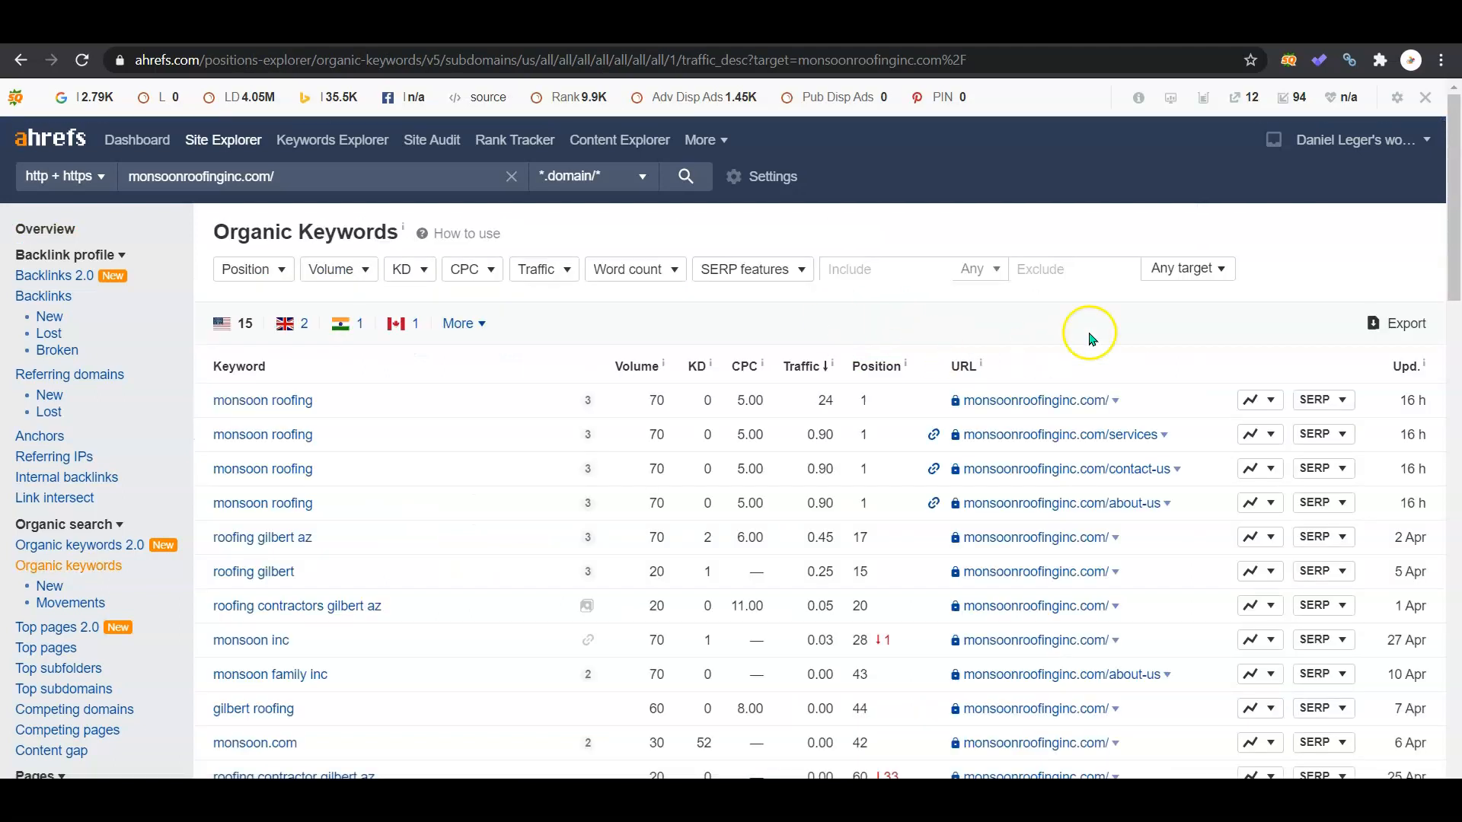
pyautogui.scroll(-3)
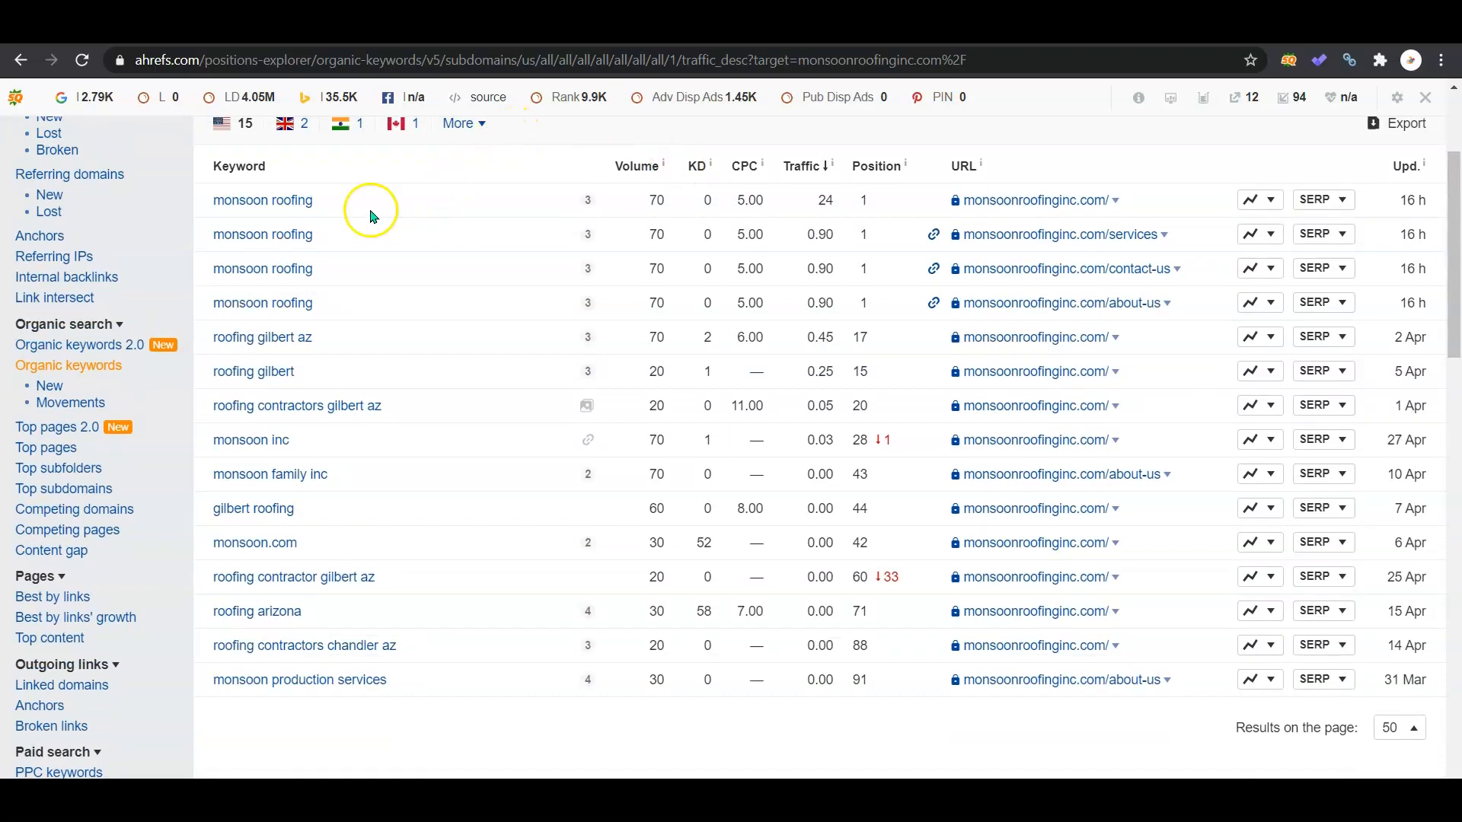
pyautogui.moveTo(886, 246)
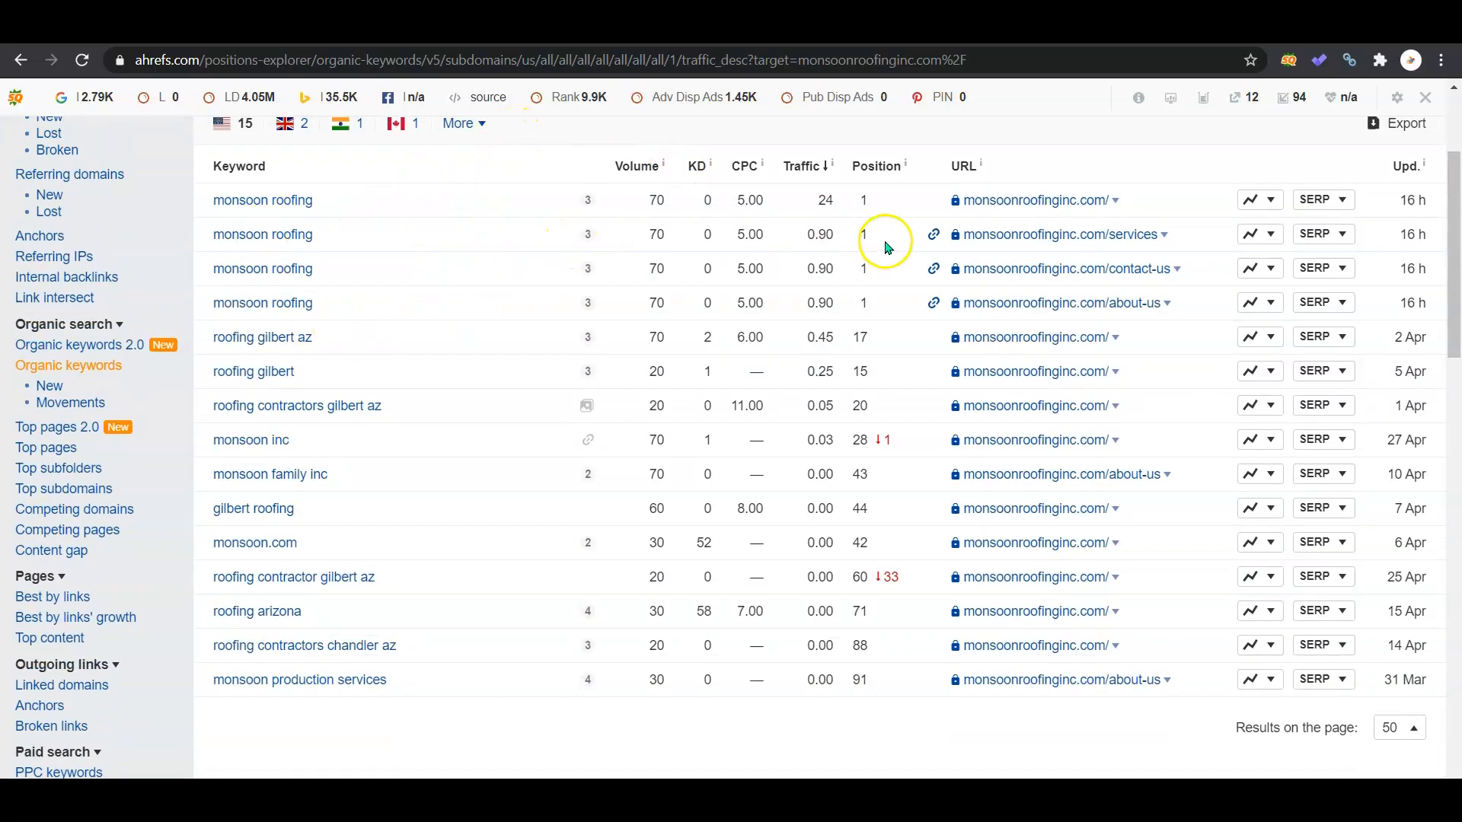
pyautogui.moveTo(861, 274)
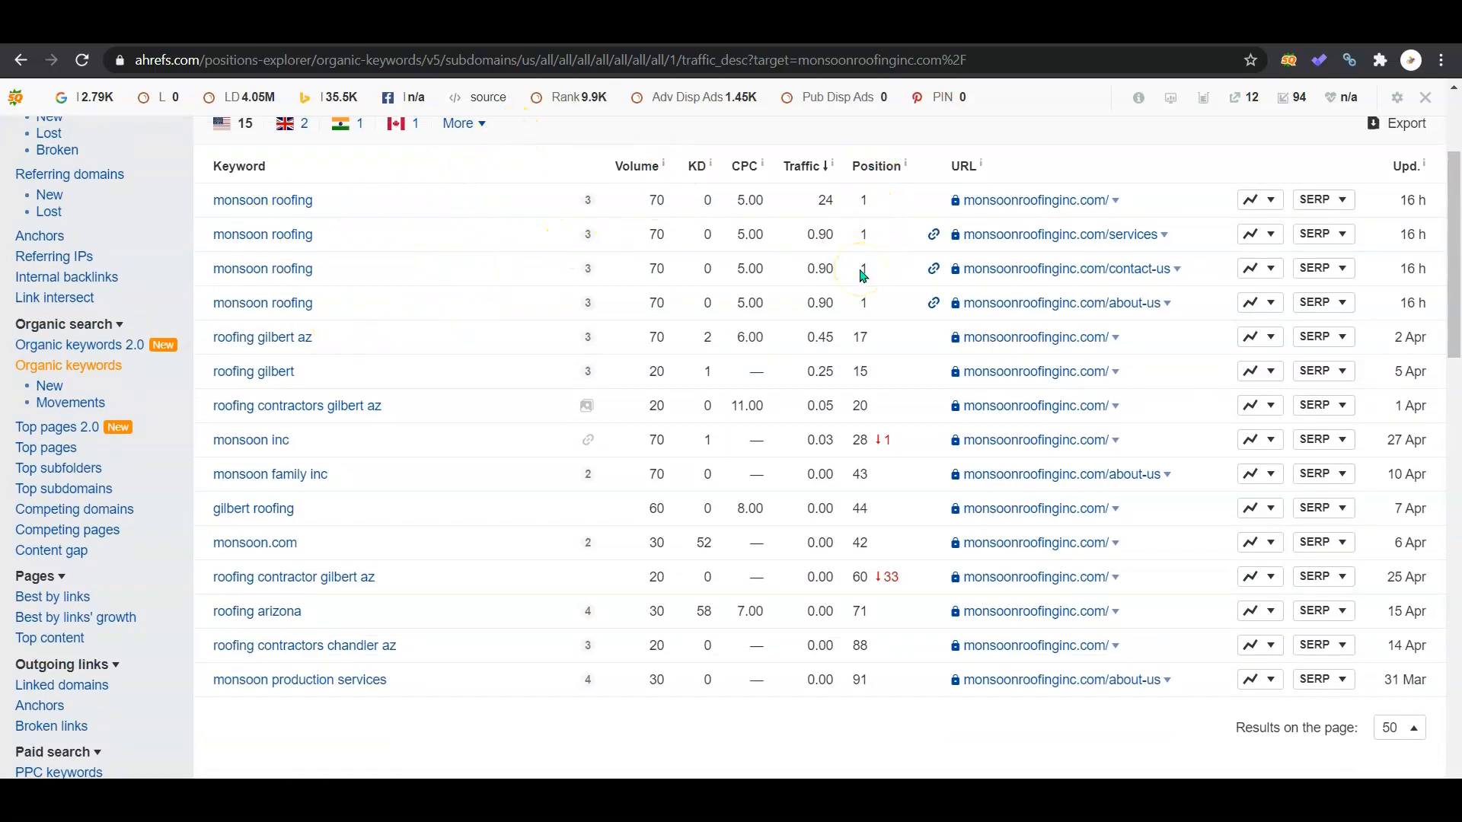
pyautogui.moveTo(649, 271)
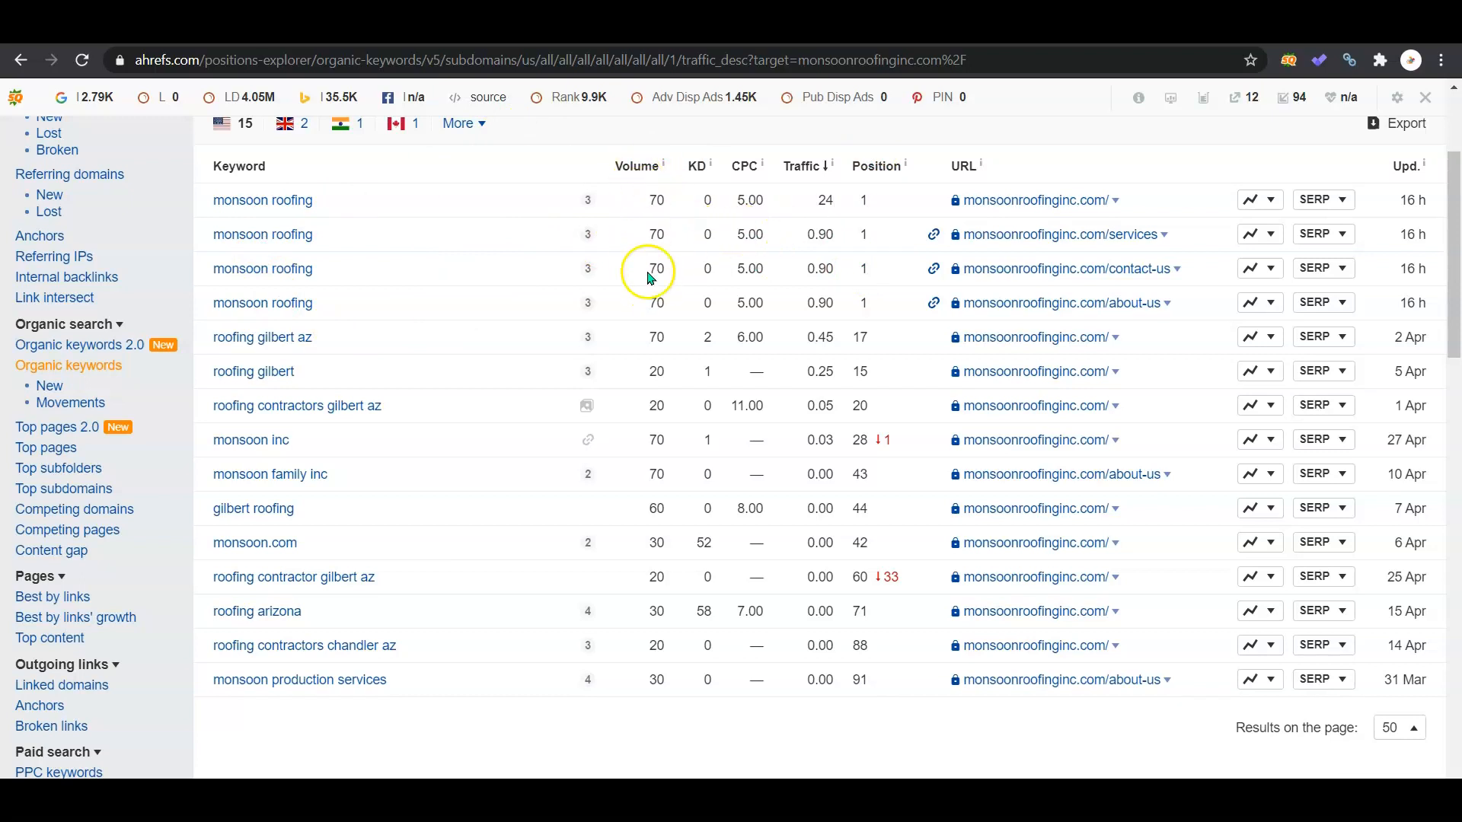
pyautogui.moveTo(650, 232)
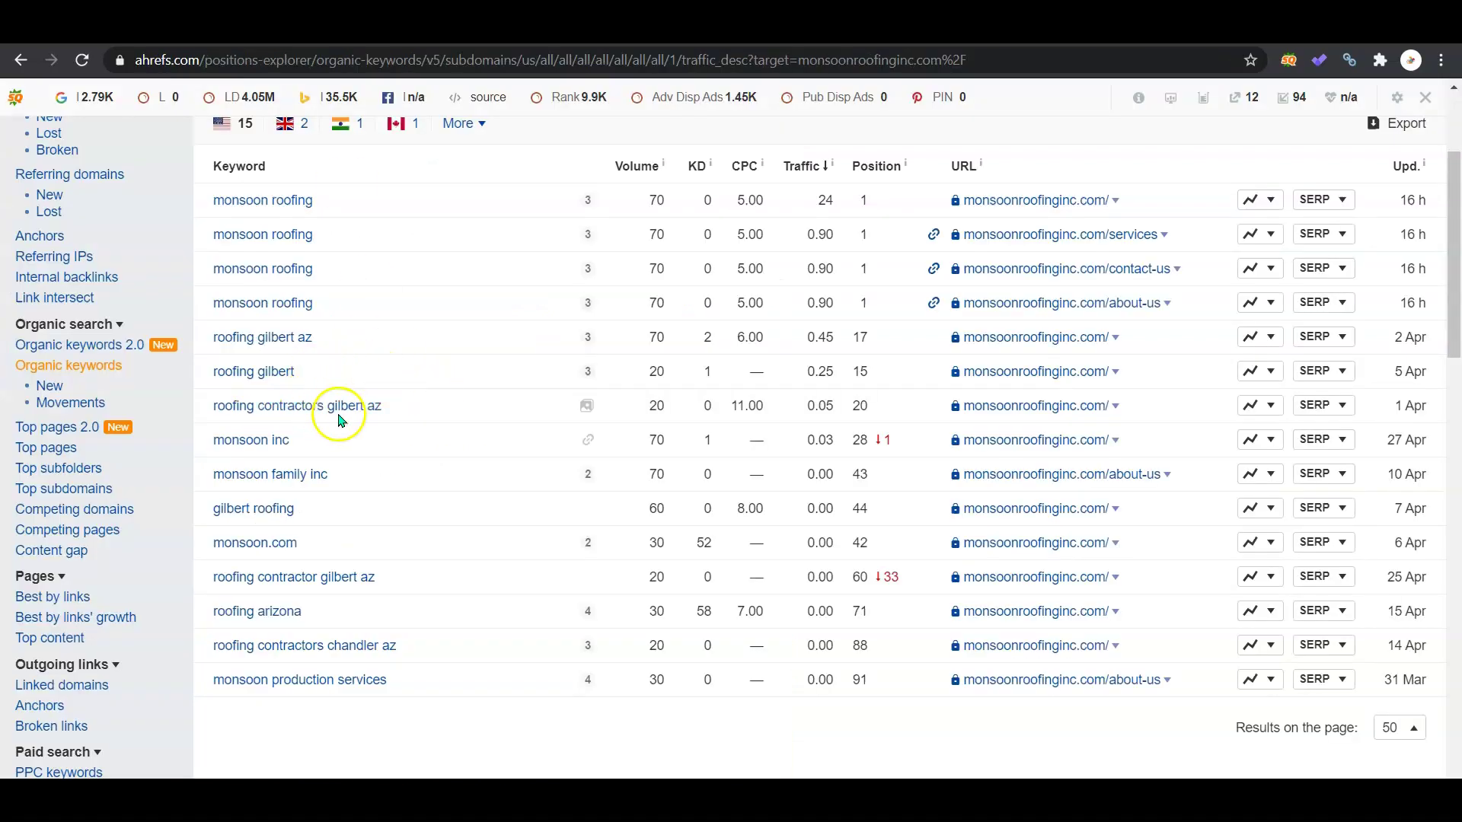
pyautogui.moveTo(393, 410)
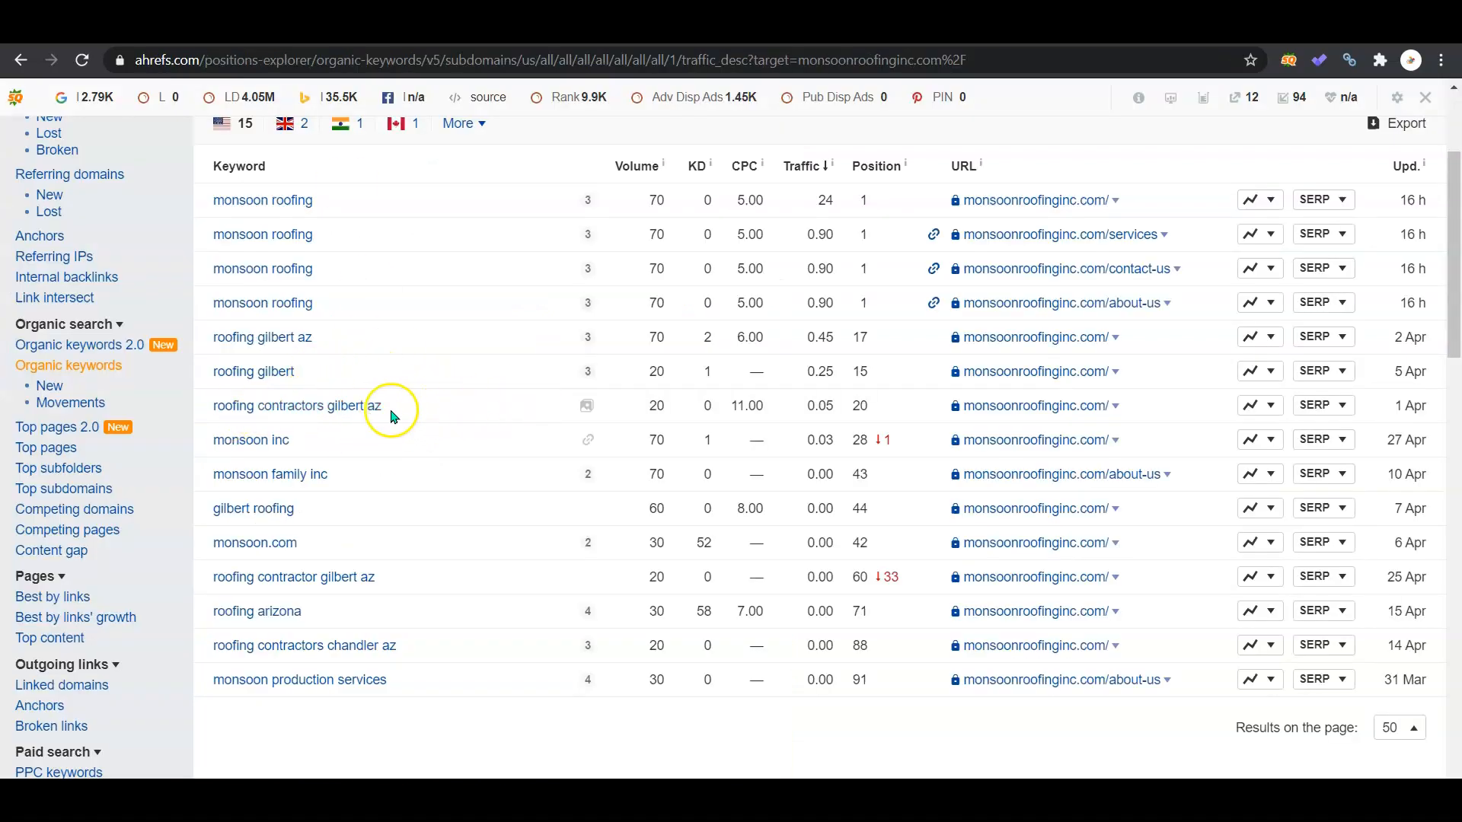
pyautogui.moveTo(575, 413)
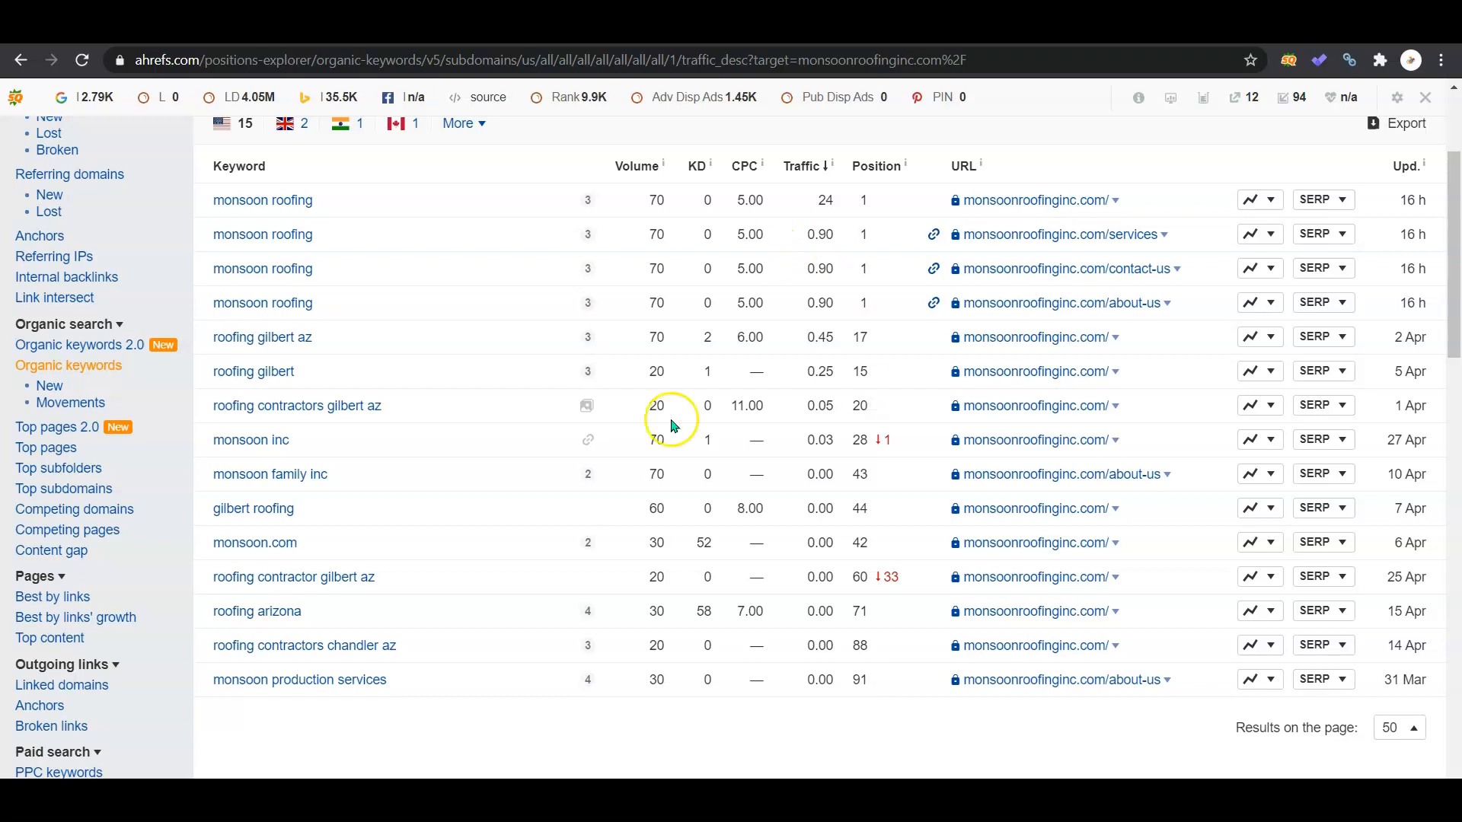
pyautogui.moveTo(879, 495)
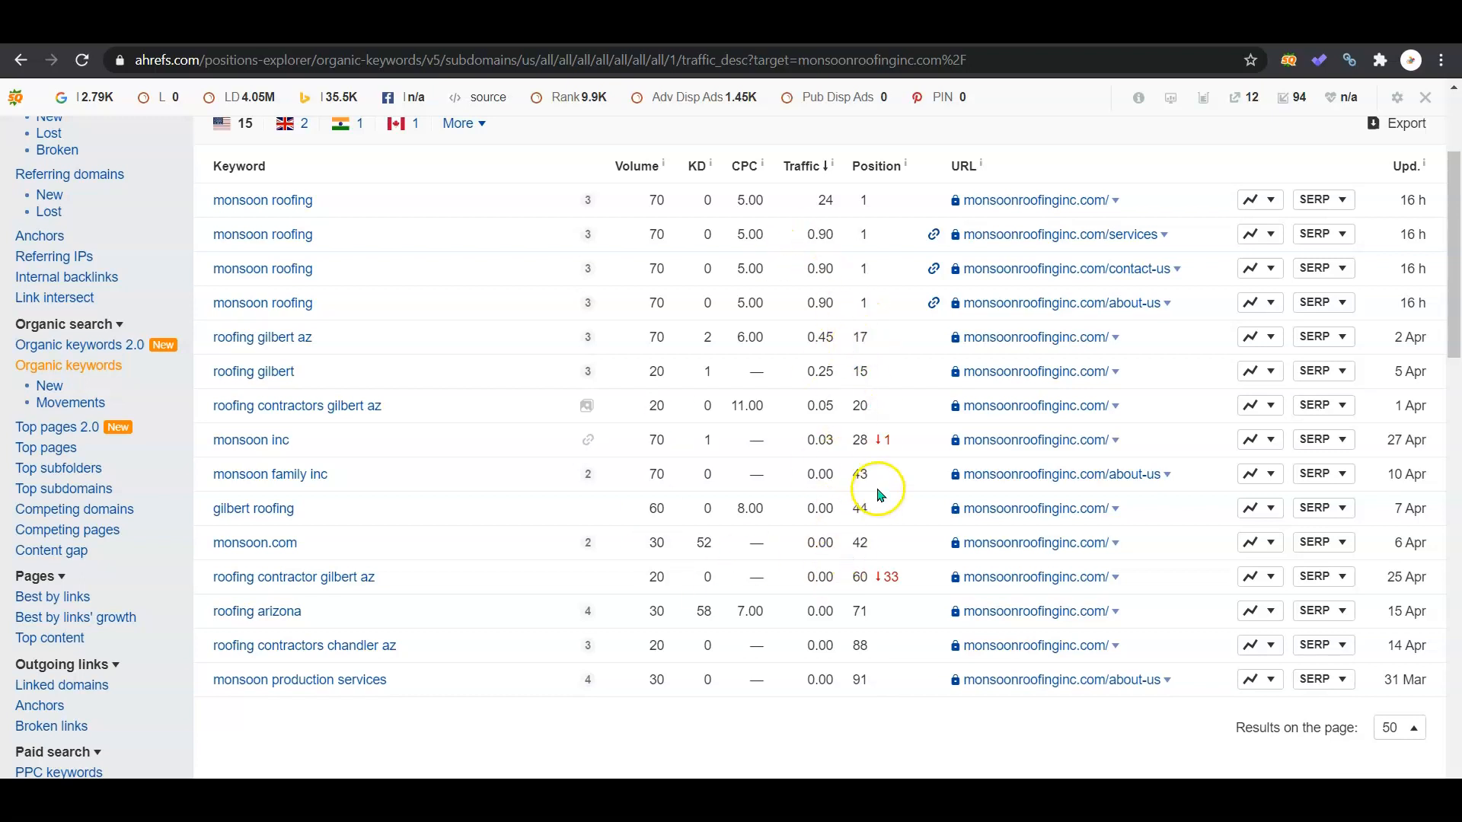
pyautogui.moveTo(761, 265)
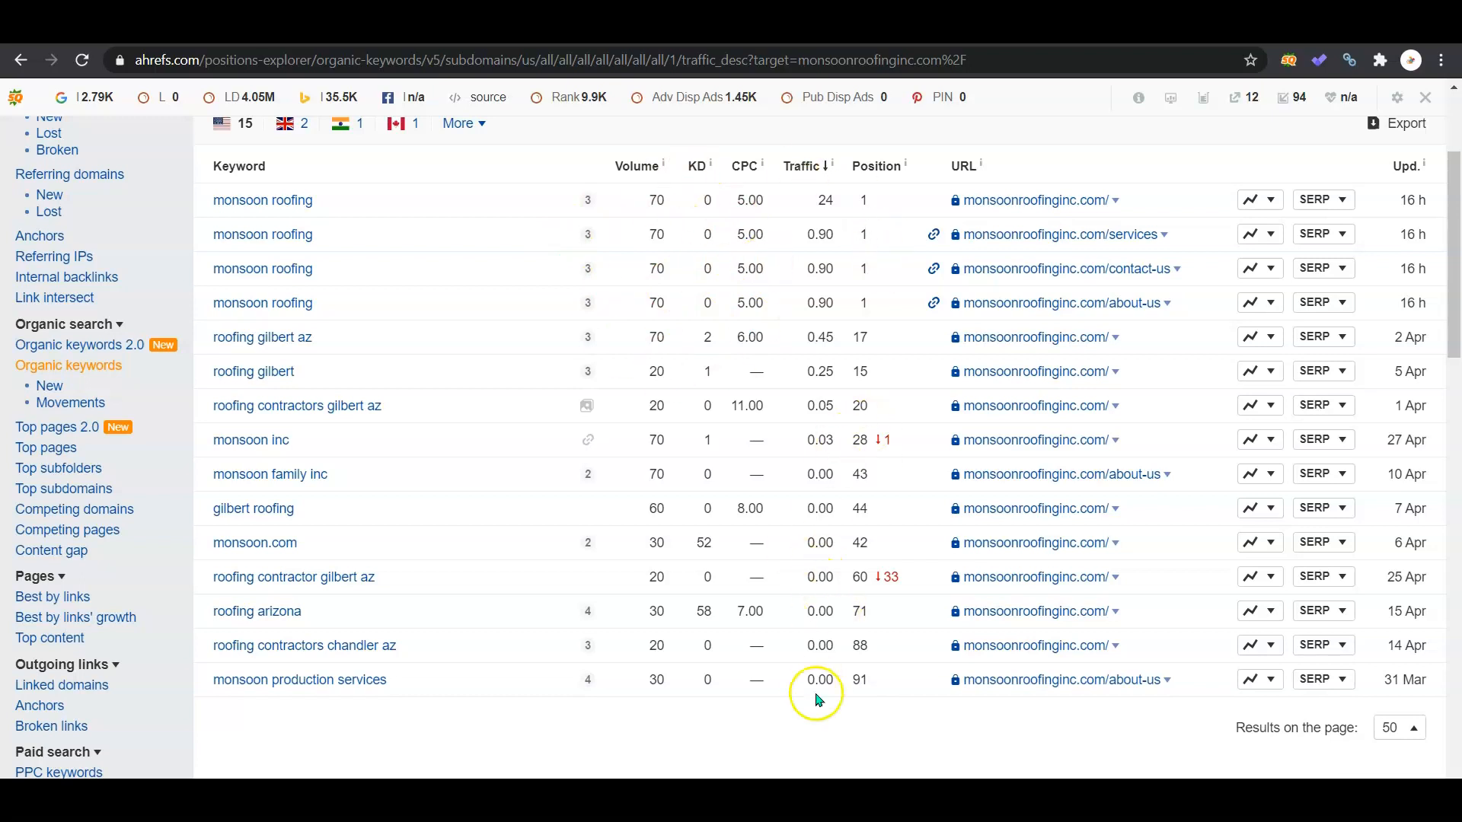
pyautogui.moveTo(817, 699)
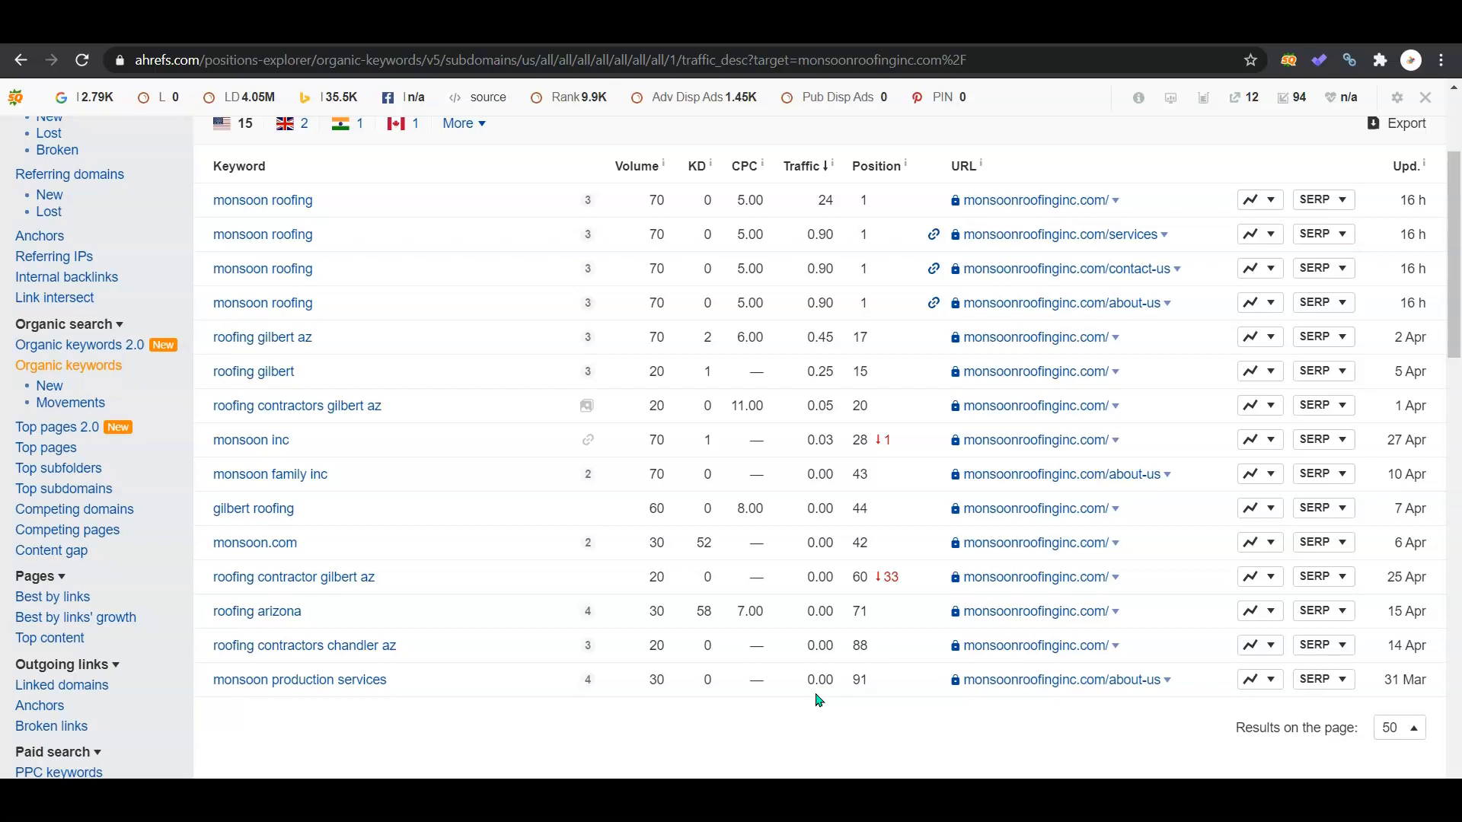
pyautogui.moveTo(1456, 346)
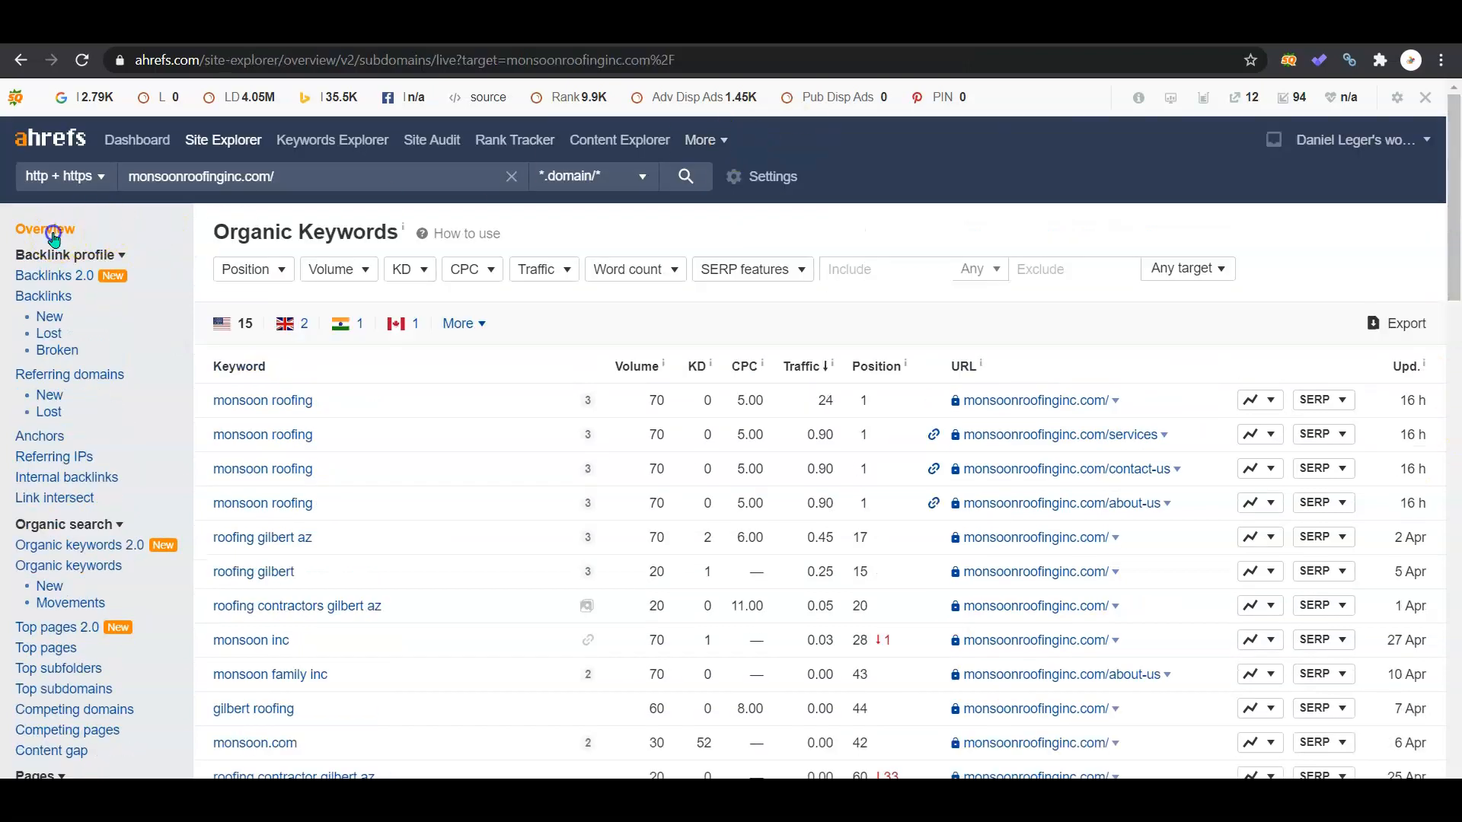
# Return to the Monsoon Roofing Inc. overview showing 15 organic keywords and traffic of 1.
pyautogui.click(43, 229)
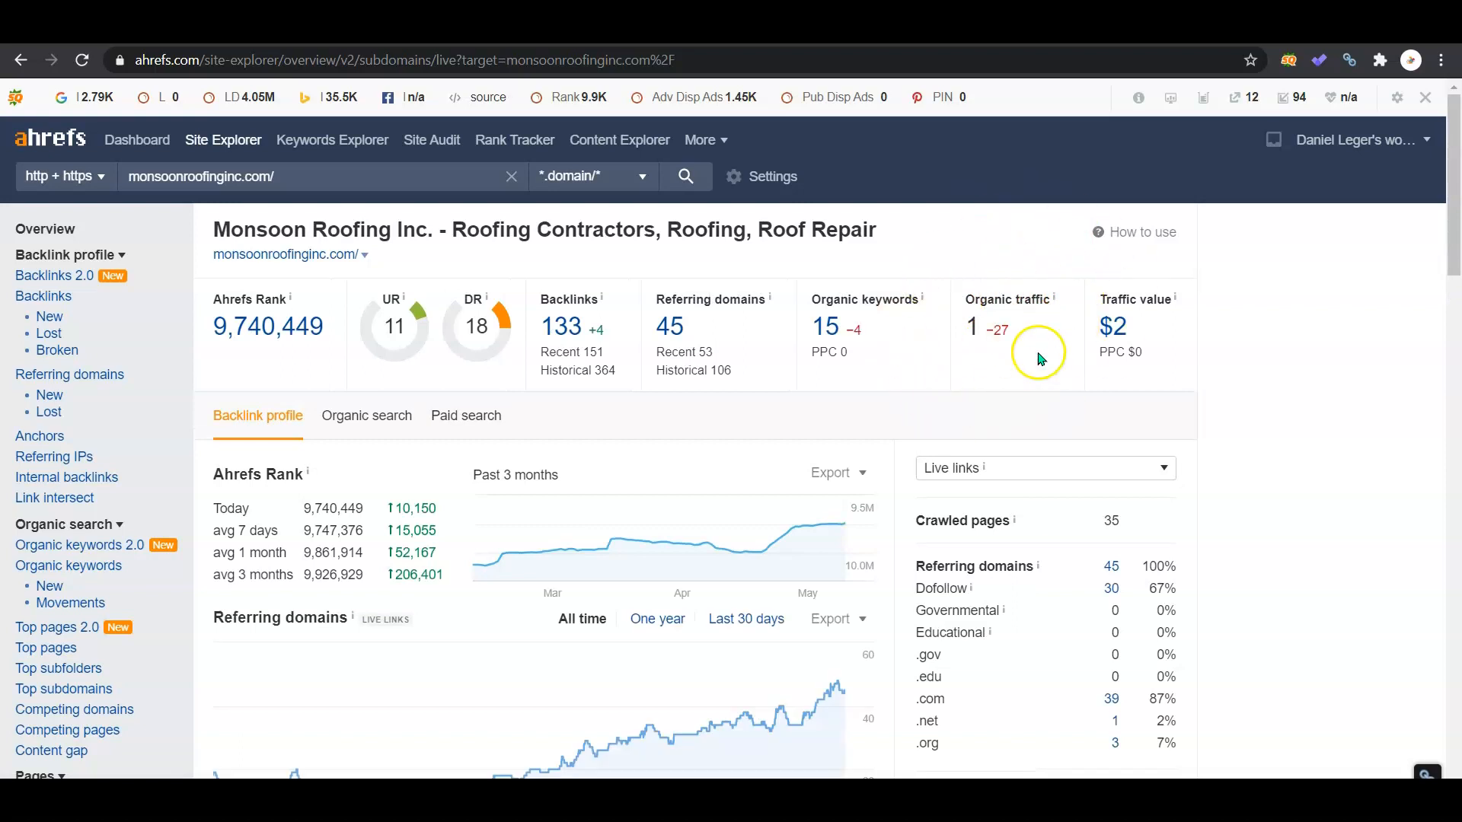
pyautogui.moveTo(917, 410)
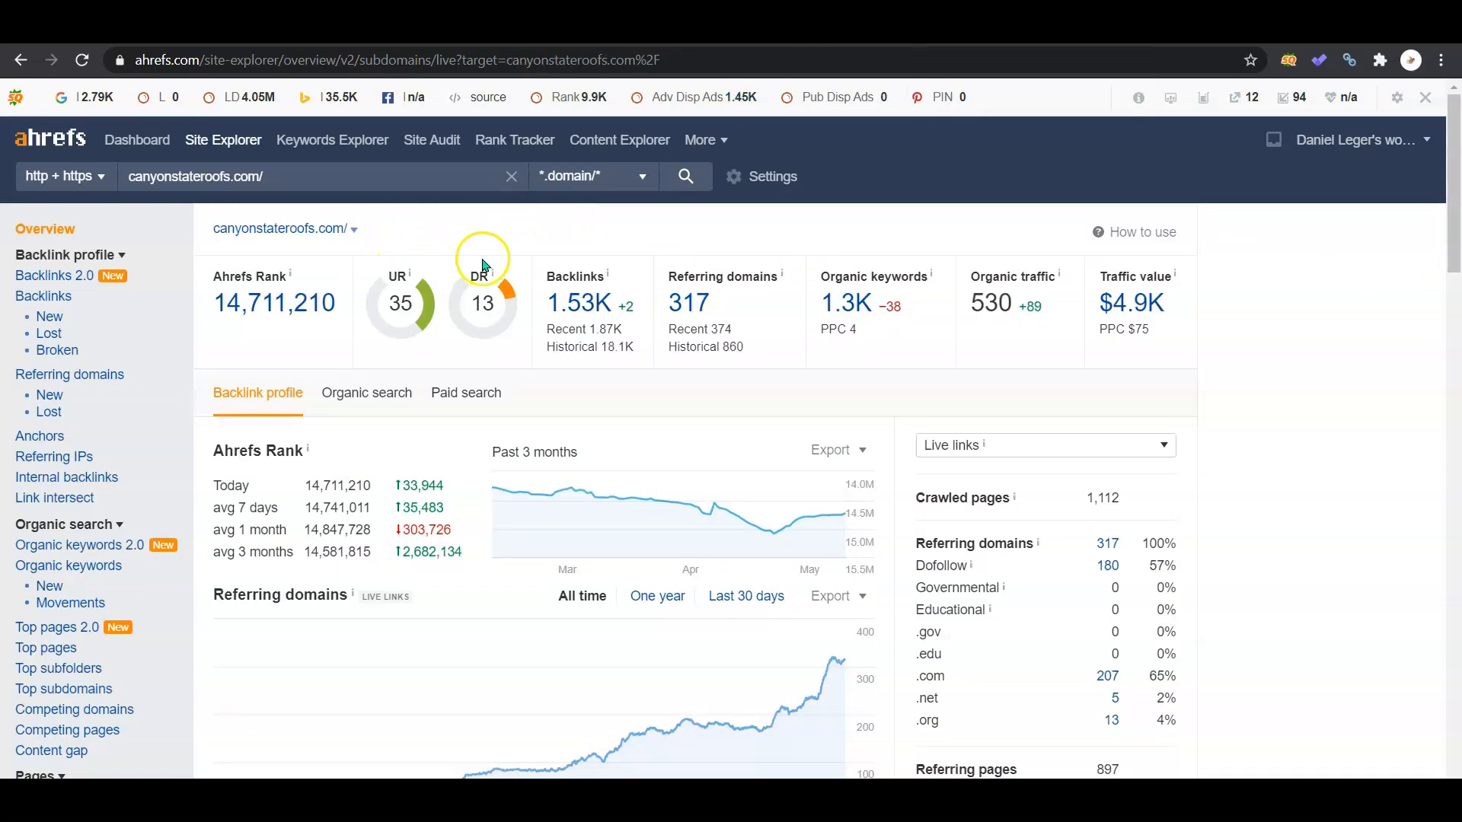
pyautogui.moveTo(442, 306)
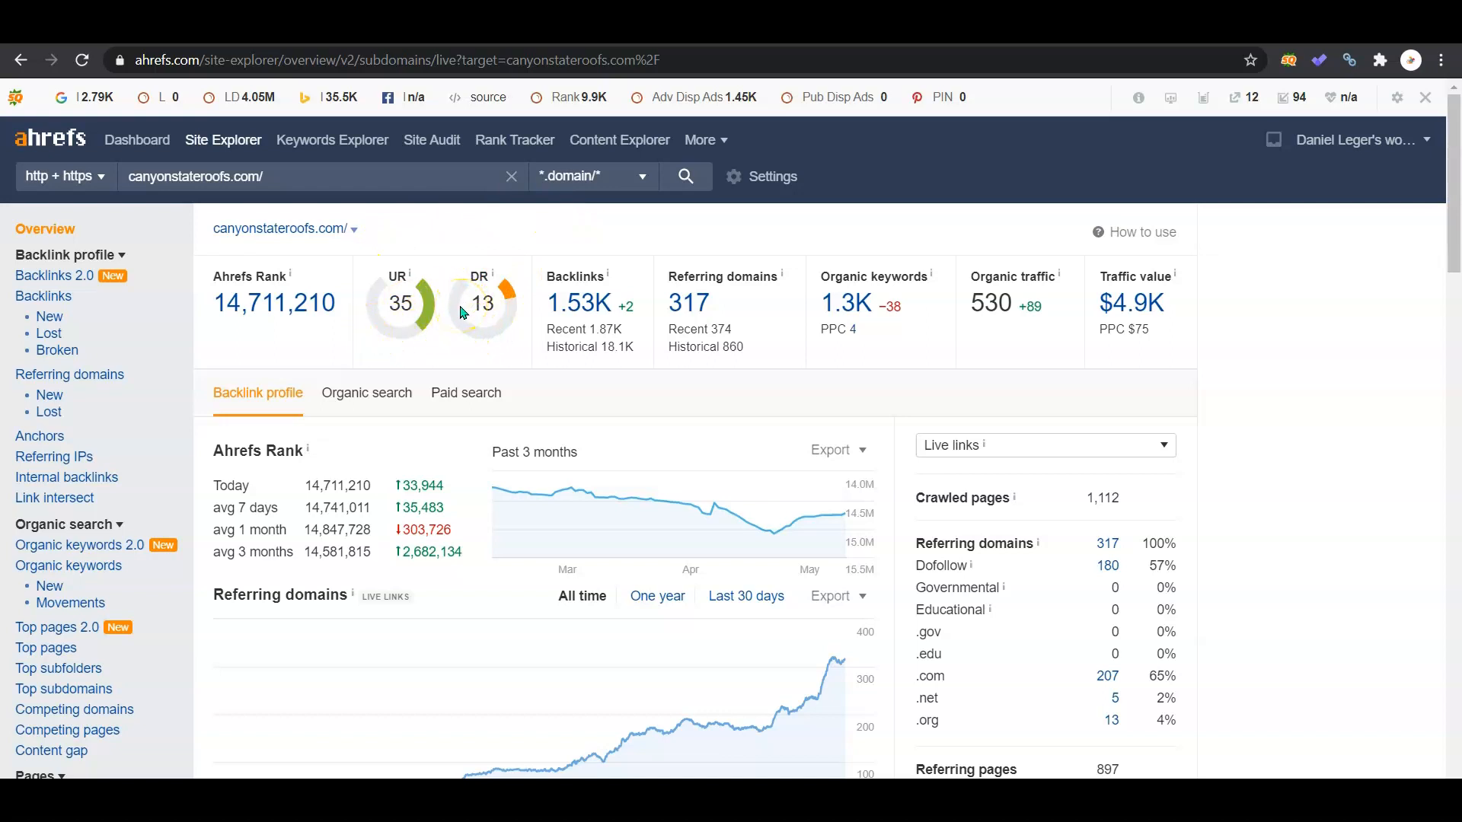
pyautogui.moveTo(699, 338)
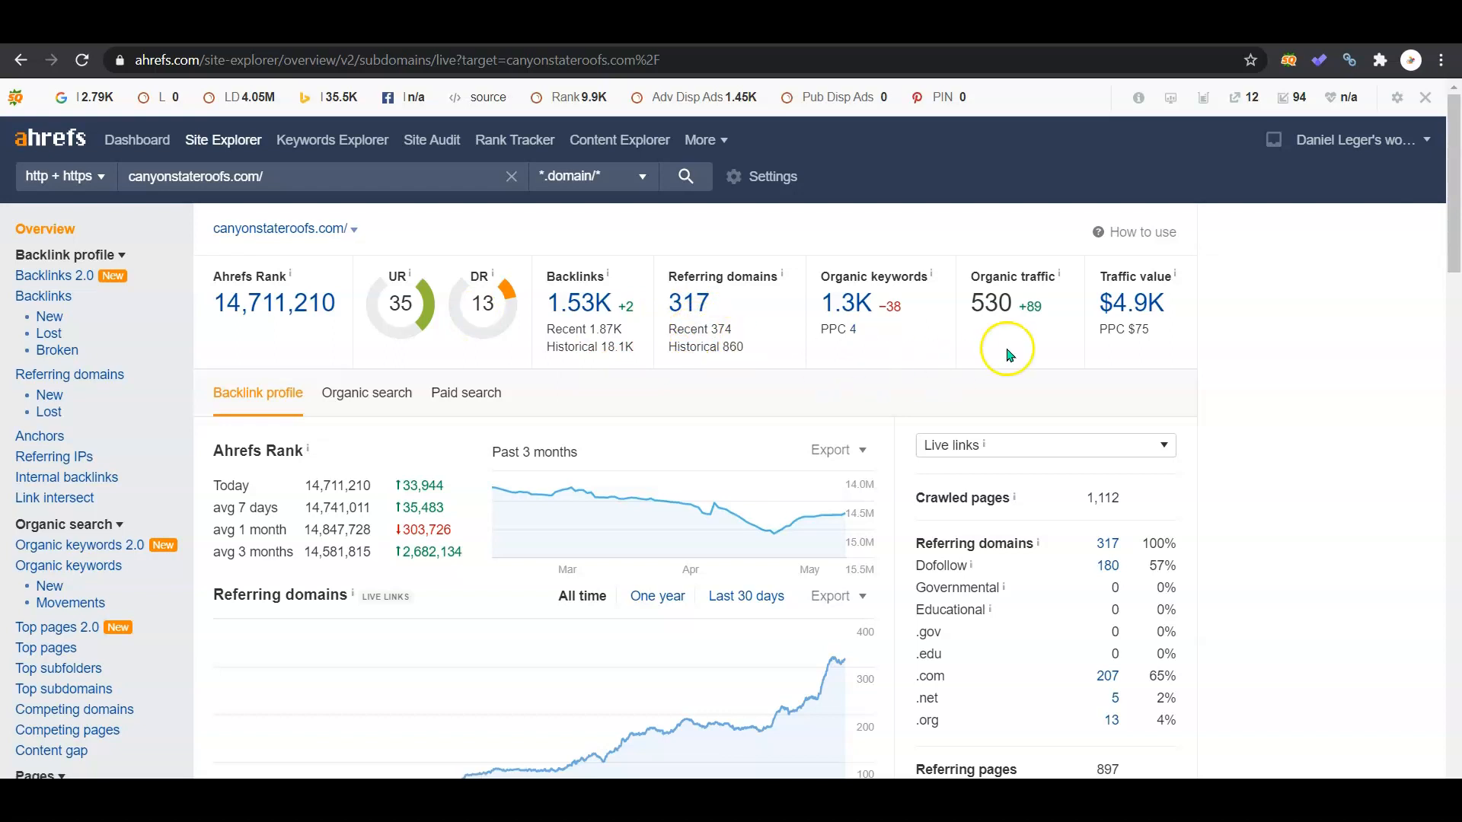
pyautogui.moveTo(976, 264)
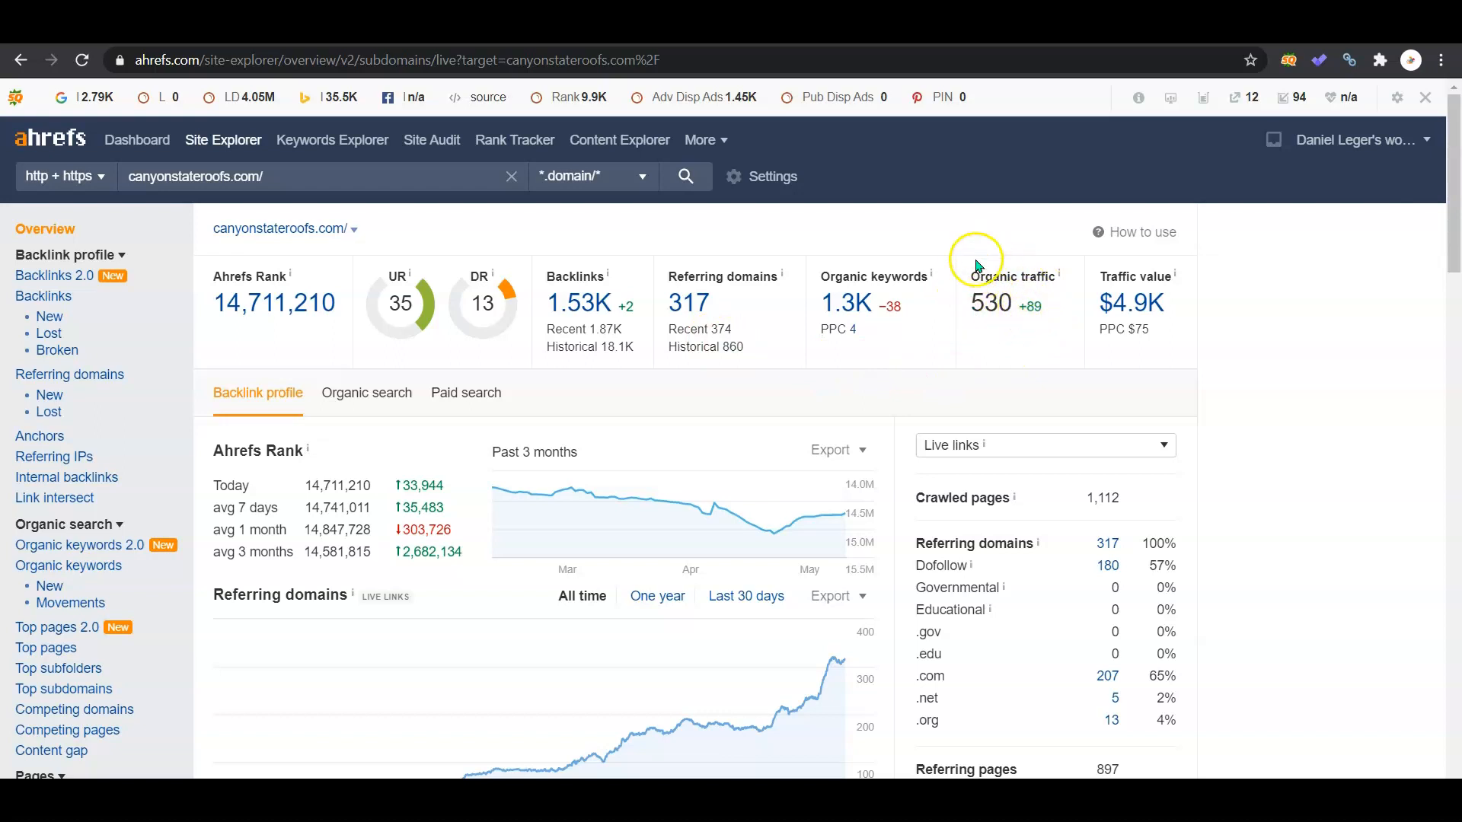
pyautogui.moveTo(952, 327)
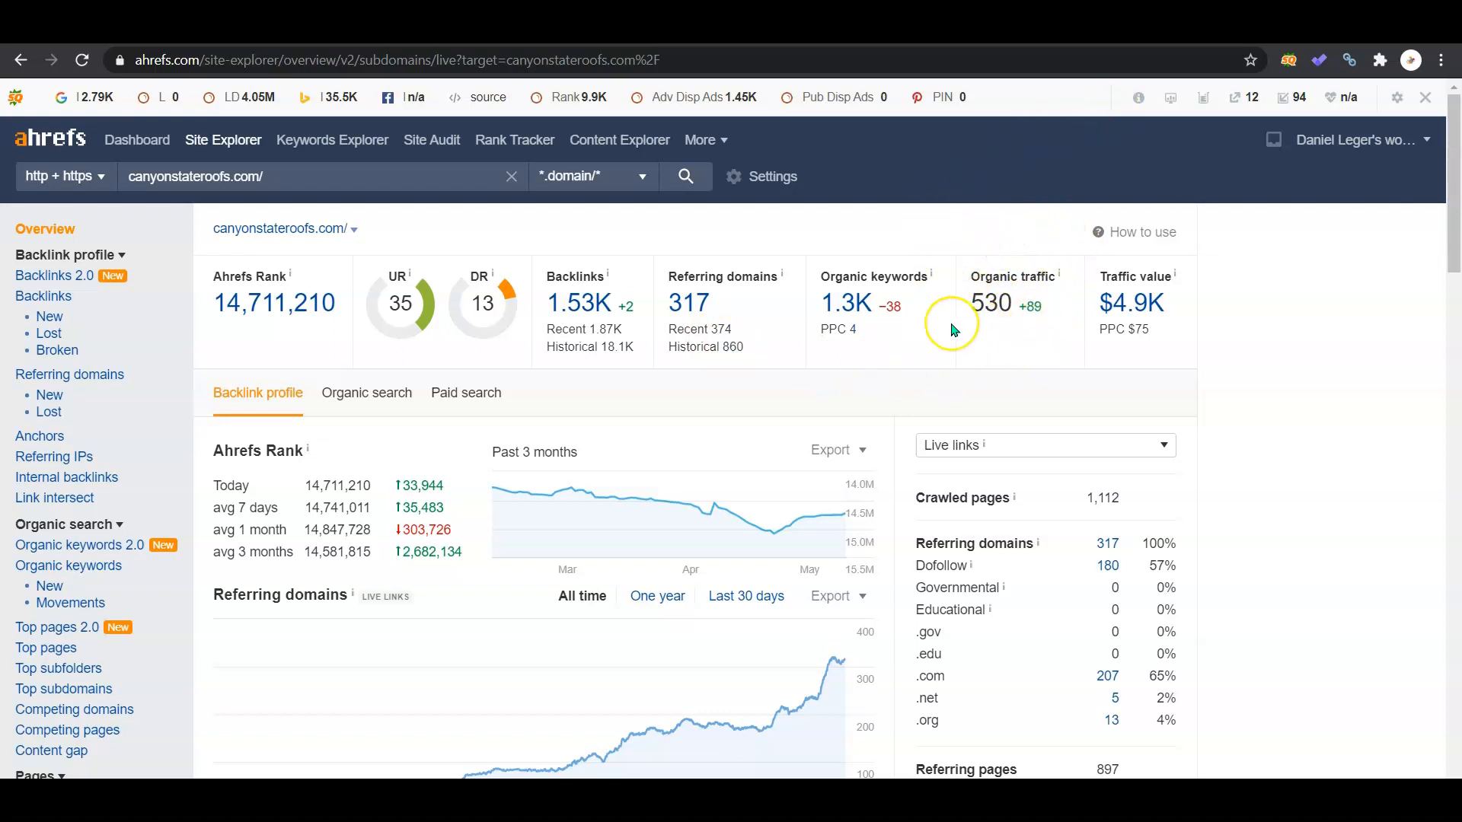
pyautogui.moveTo(917, 329)
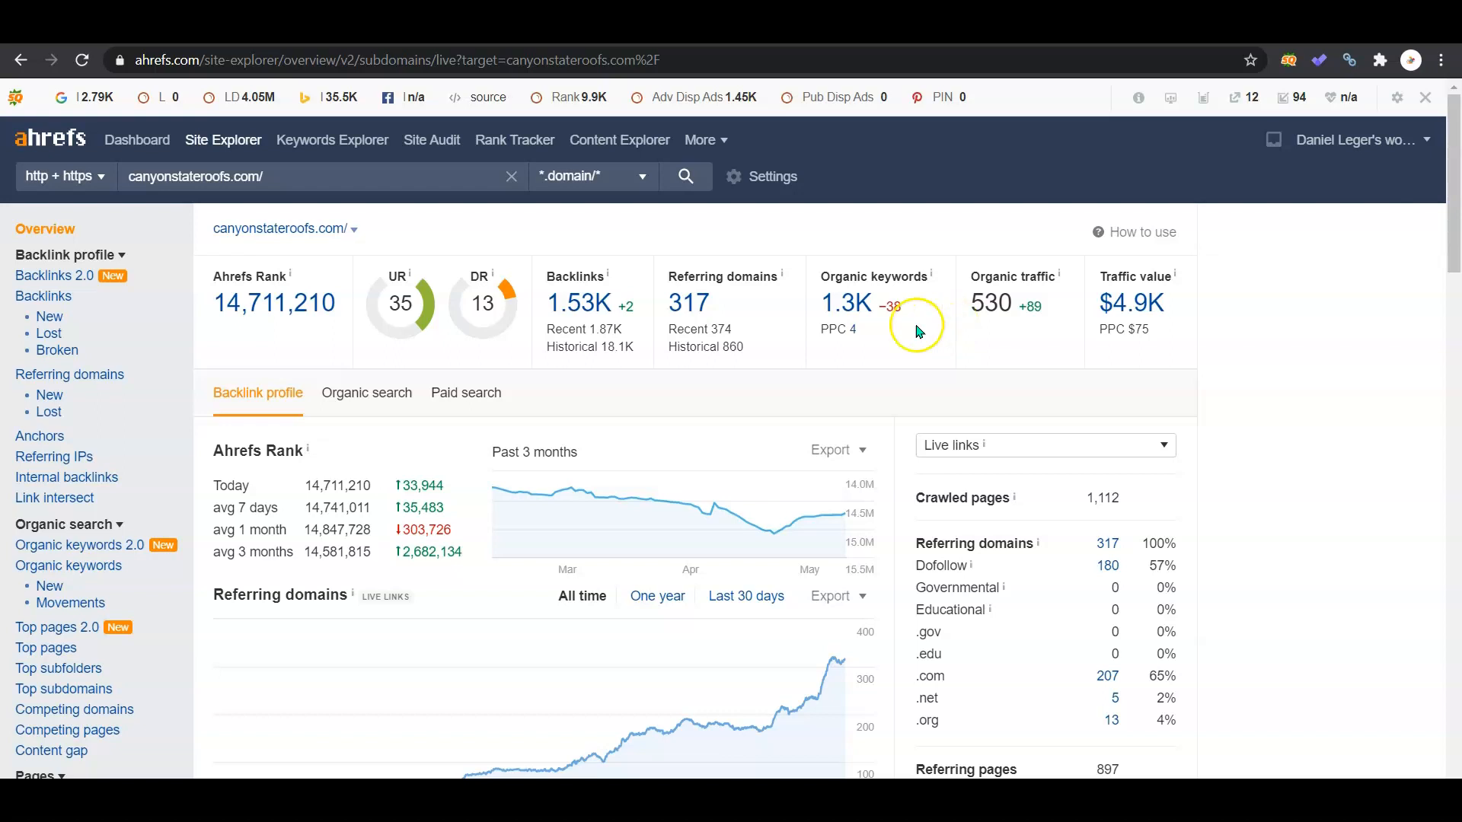
# Browse canyonstateroofs.com's organic keywords, led by 'roof maintenance' with 60 traffic.
pyautogui.click(845, 303)
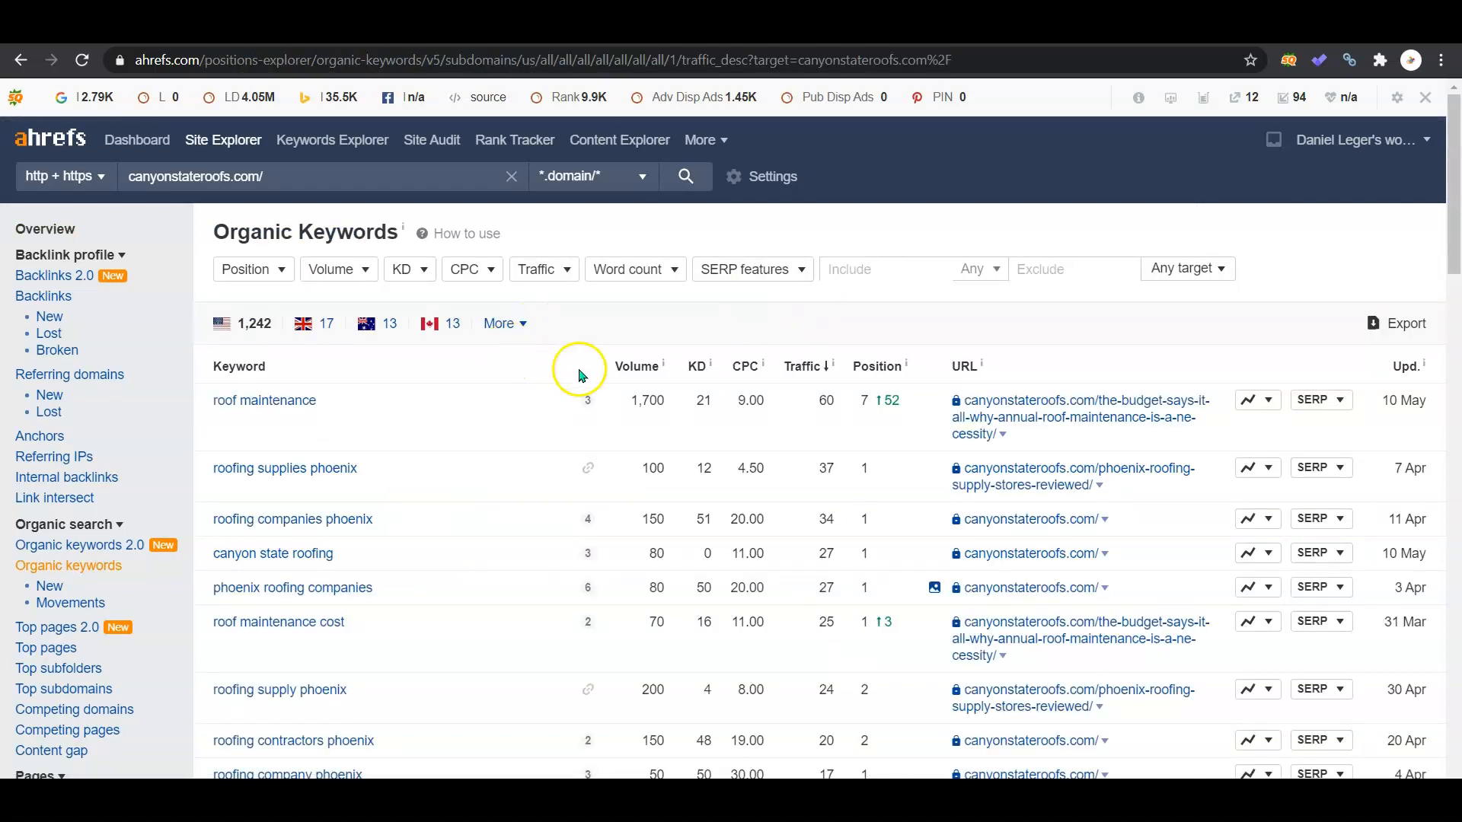
pyautogui.moveTo(578, 436)
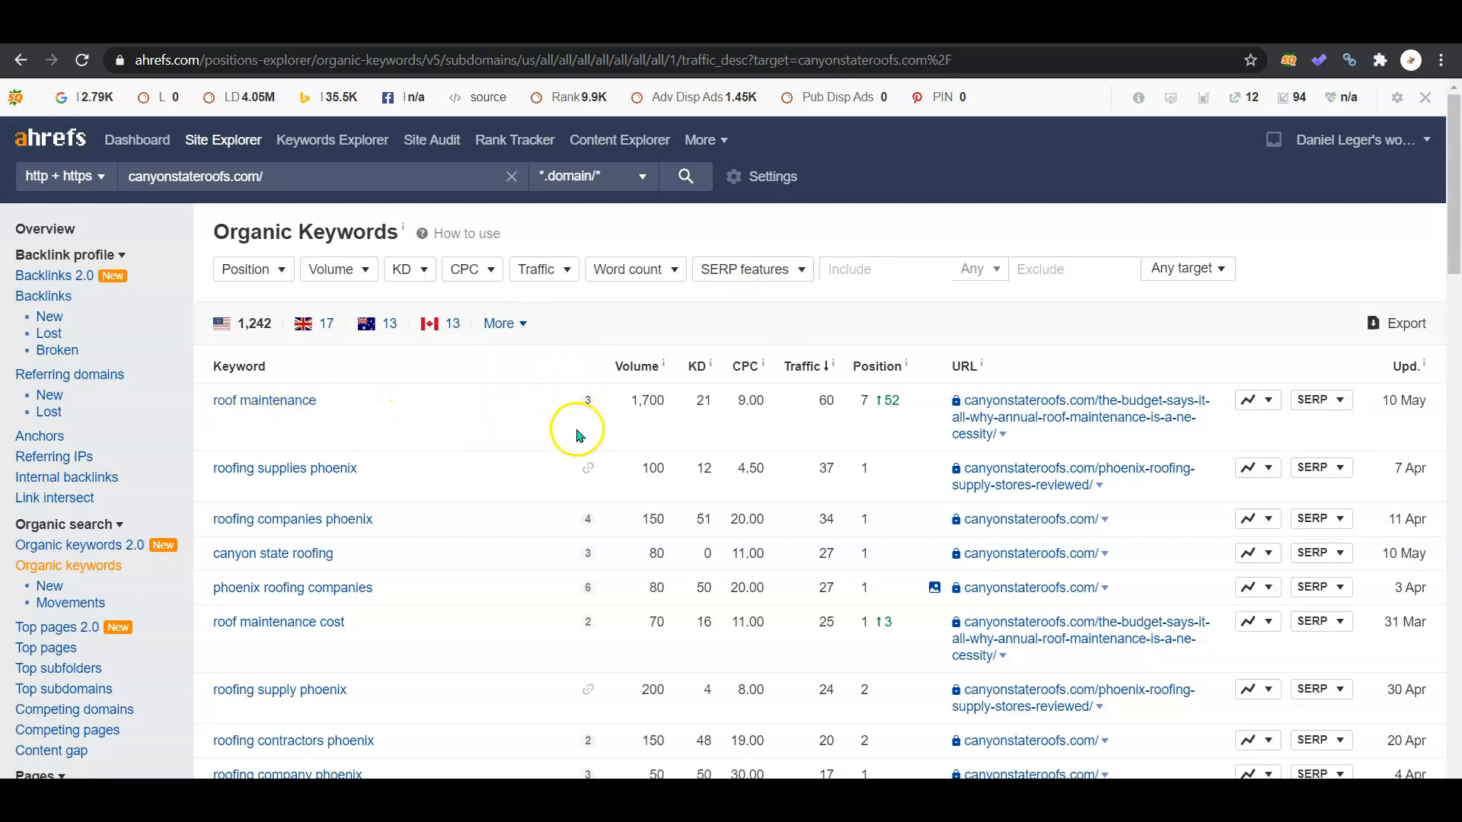
pyautogui.moveTo(647, 515)
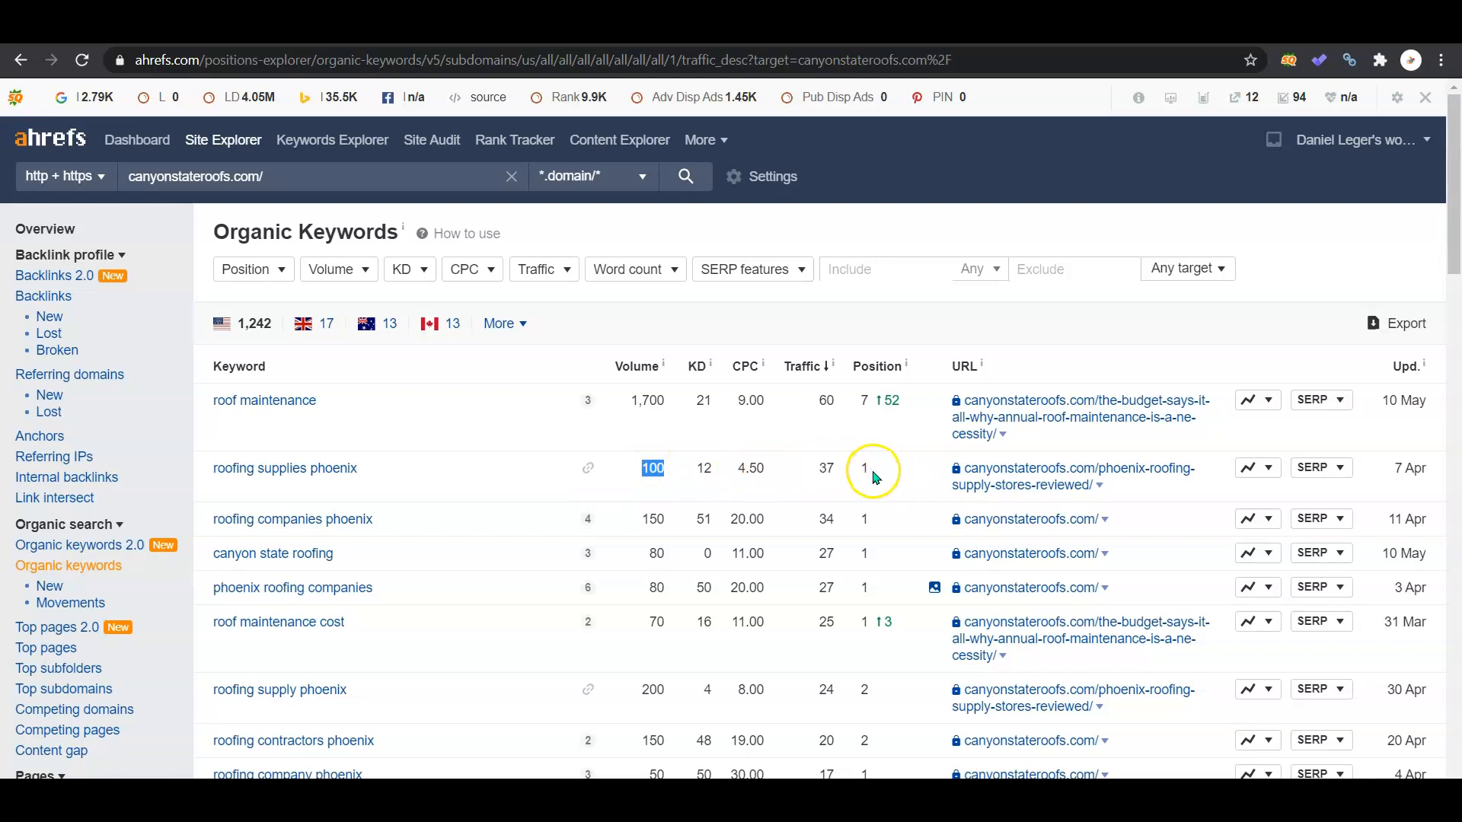
pyautogui.moveTo(582, 500)
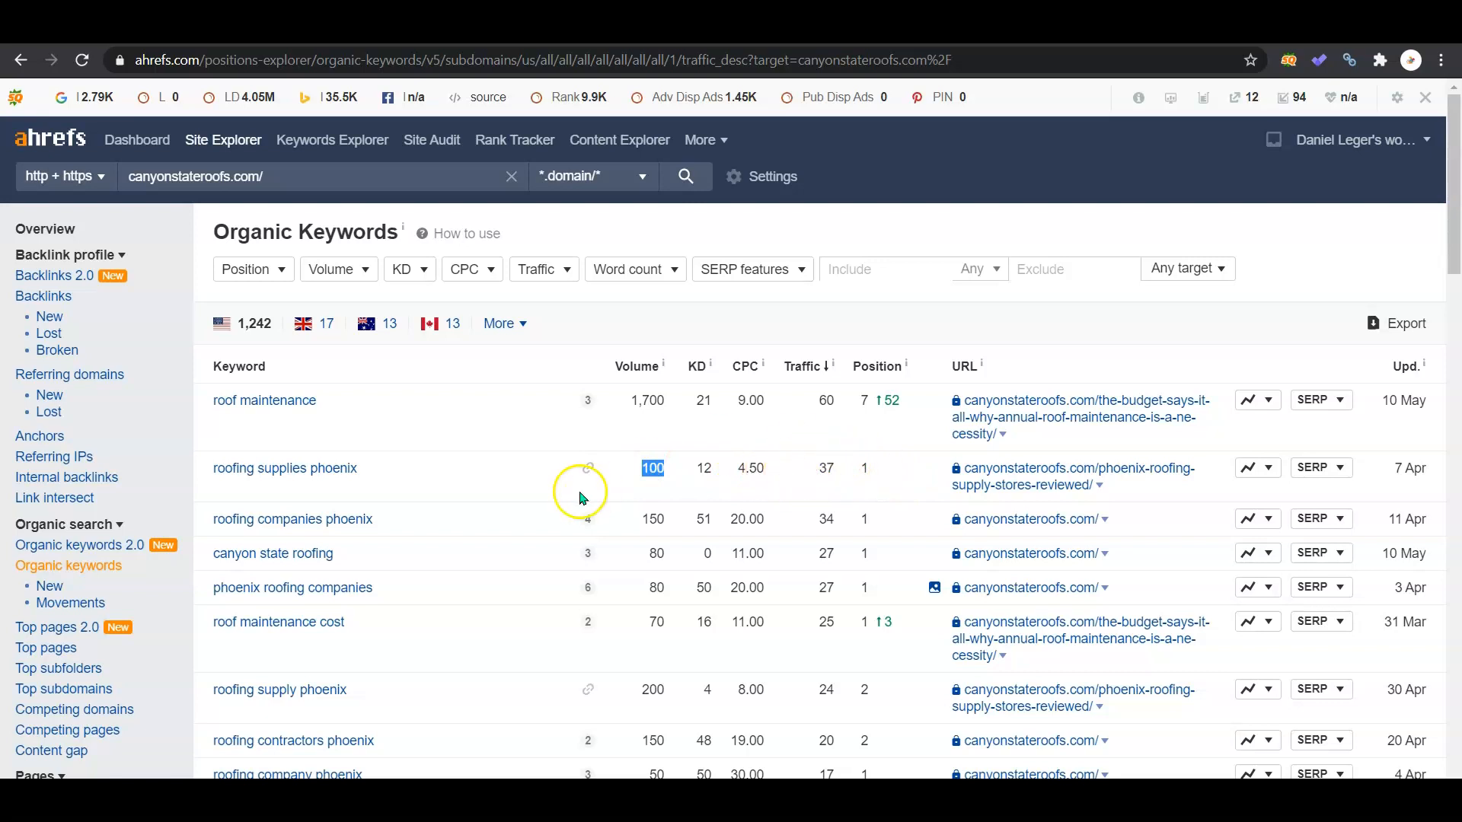
pyautogui.moveTo(1452, 247)
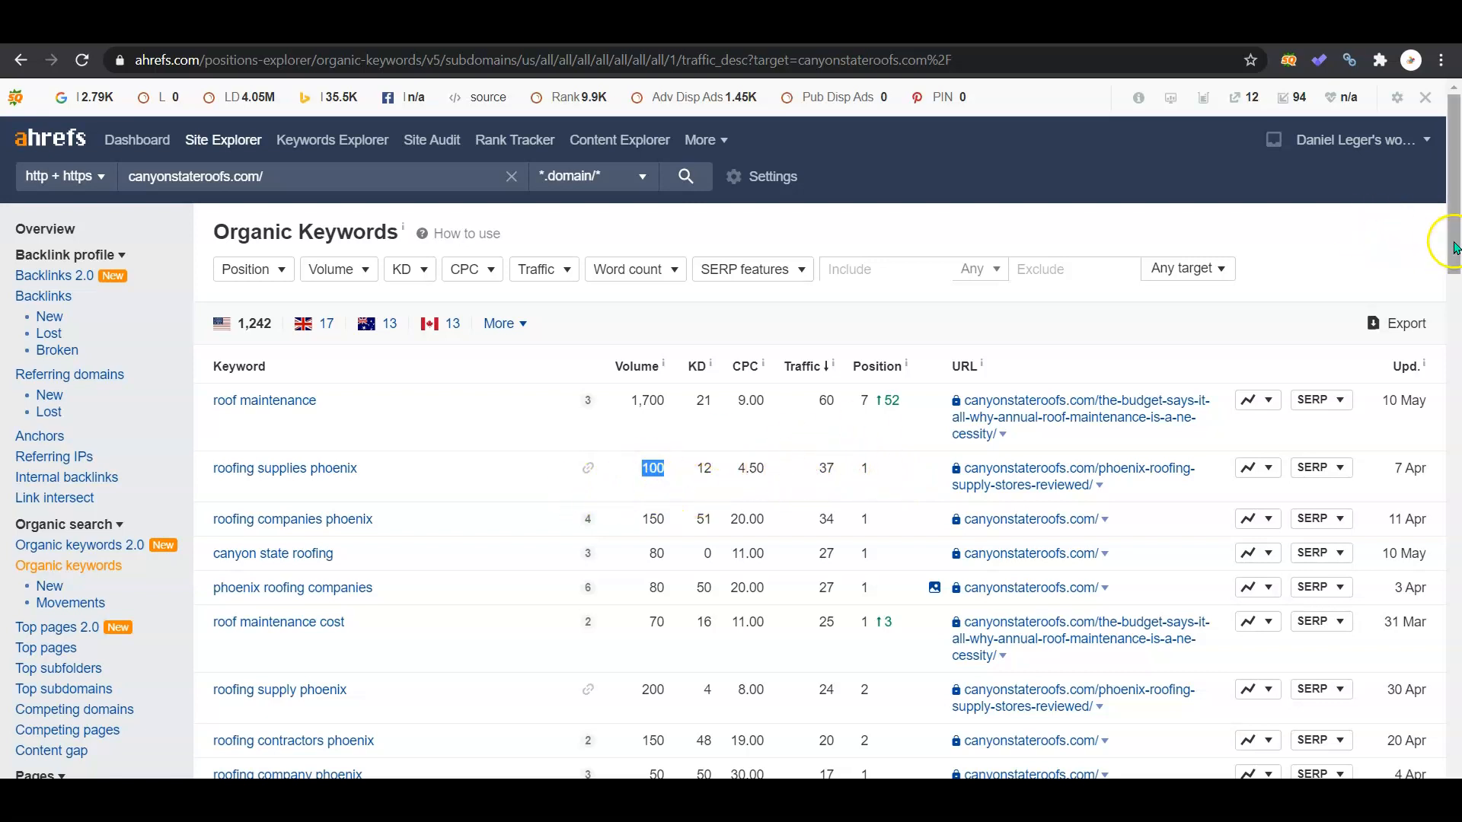
pyautogui.scroll(-3)
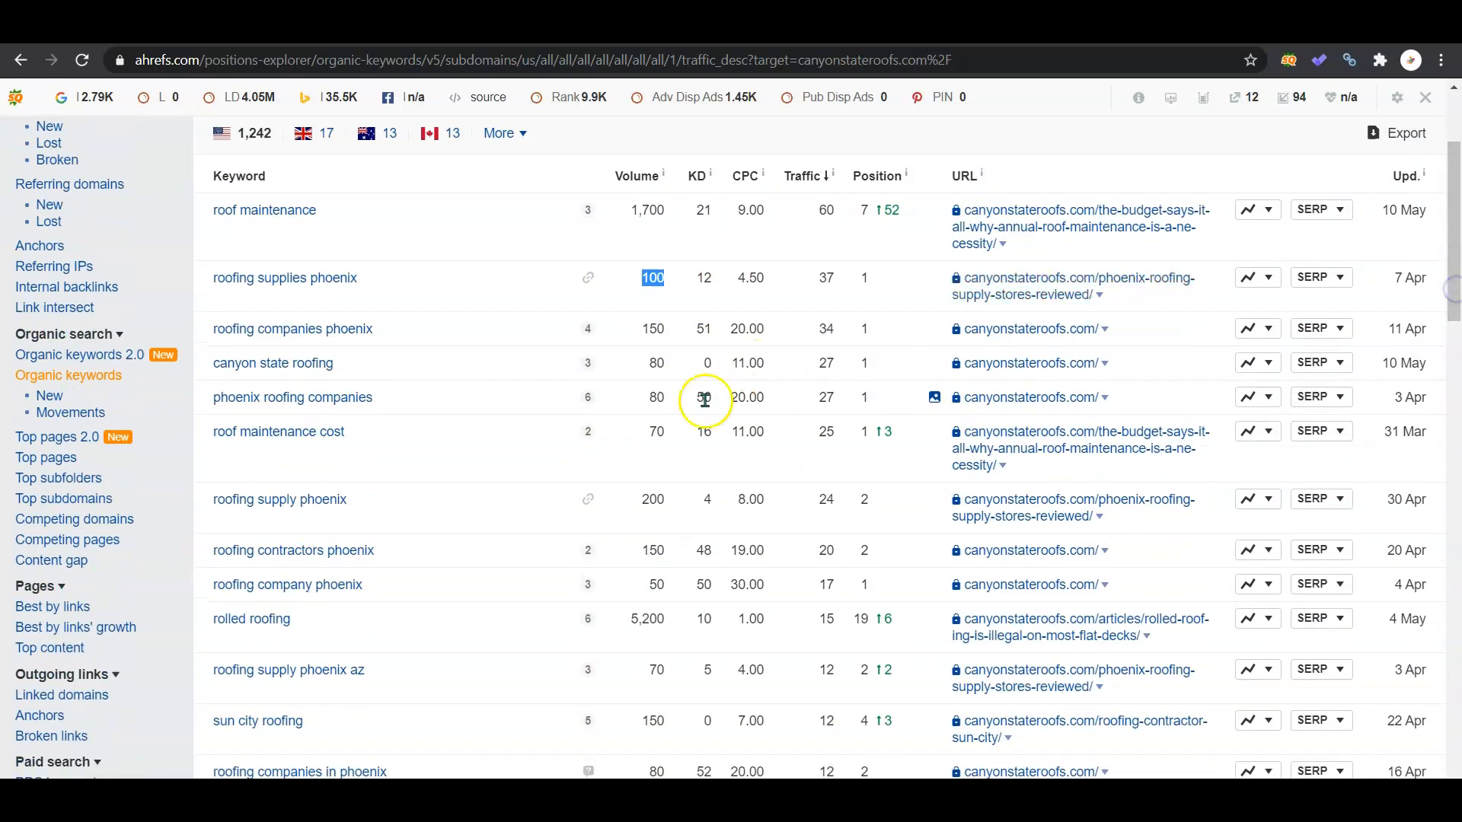
pyautogui.moveTo(681, 453)
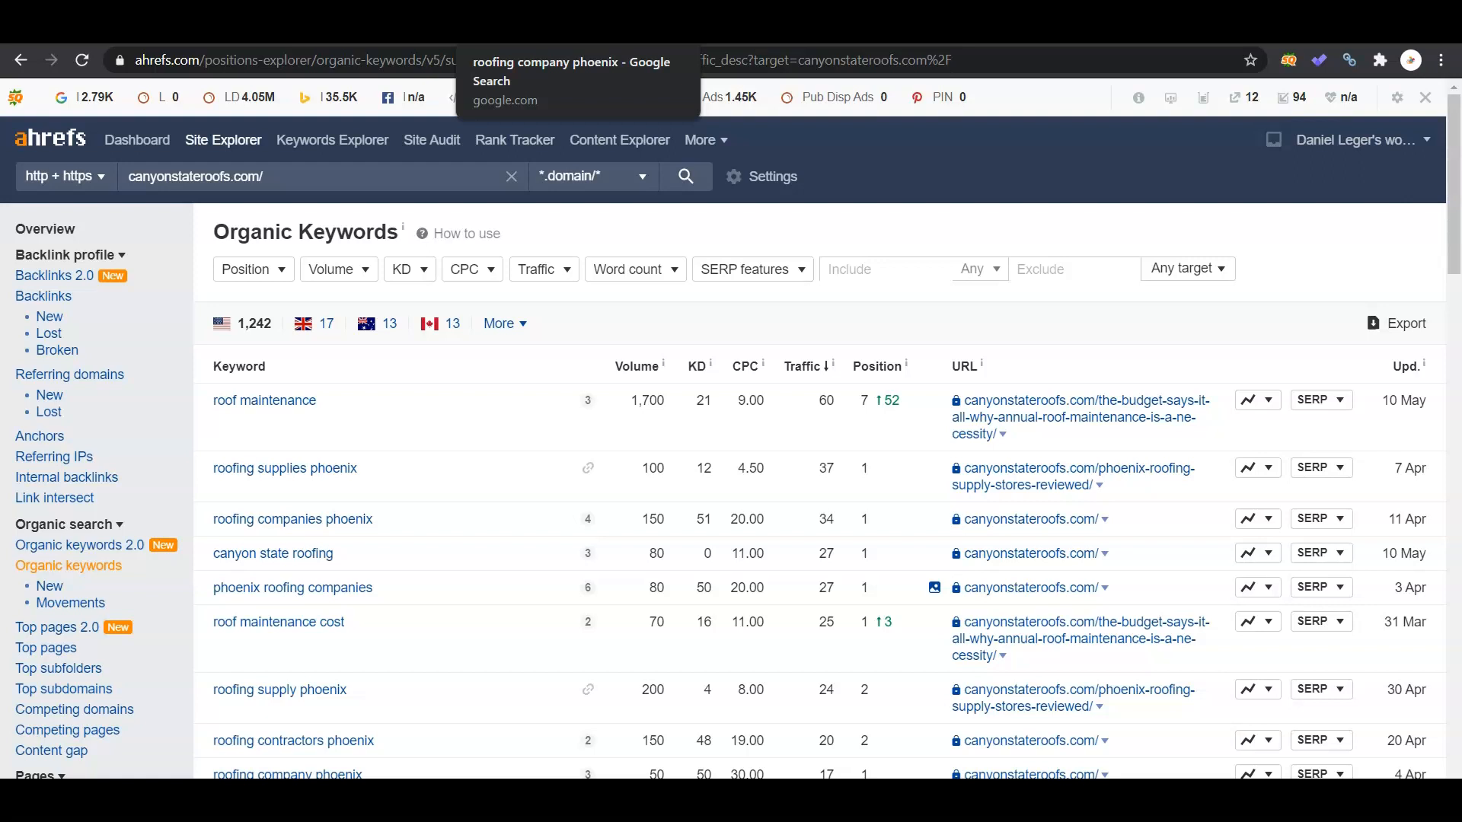
pyautogui.click(570, 71)
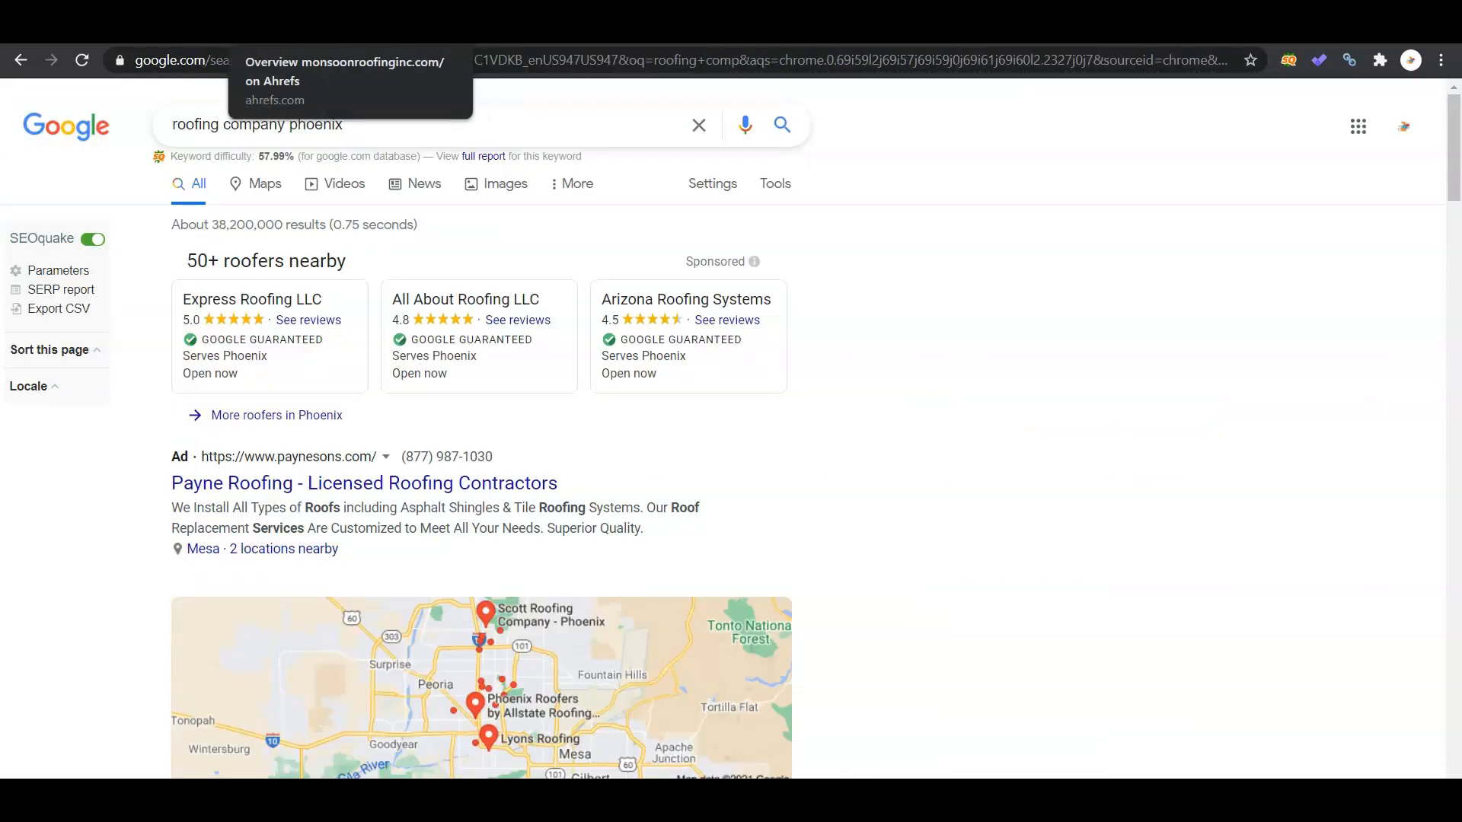
pyautogui.click(345, 70)
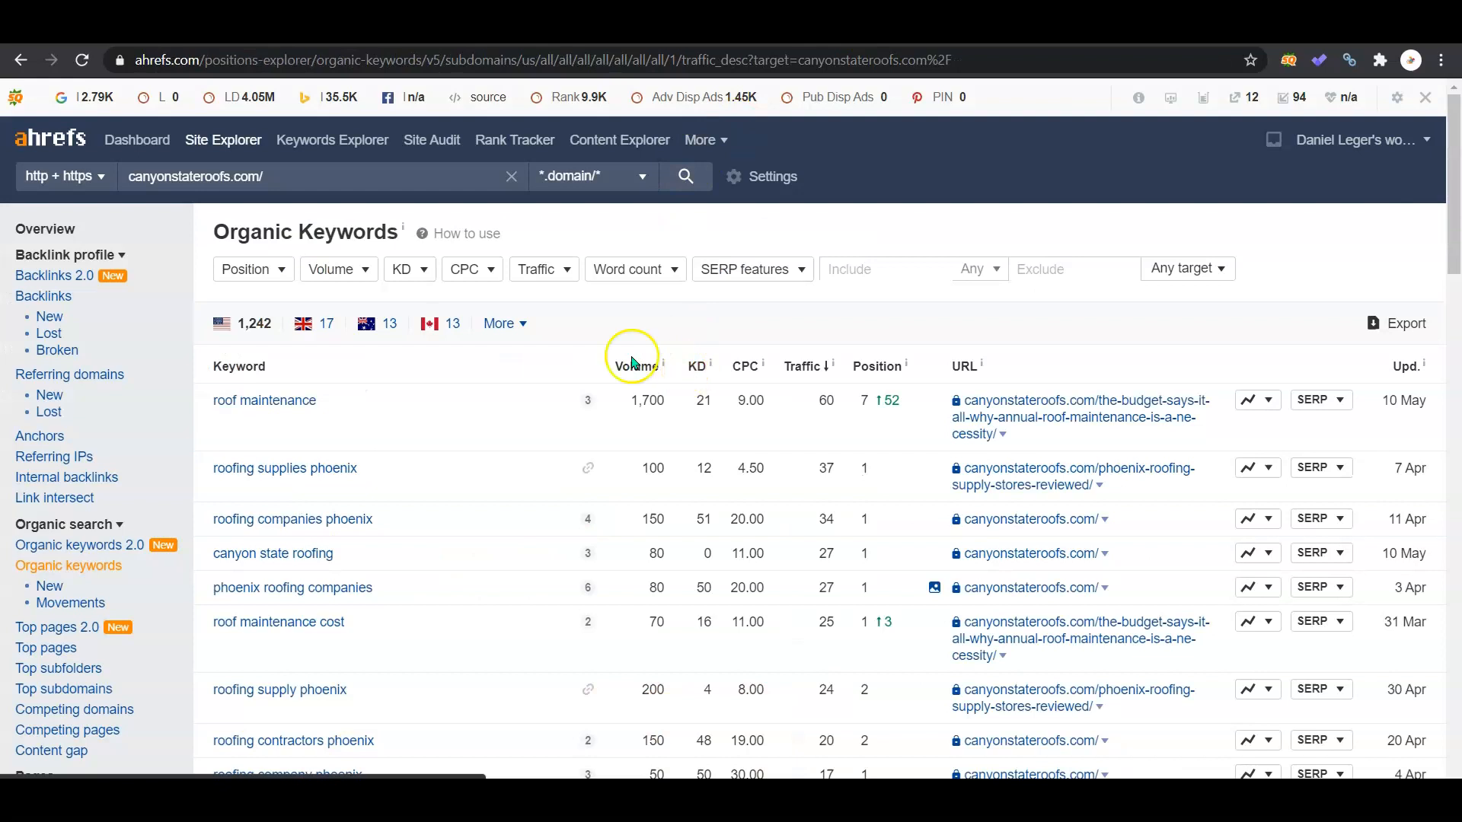
pyautogui.moveTo(483, 569)
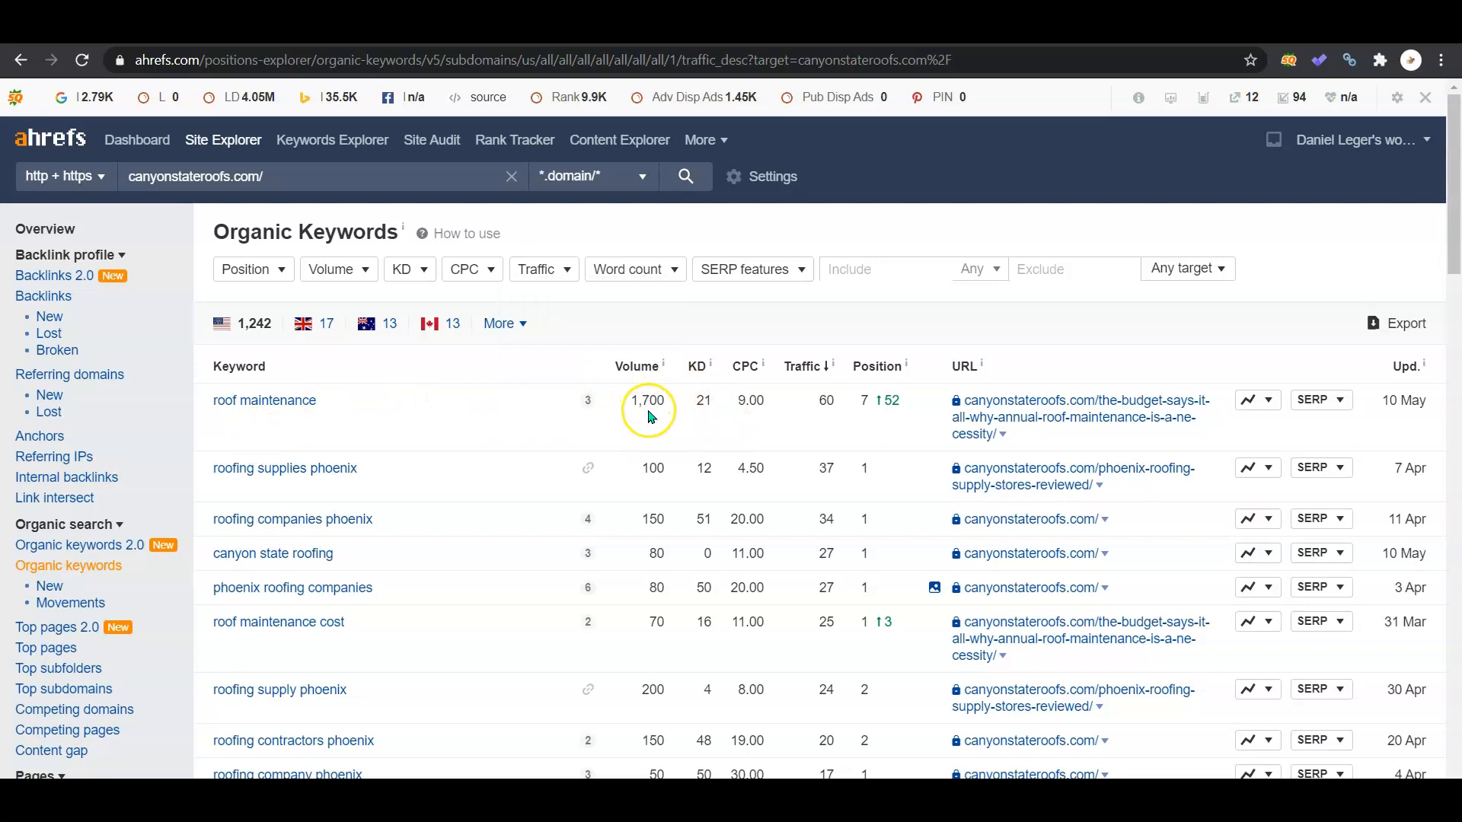
pyautogui.moveTo(462, 402)
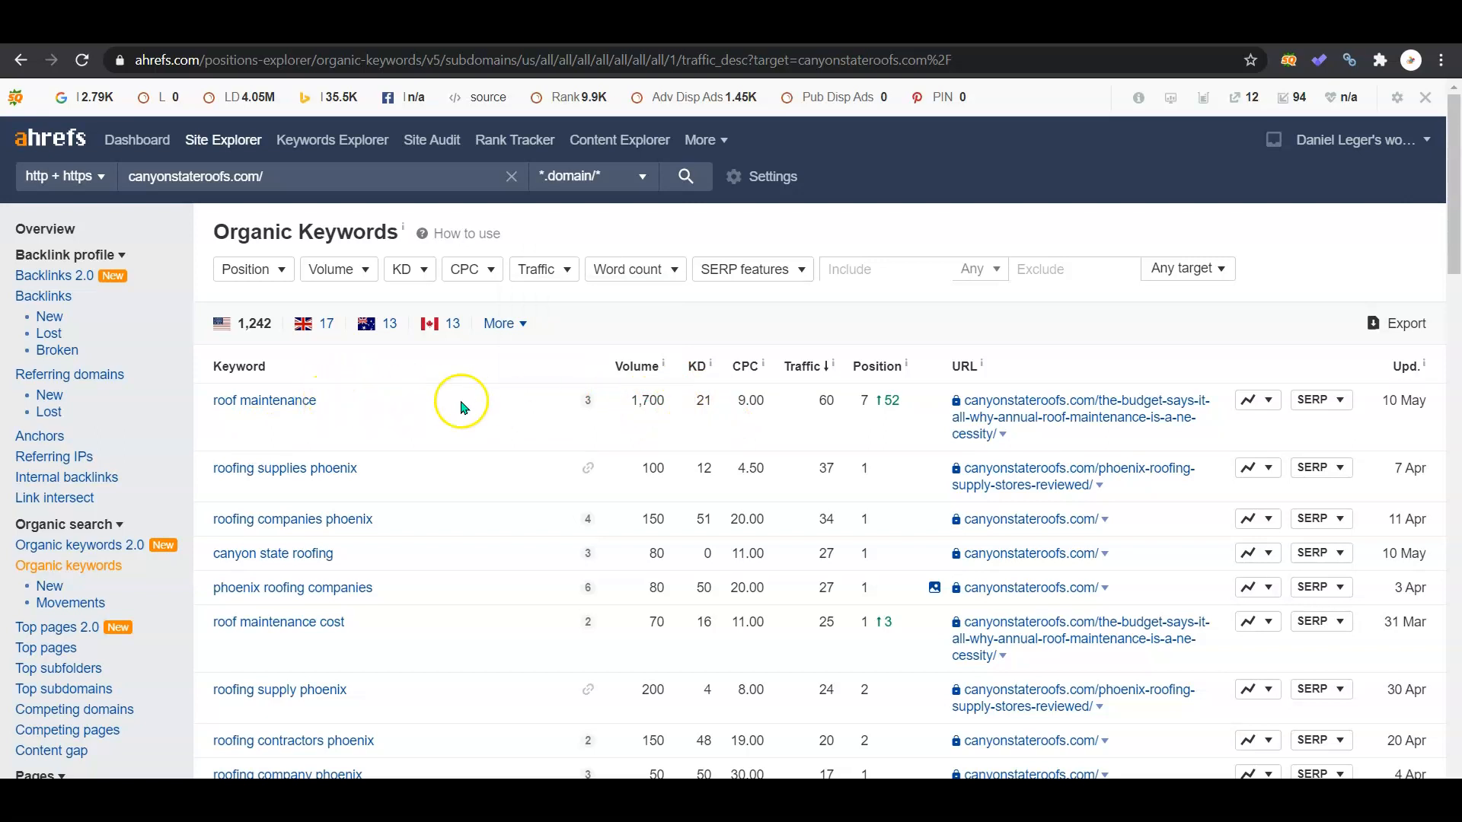
pyautogui.moveTo(468, 440)
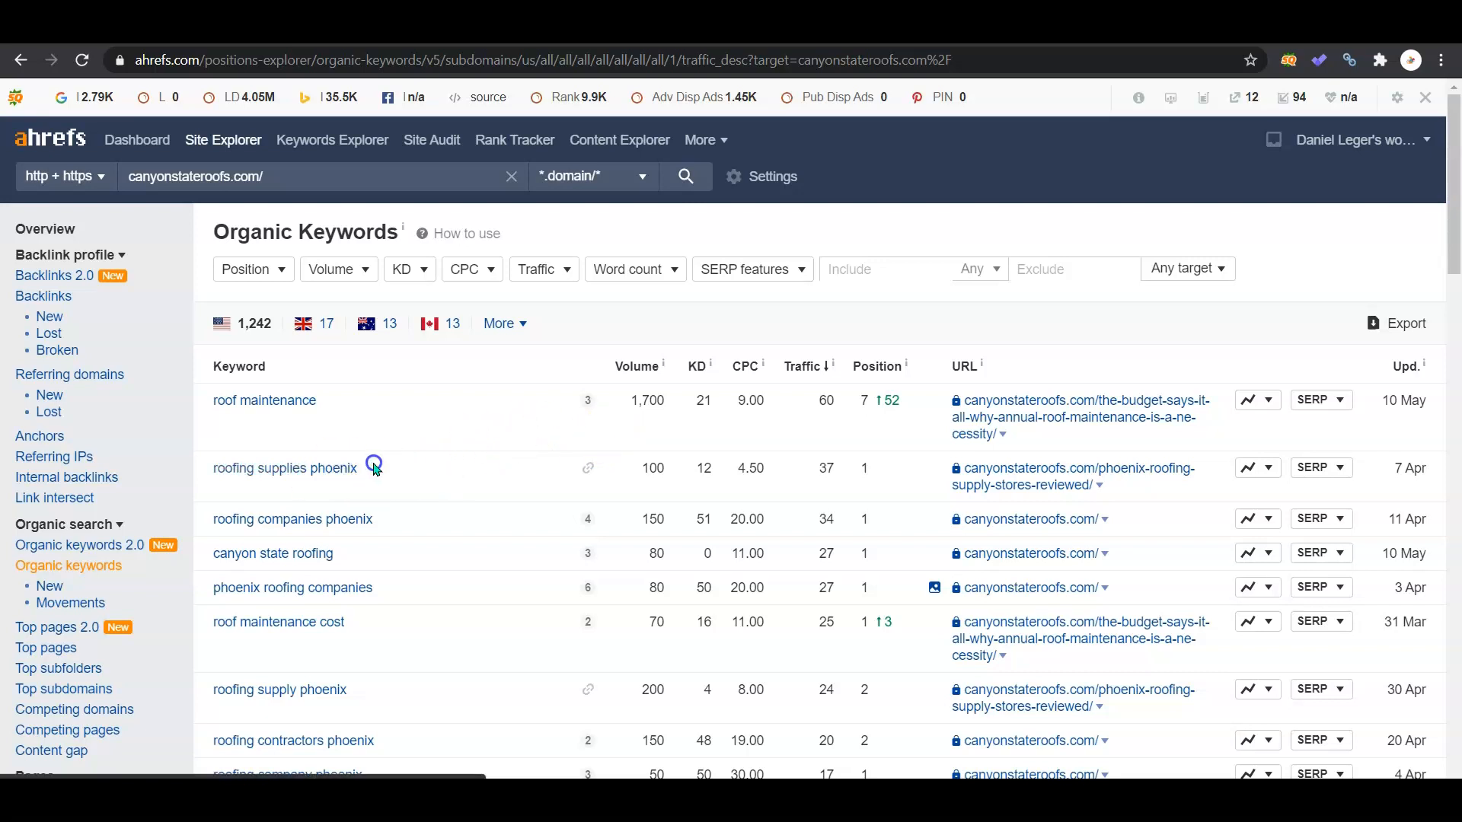
pyautogui.doubleClick(344, 468)
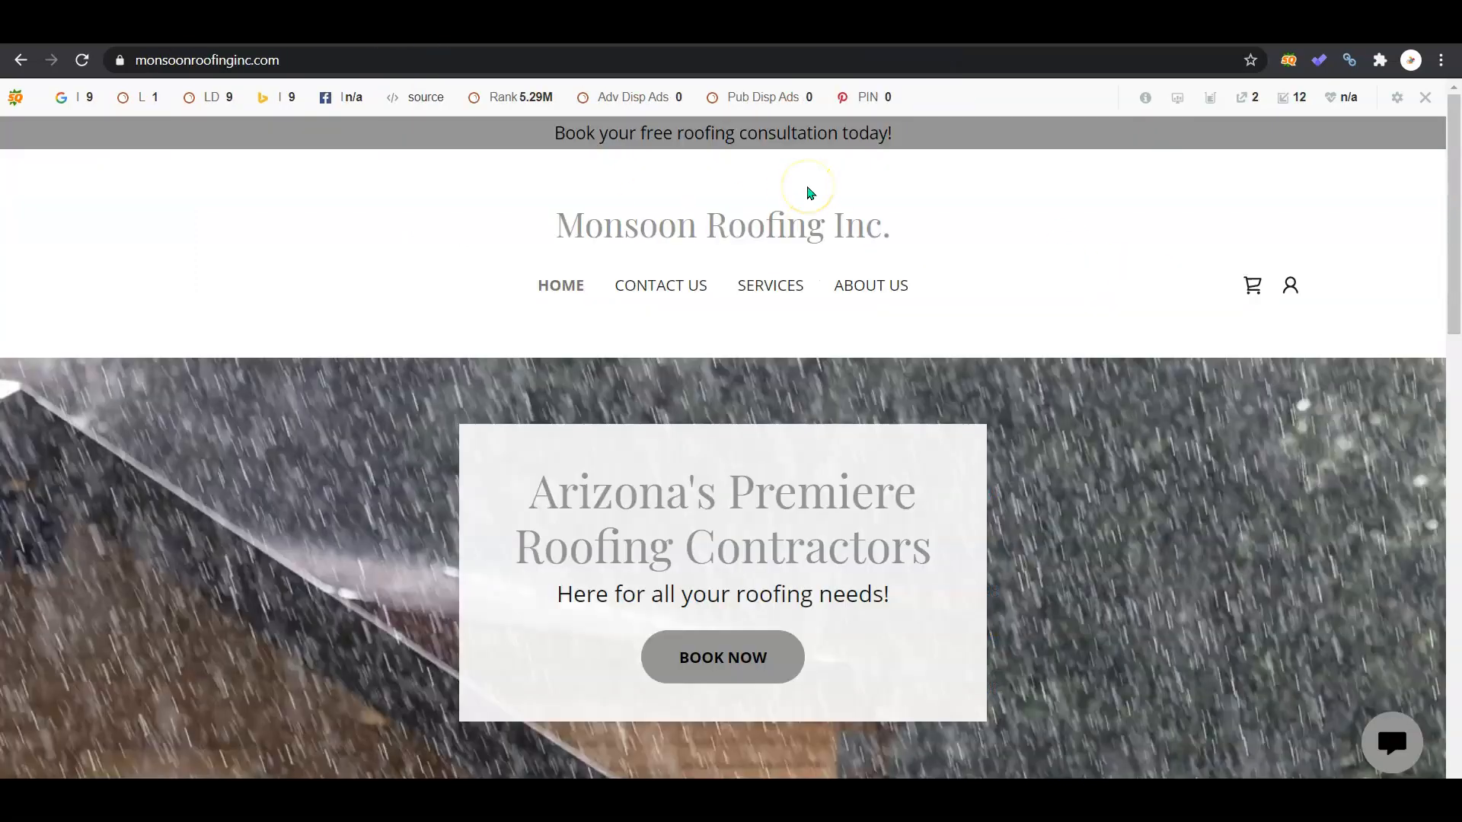
# Scroll the monsoonroofinginc.com homepage down to the footer and back to the top.
pyautogui.scroll(-3)
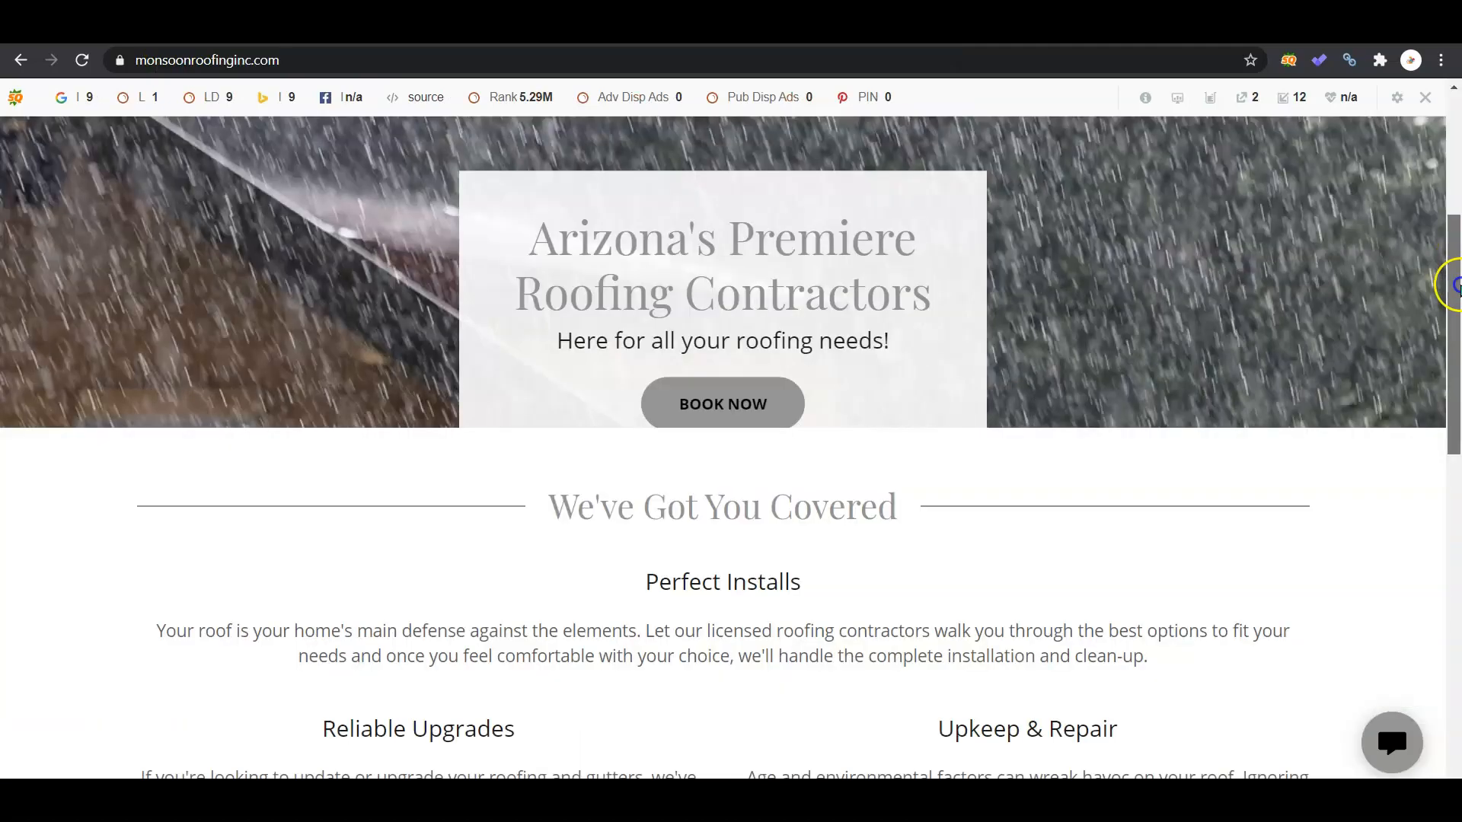
pyautogui.scroll(-3)
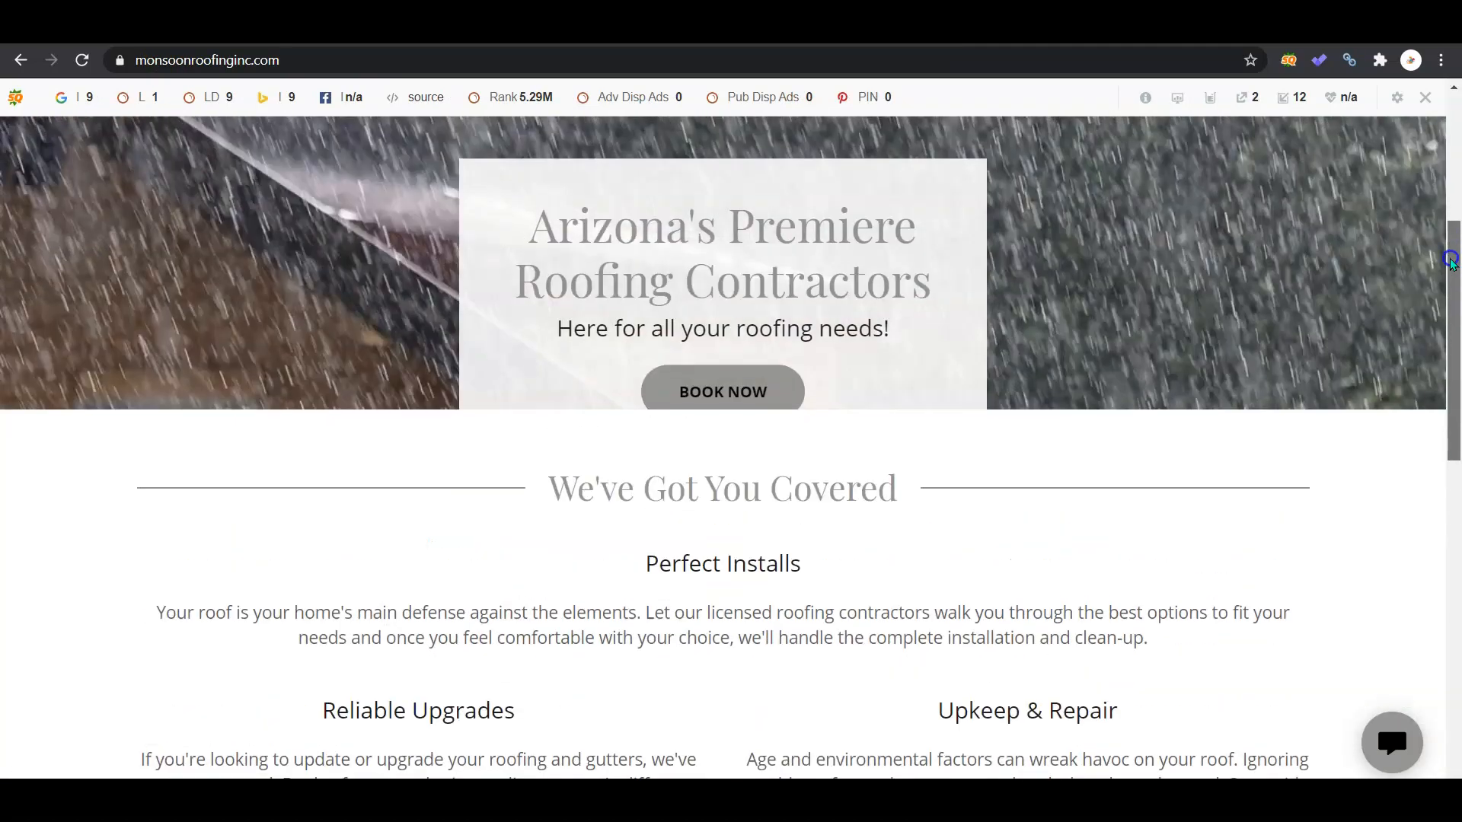
pyautogui.scroll(3)
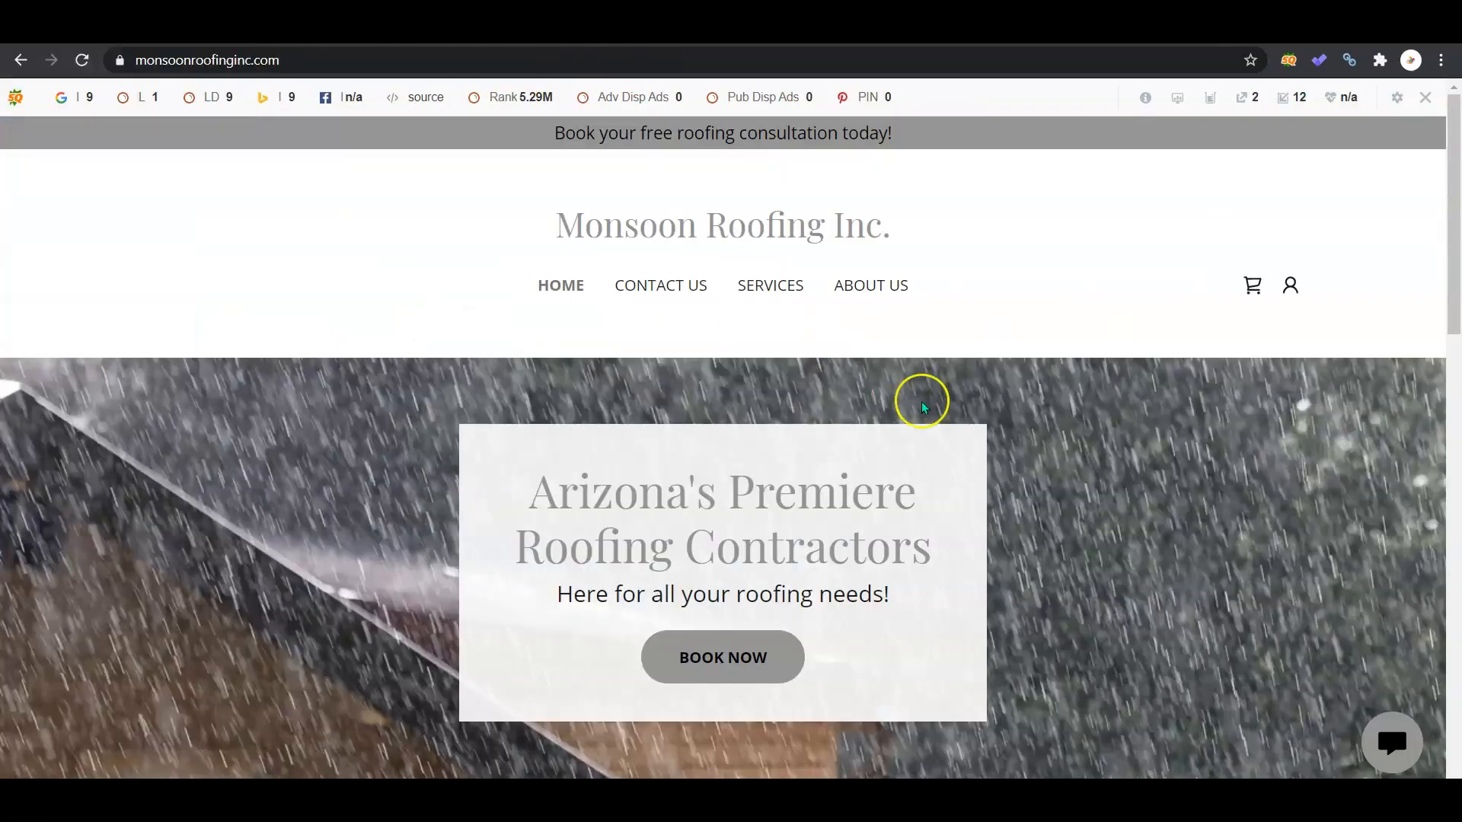
pyautogui.scroll(-3)
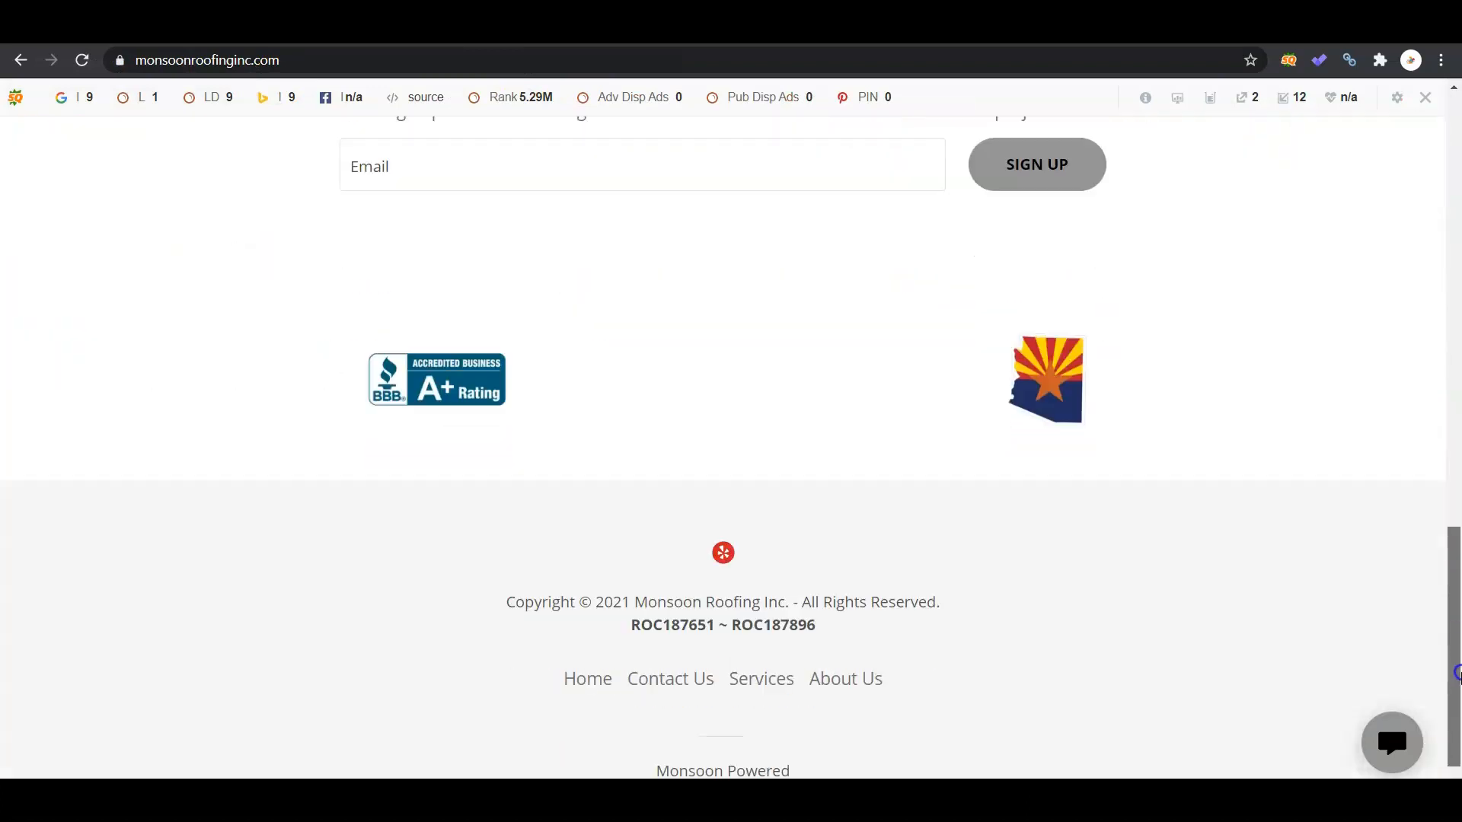
pyautogui.scroll(3)
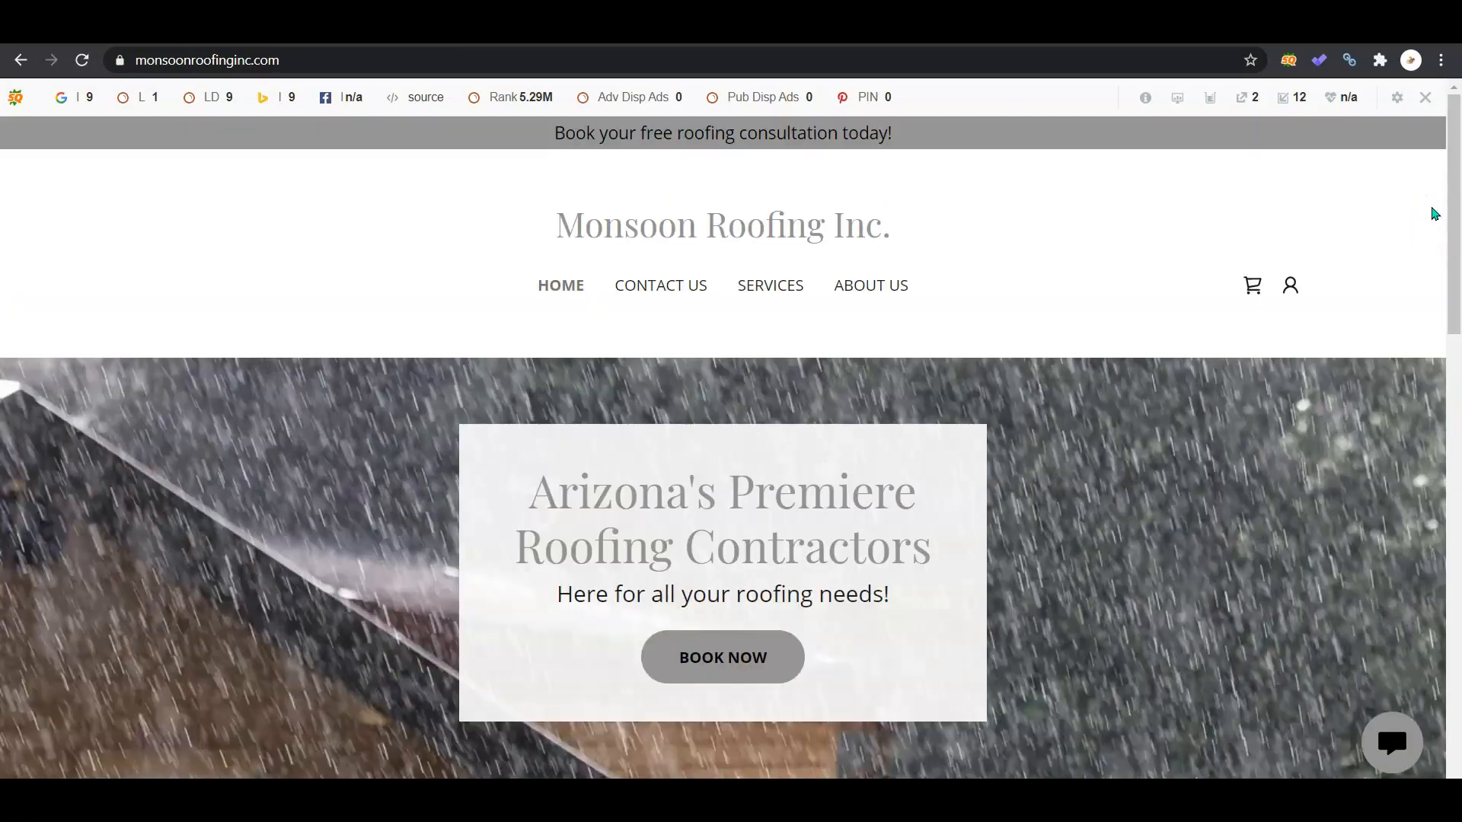